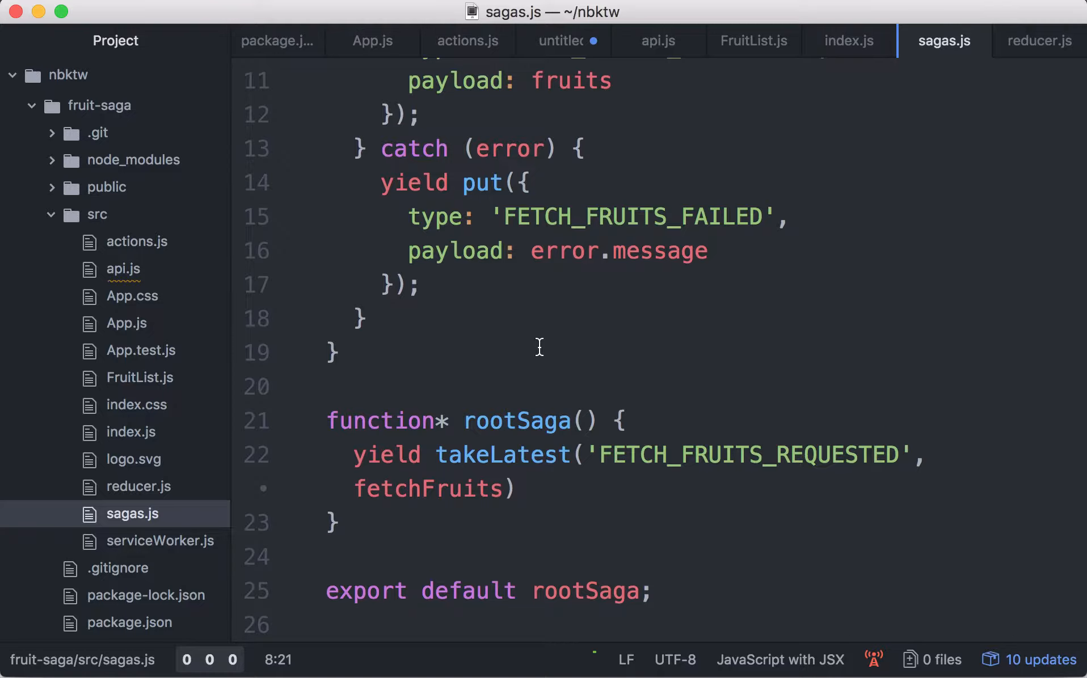
# - Scroll past the fetchFruits saga and open list.md listing Apple, Orange and Strawberry
pyautogui.click(340, 352)
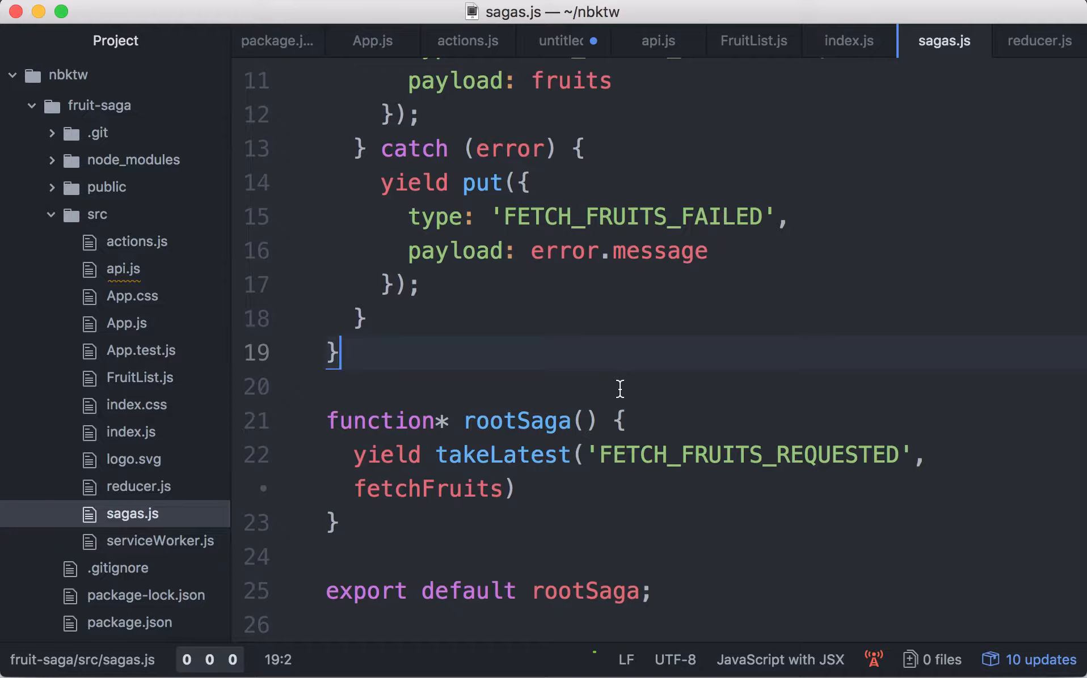
pyautogui.moveTo(438, 395)
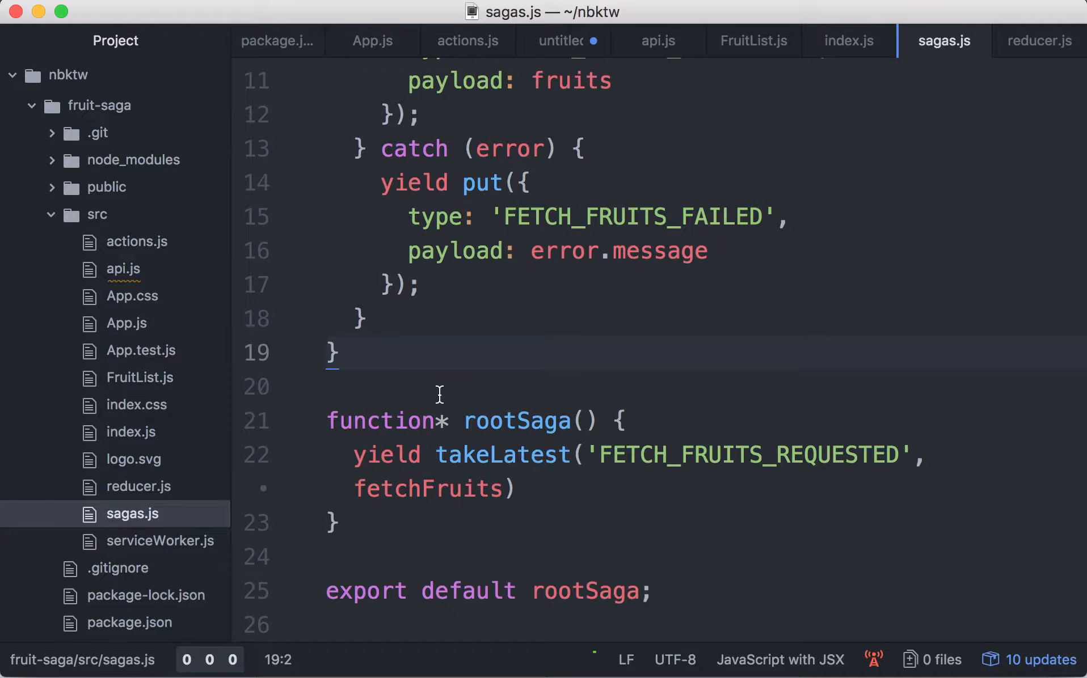
pyautogui.scroll(-3)
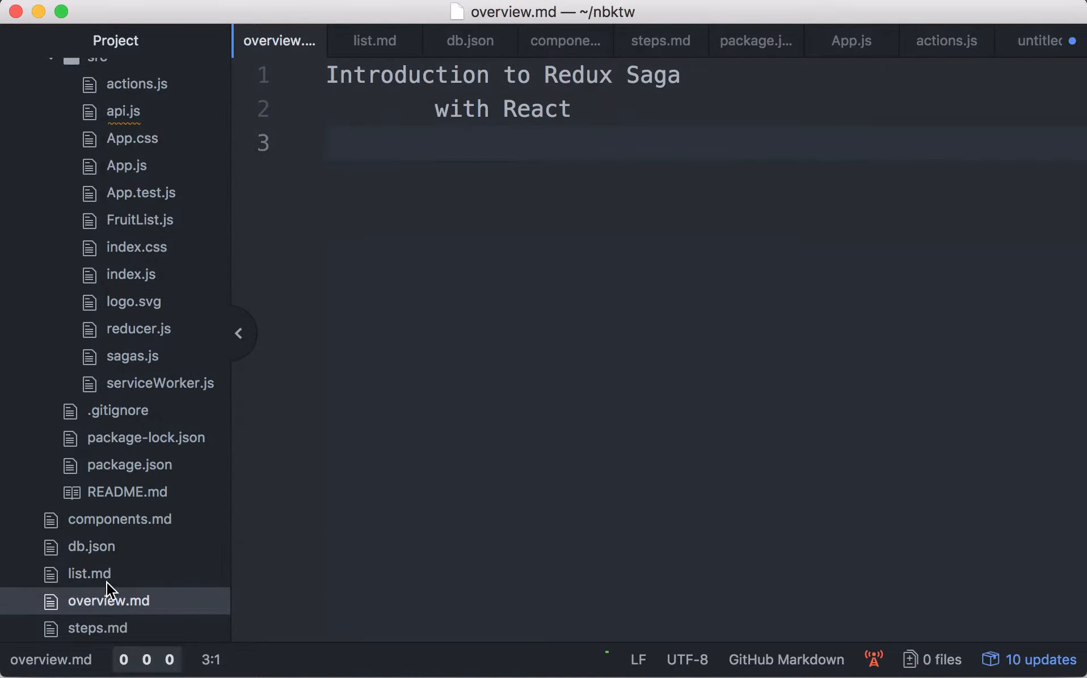
pyautogui.moveTo(97, 628)
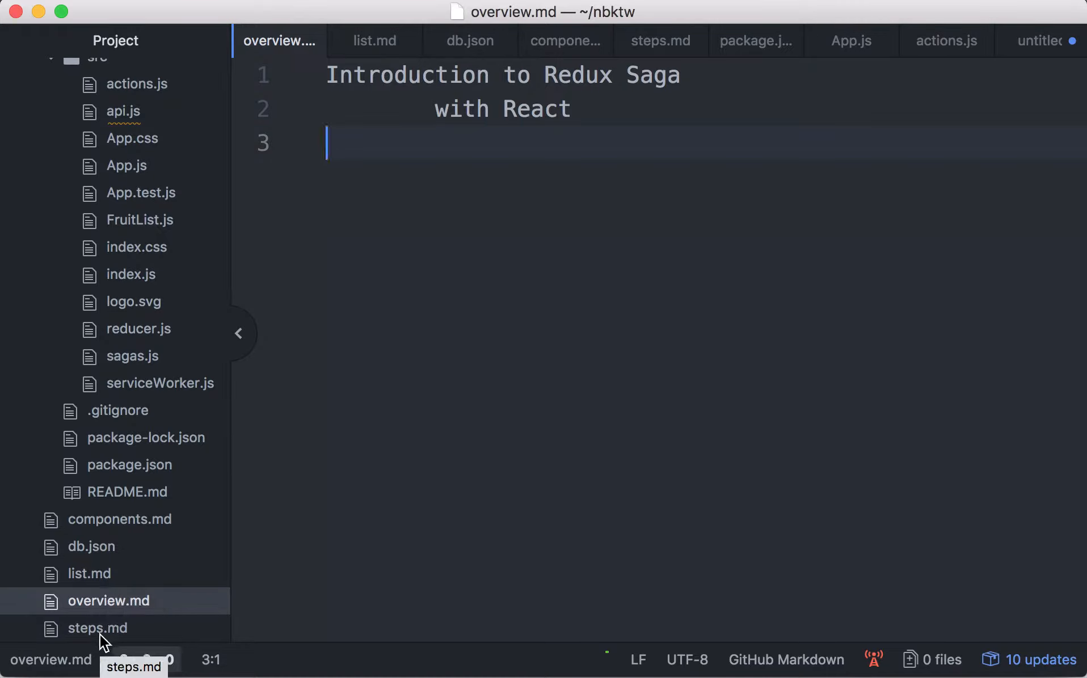
pyautogui.click(93, 547)
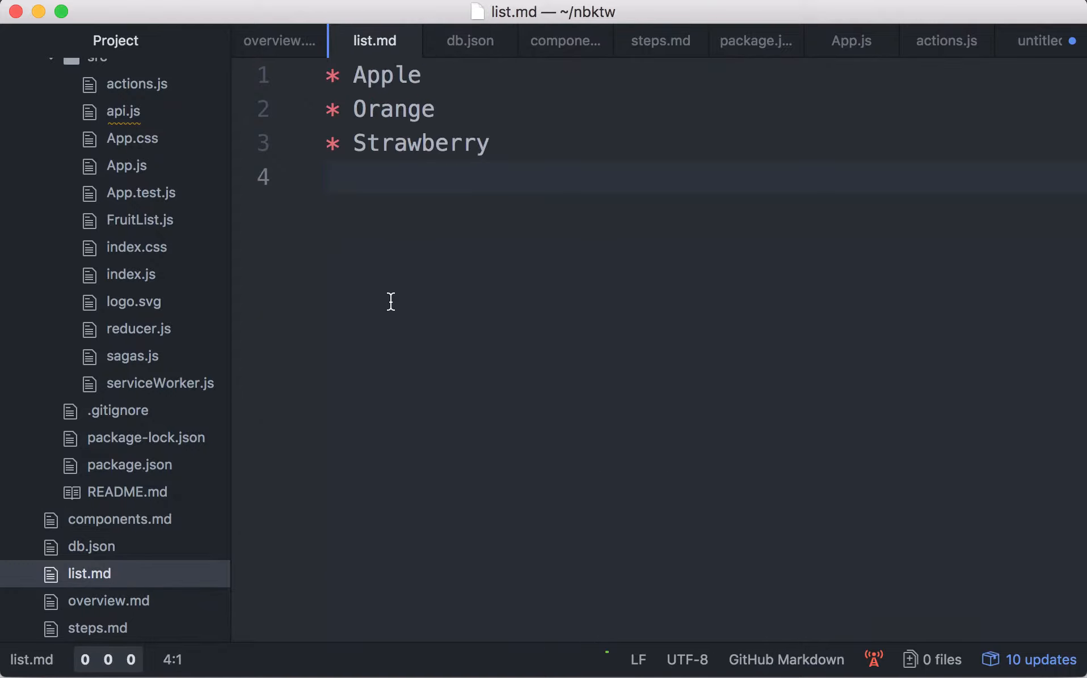
pyautogui.click(329, 177)
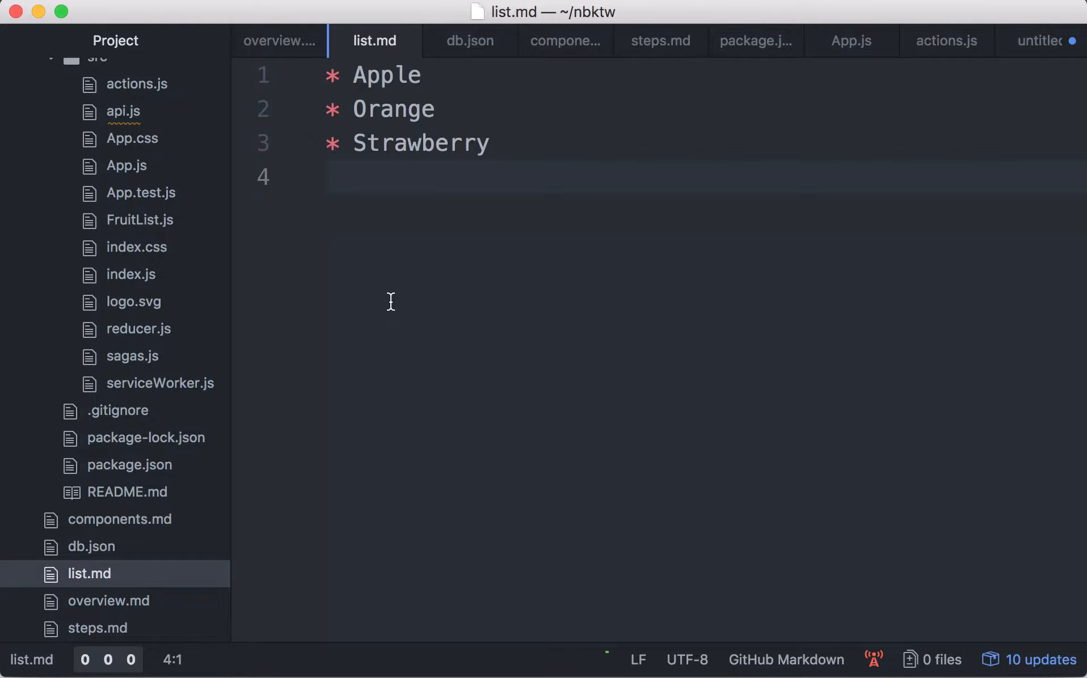
pyautogui.click(329, 177)
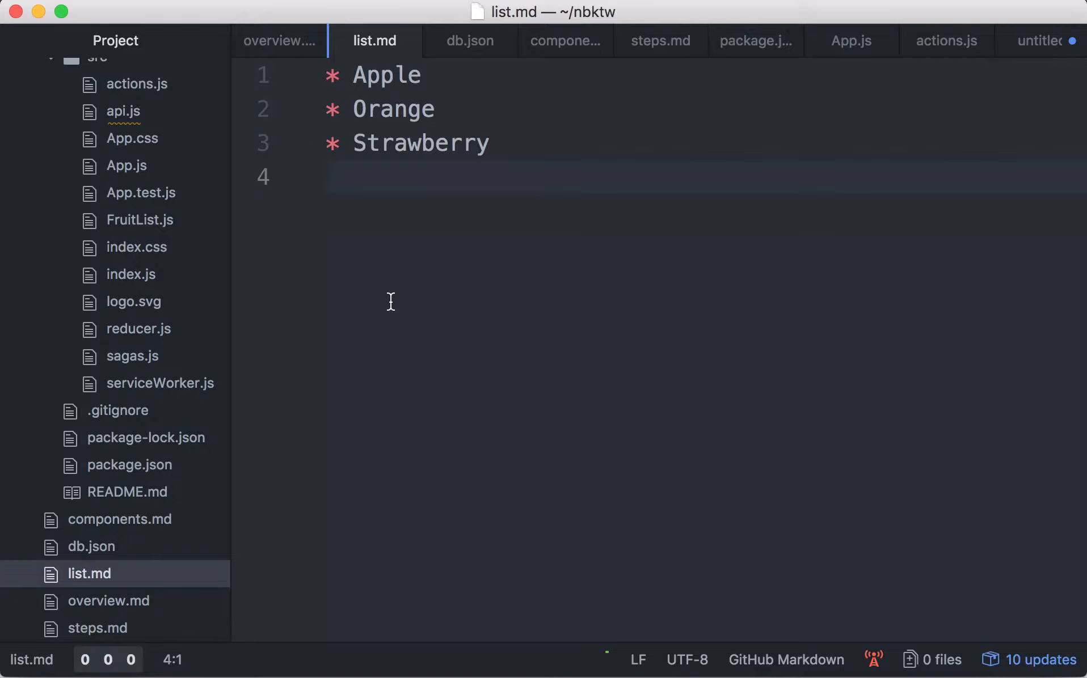
pyautogui.click(329, 177)
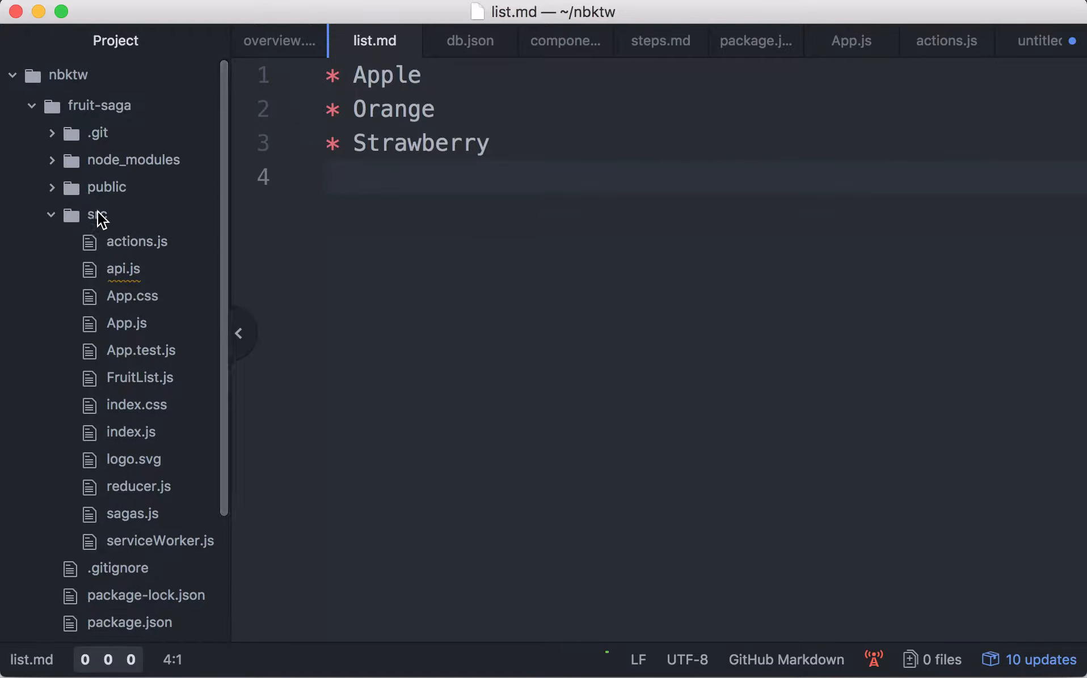
# - Open api.js and point out the commented-out resolve line and the Promise in findAll
pyautogui.click(126, 269)
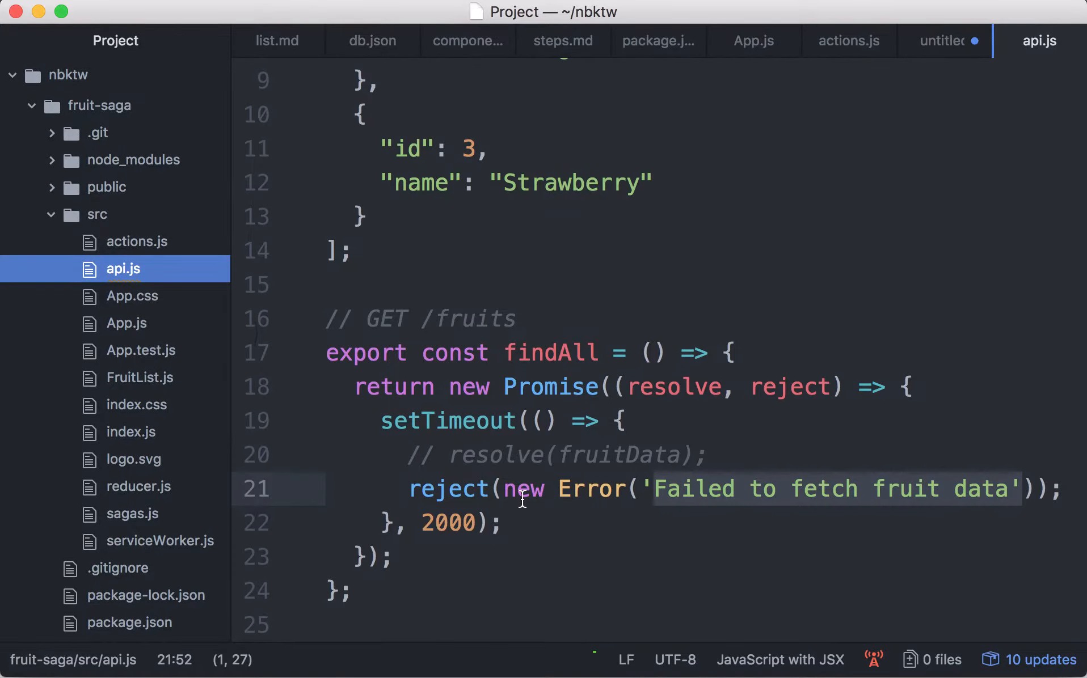
pyautogui.moveTo(523, 371)
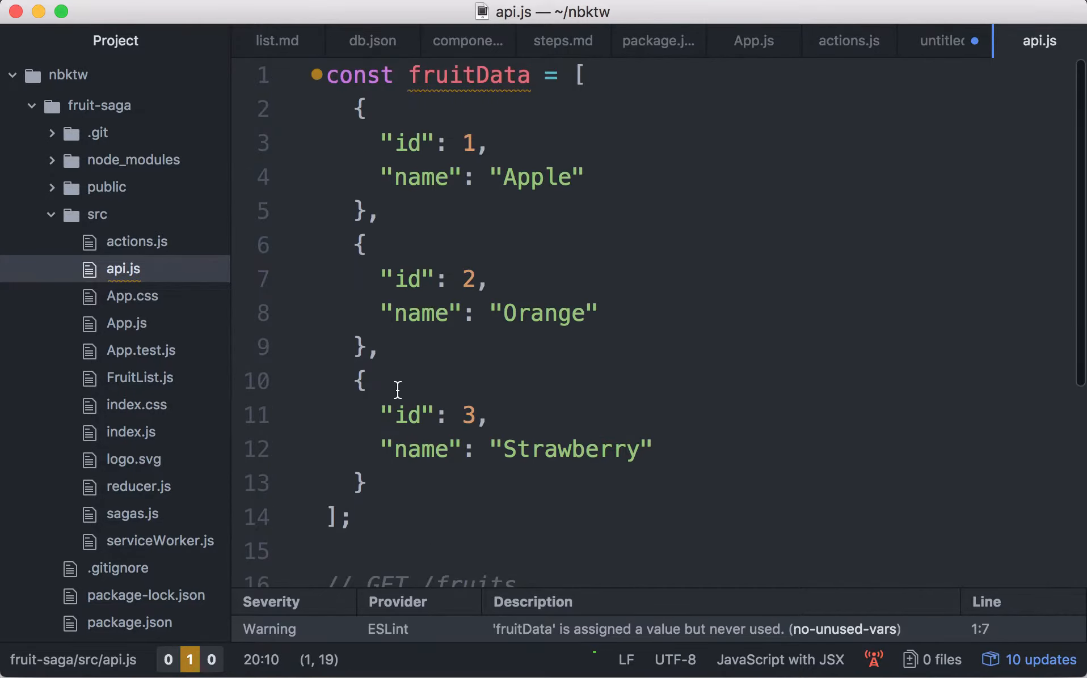
pyautogui.scroll(-3)
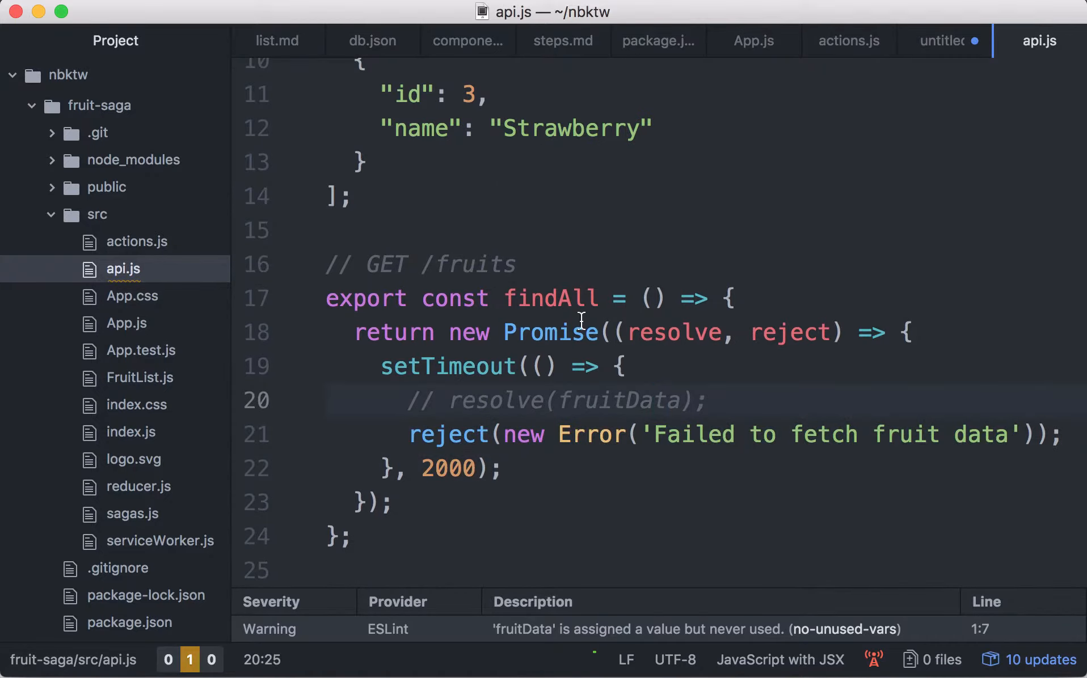
pyautogui.click(651, 401)
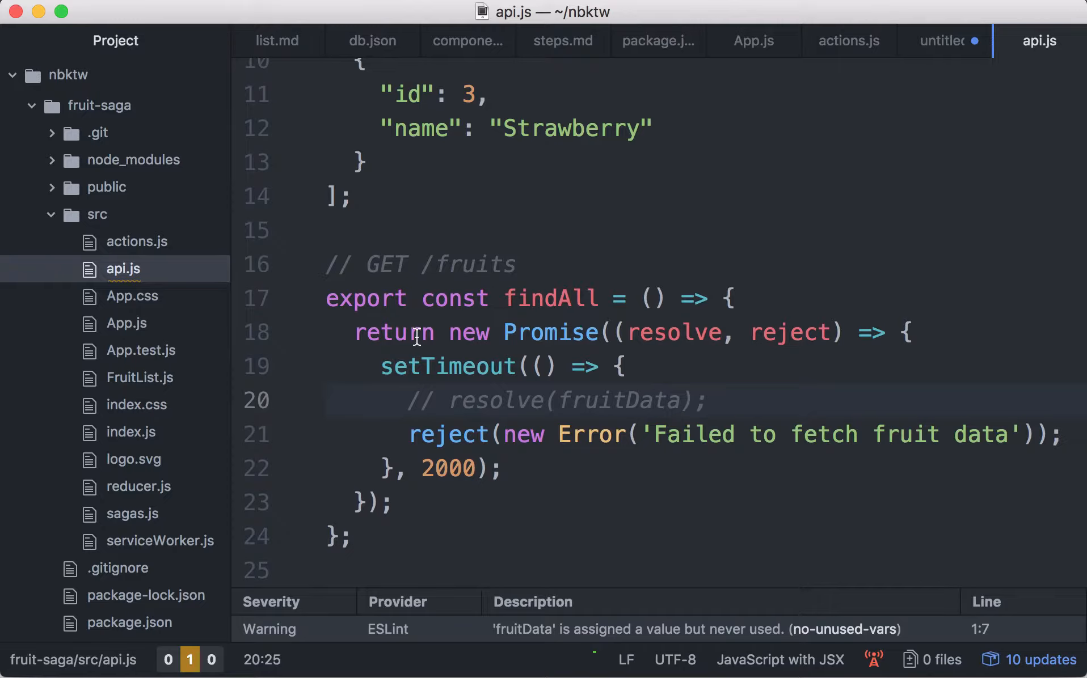
pyautogui.click(651, 400)
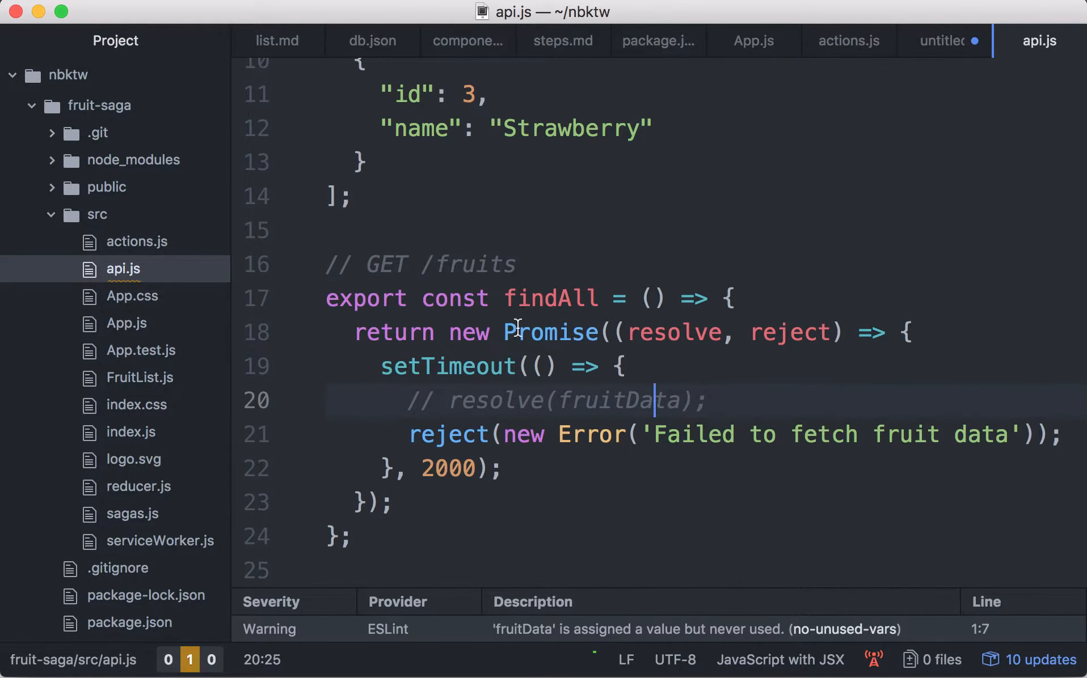
pyautogui.doubleClick(550, 333)
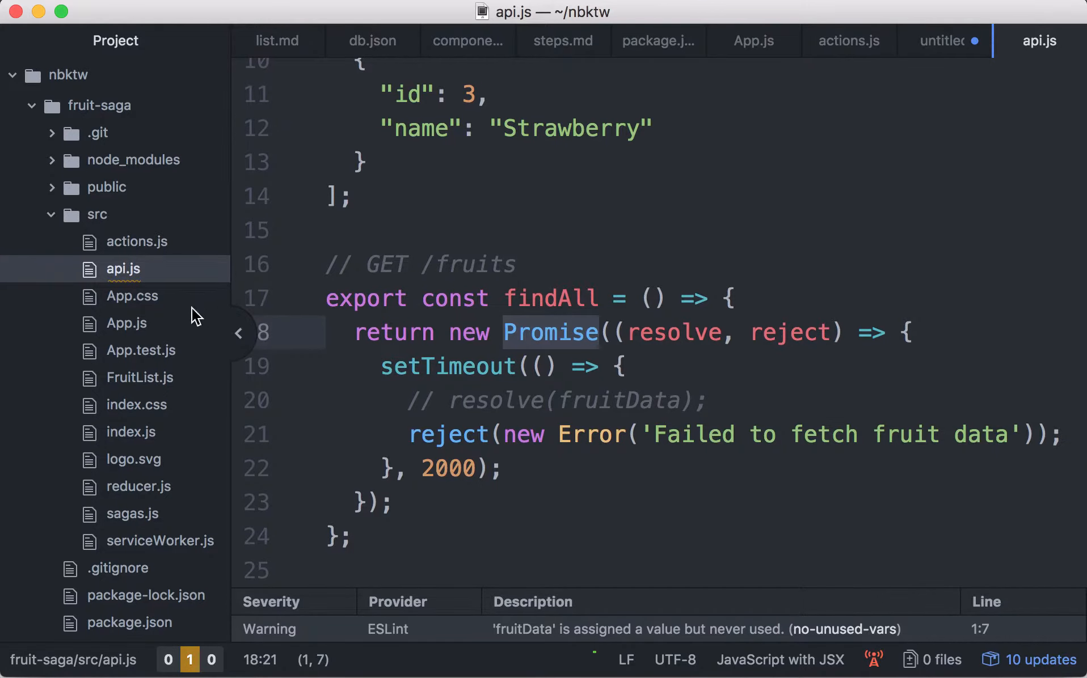
pyautogui.click(130, 431)
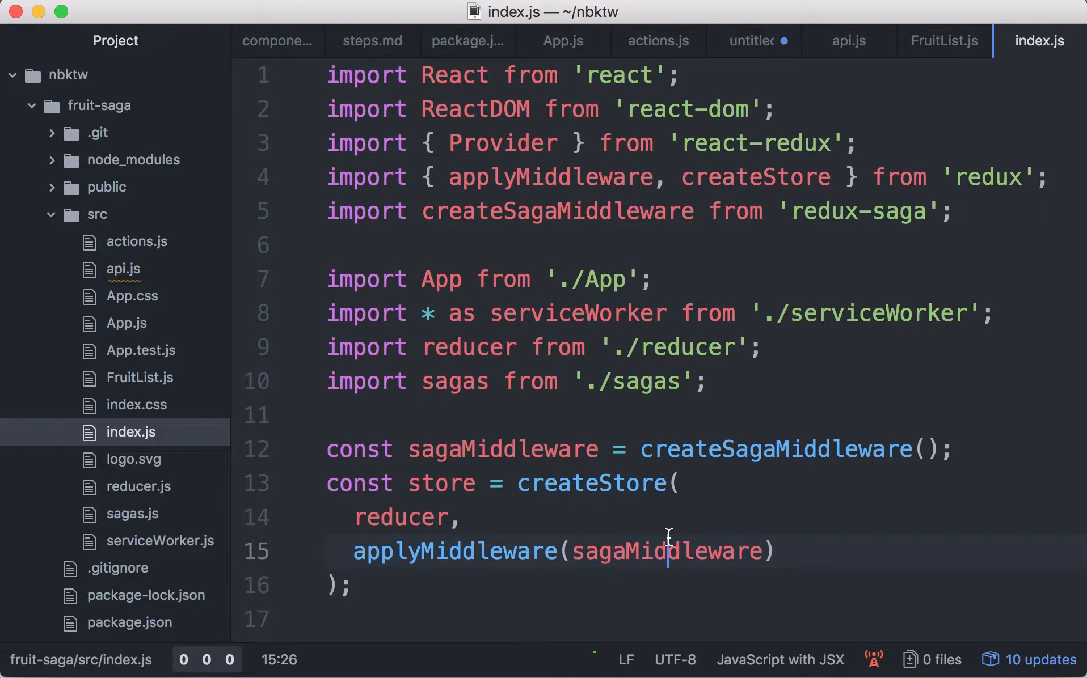
# - Scroll through index.js and highlight the createSagaMiddleware import
pyautogui.scroll(-3)
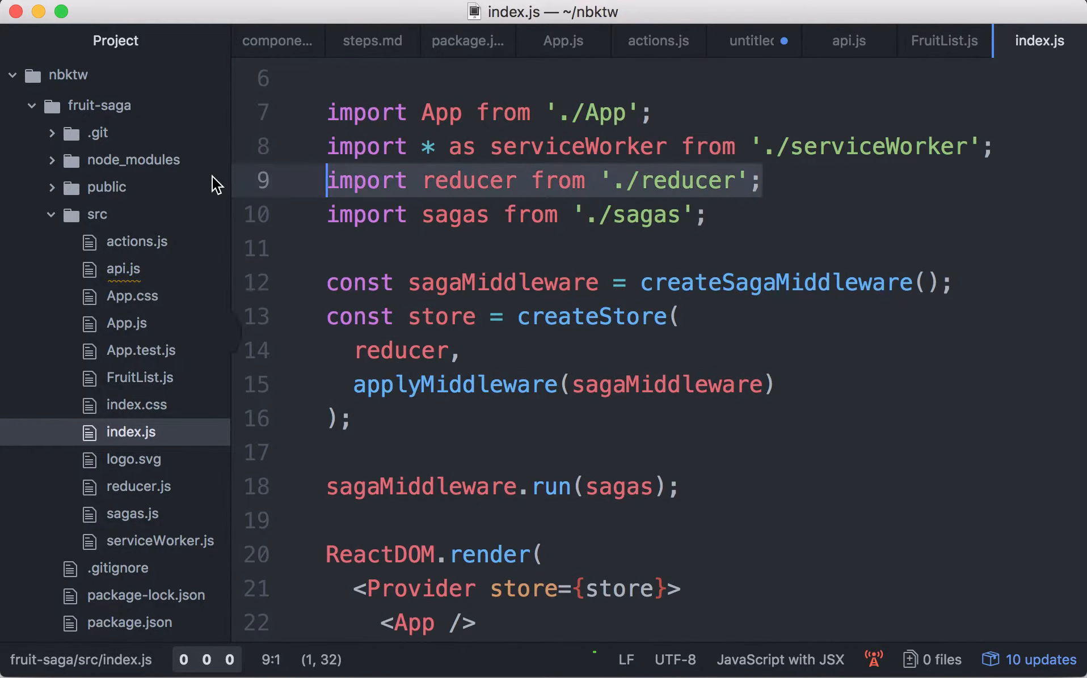
pyautogui.moveTo(577, 398)
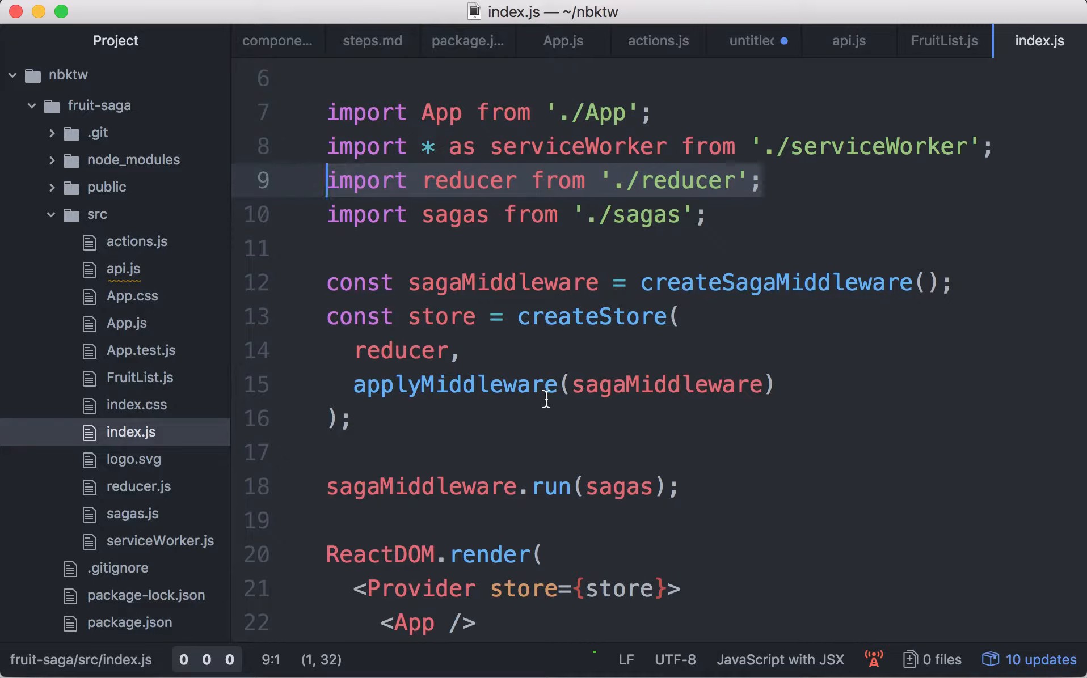
pyautogui.moveTo(368, 430)
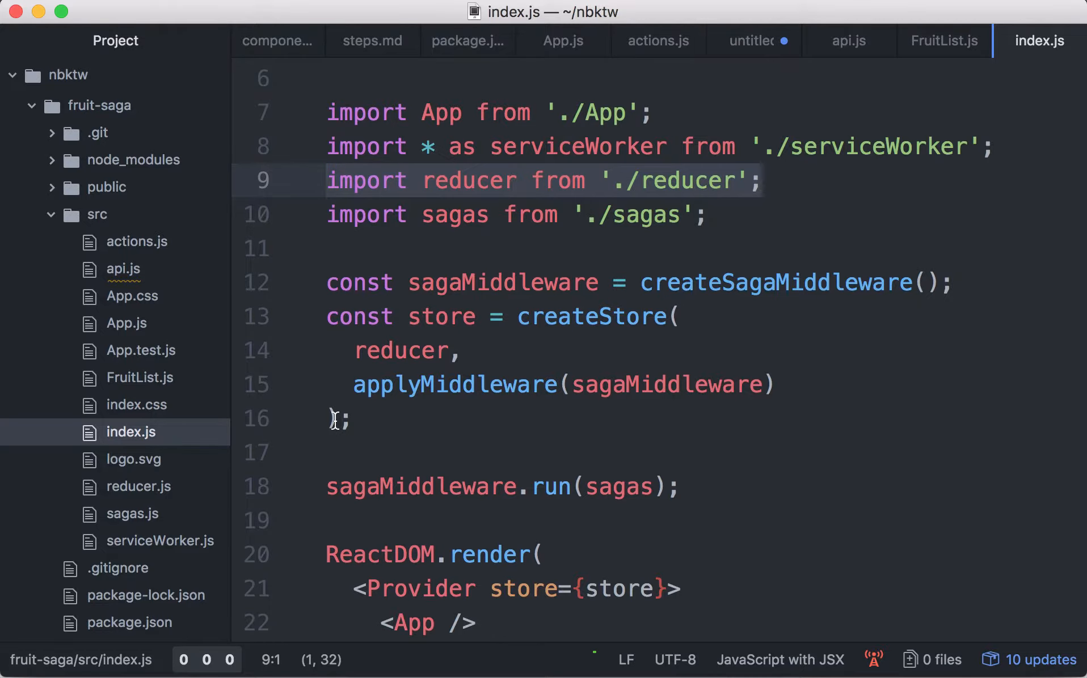
pyautogui.scroll(-3)
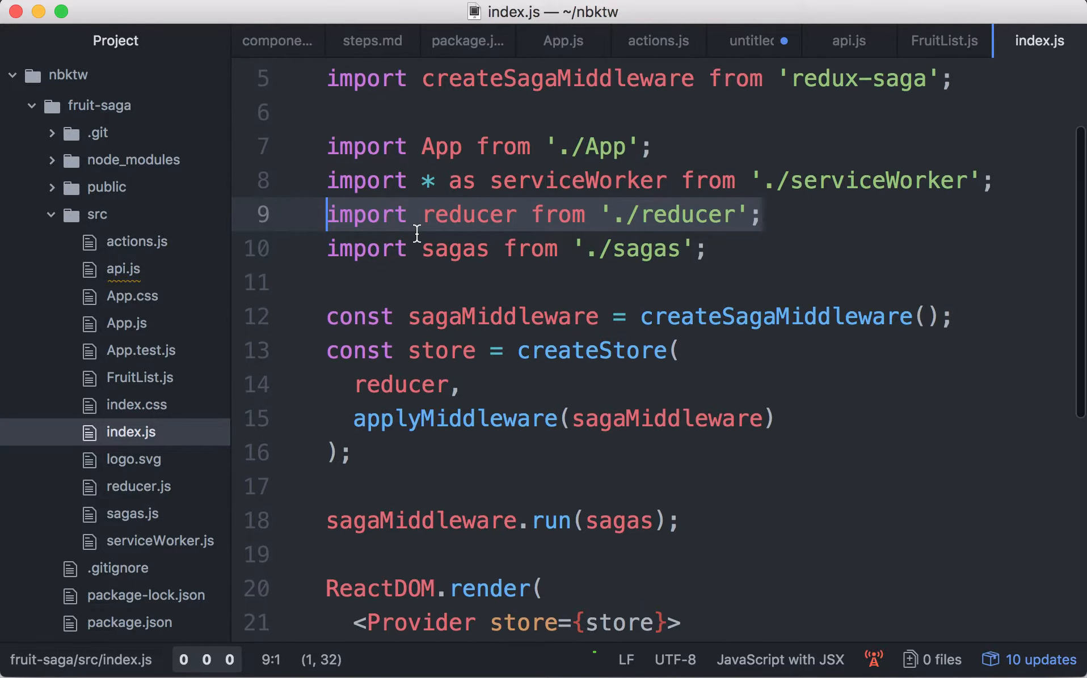
pyautogui.scroll(3)
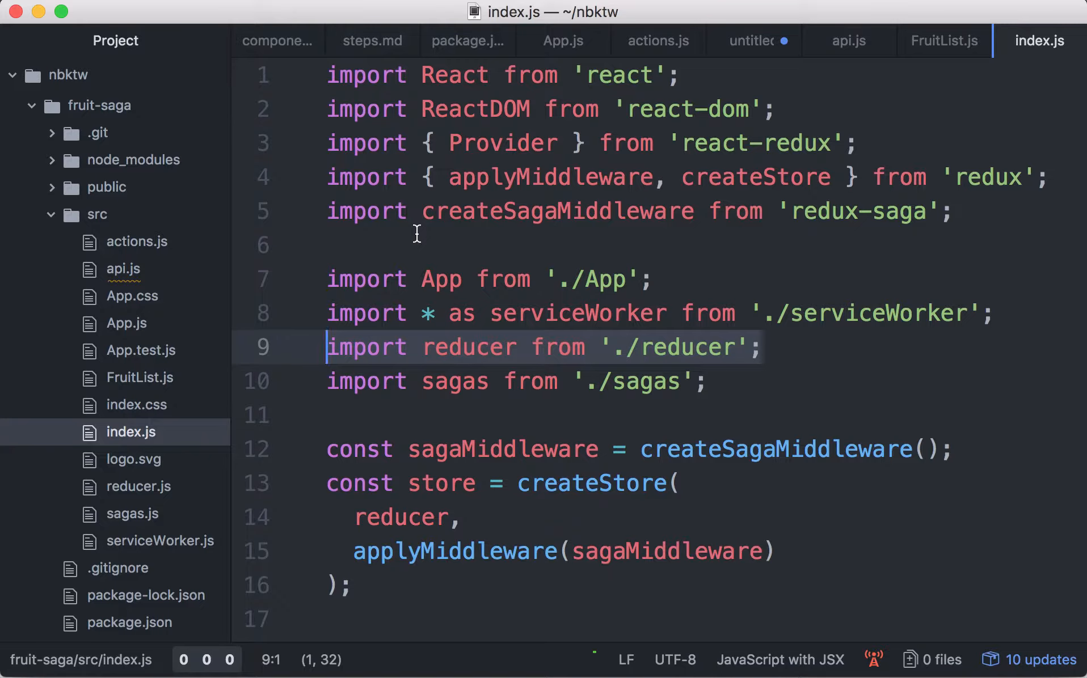
pyautogui.doubleClick(556, 211)
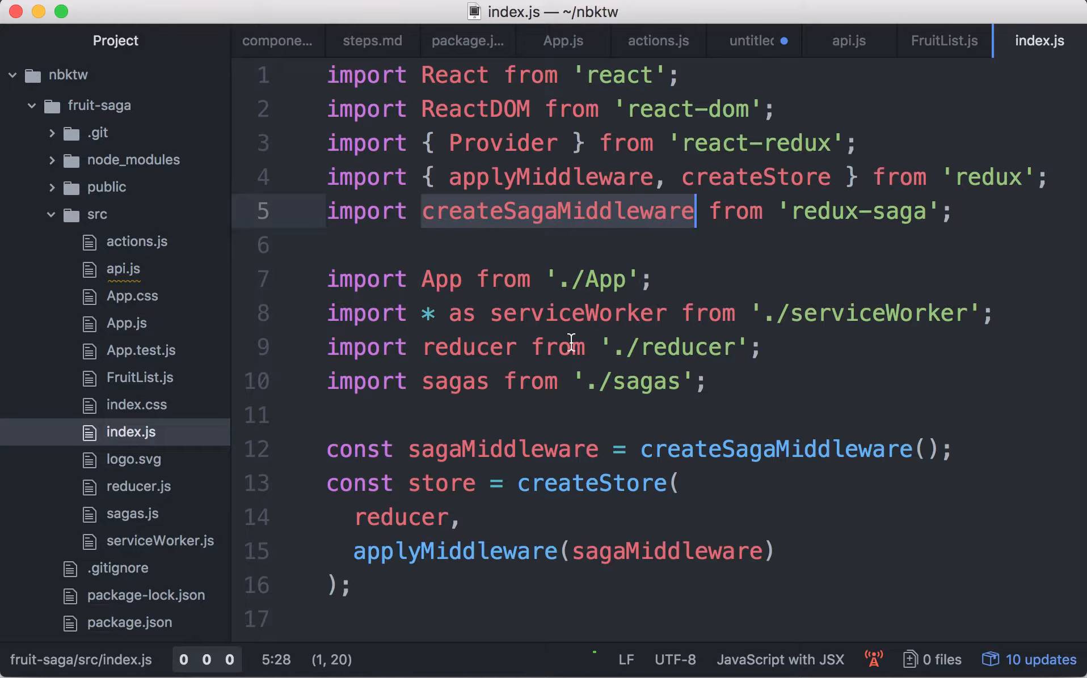
pyautogui.moveTo(476, 411)
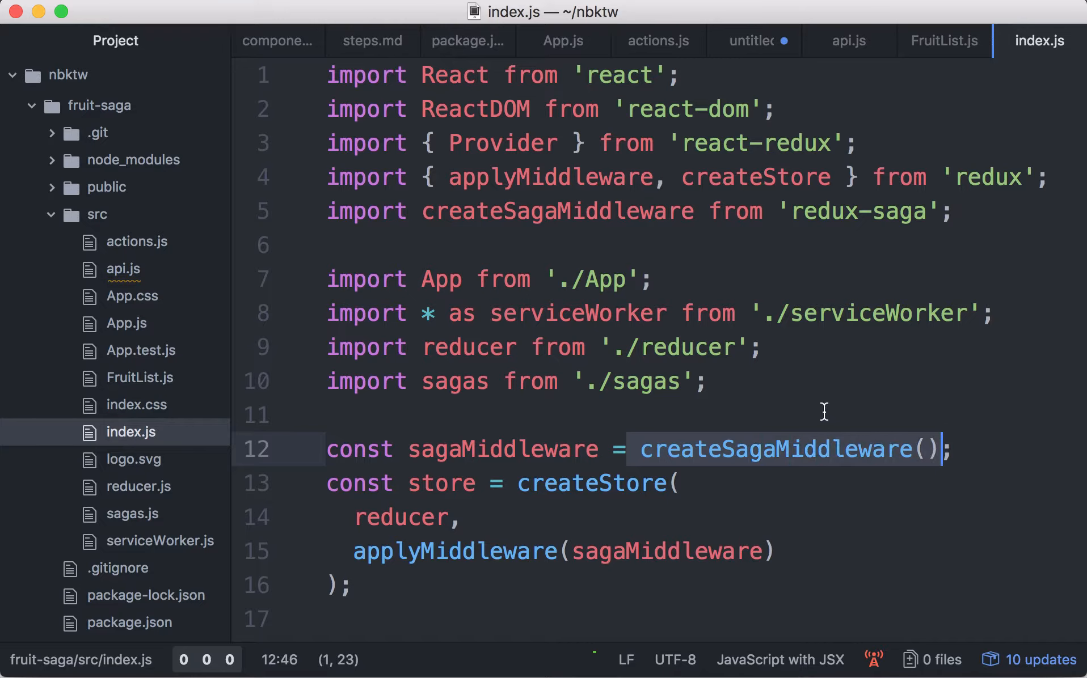
# - Highlight the sagaMiddleware constant, the store creation and the sagaMiddleware.run(sagas) line
pyautogui.click(522, 449)
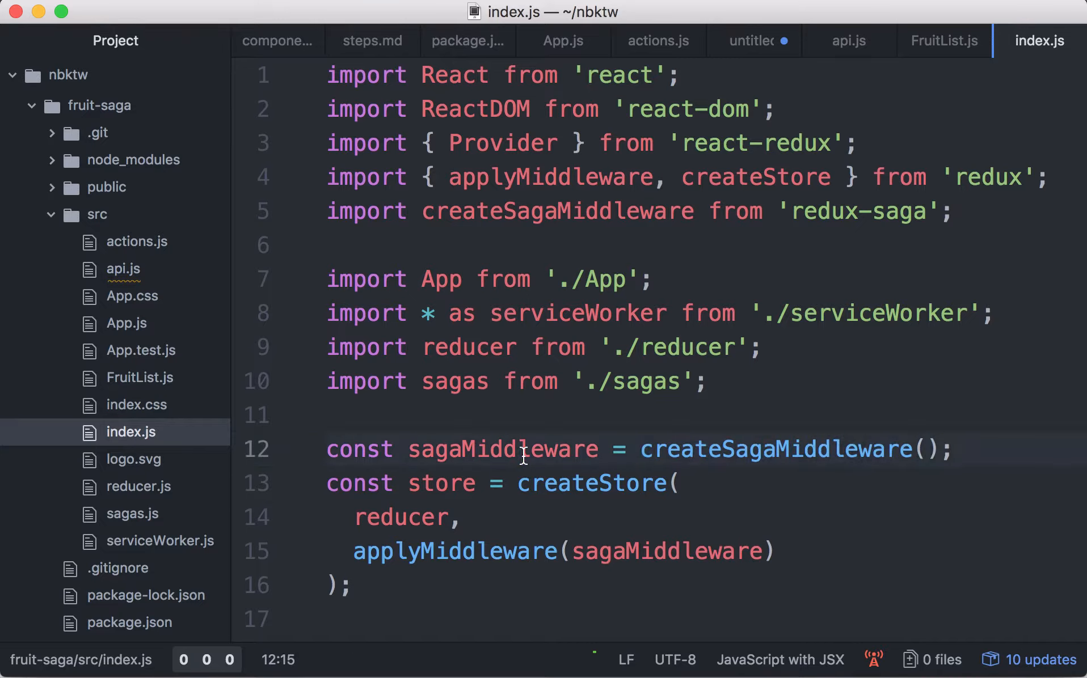
pyautogui.doubleClick(501, 449)
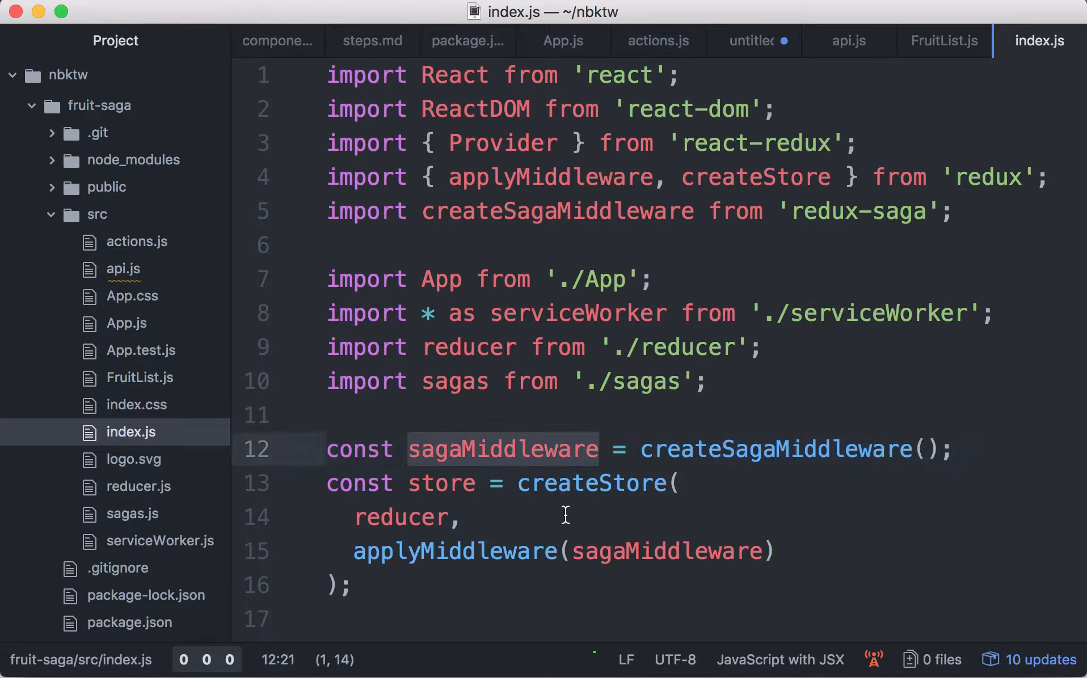
pyautogui.doubleClick(453, 551)
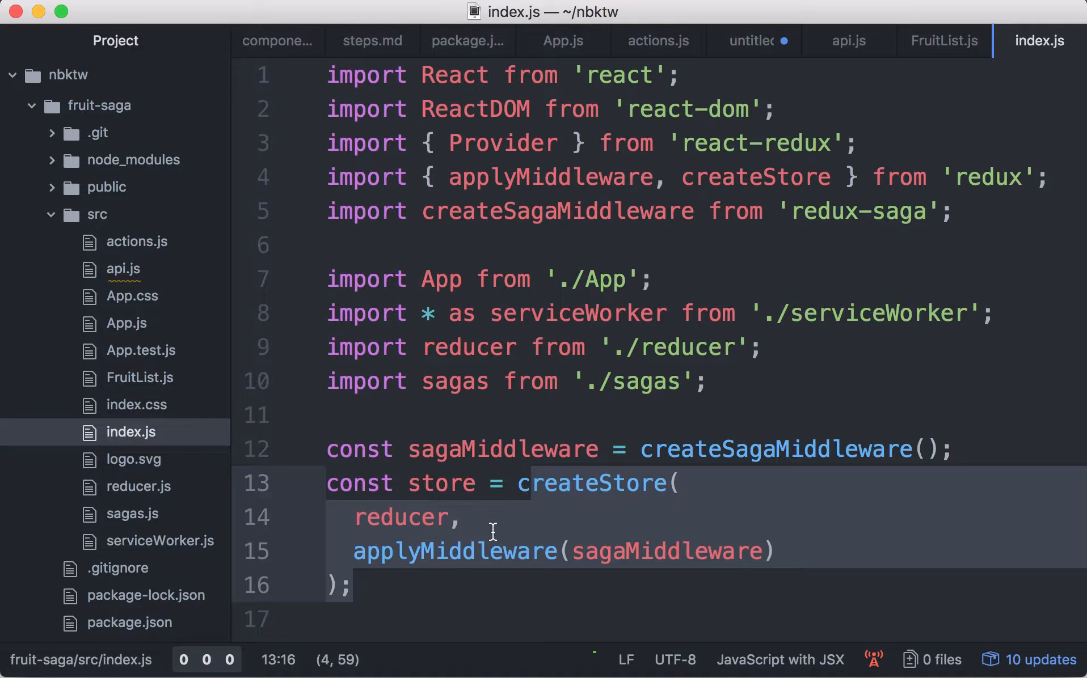
pyautogui.scroll(-3)
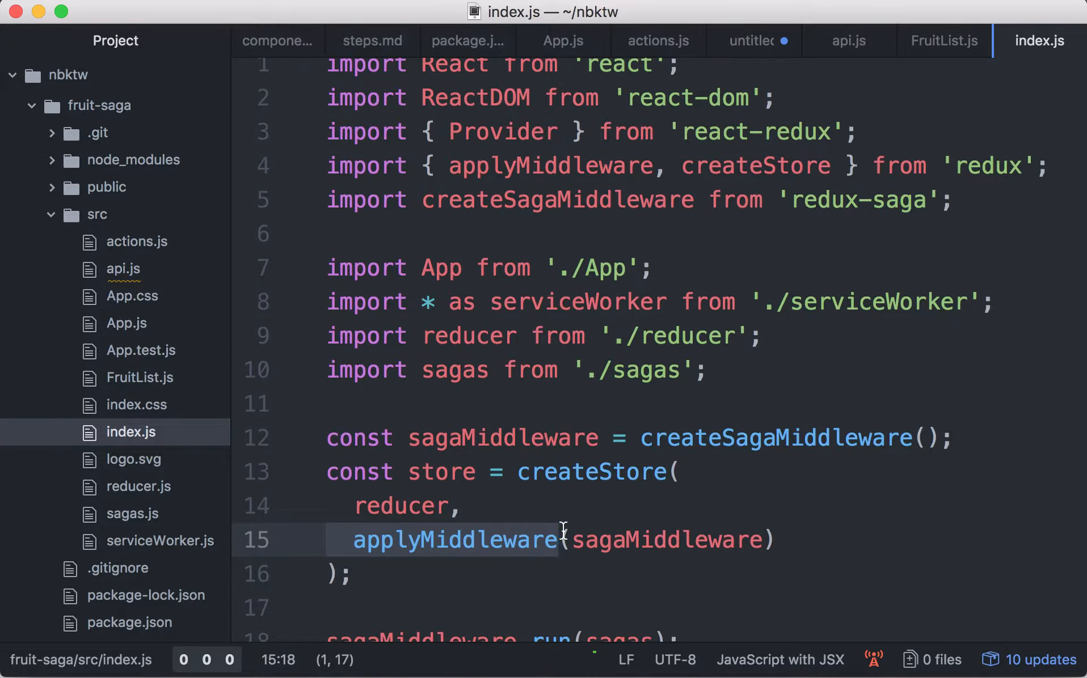
pyautogui.scroll(-3)
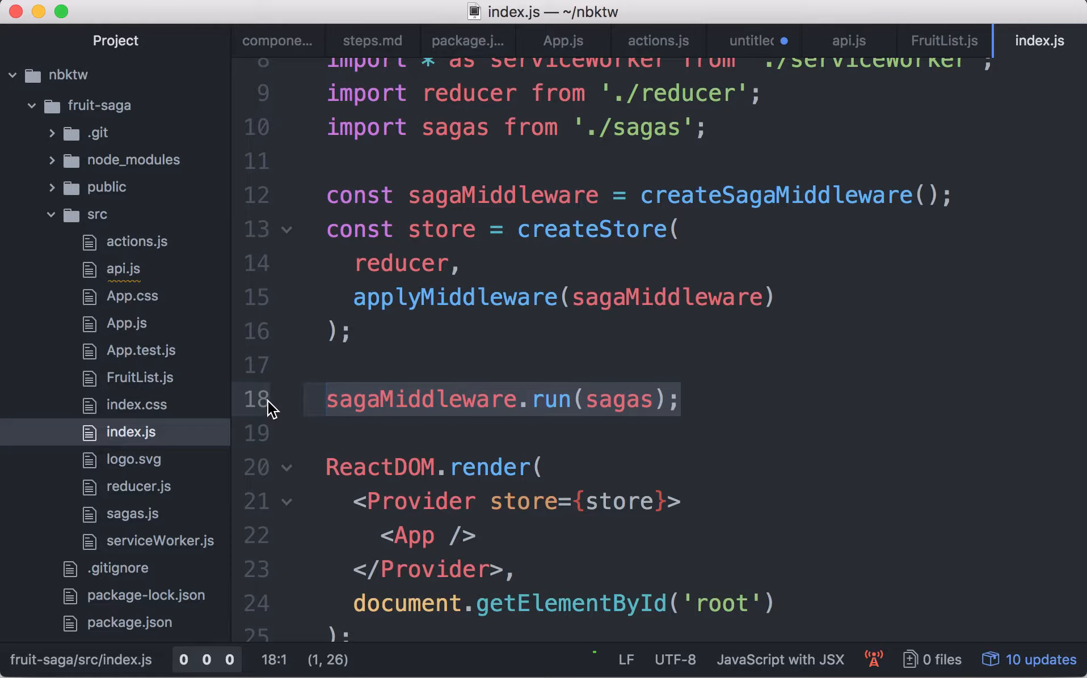
pyautogui.click(326, 399)
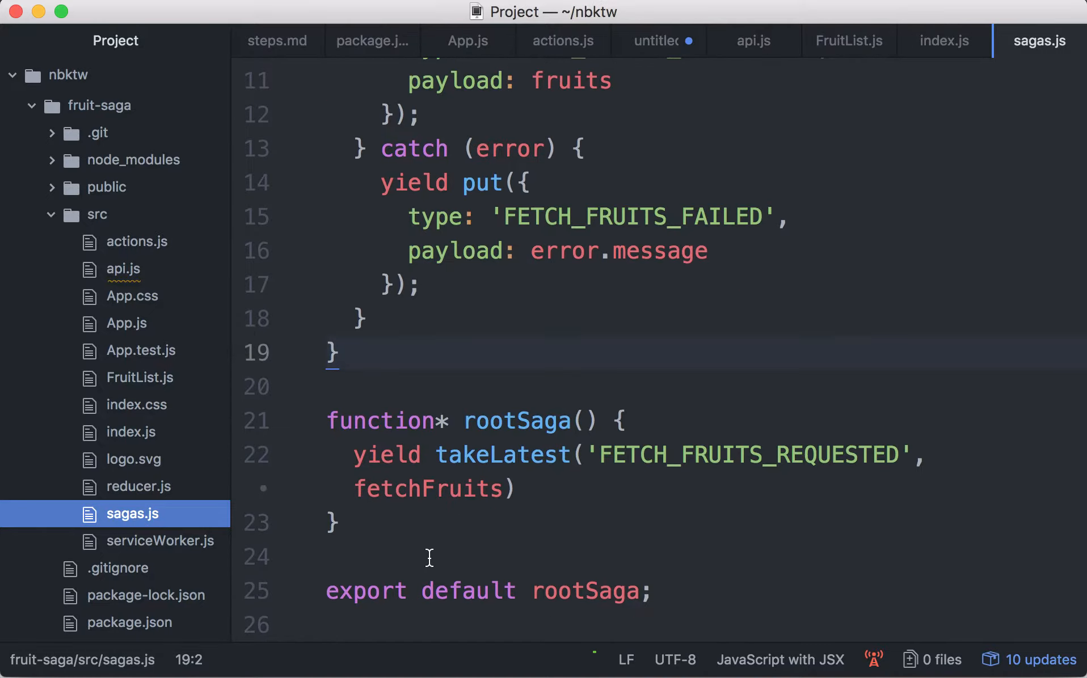
pyautogui.moveTo(347, 495)
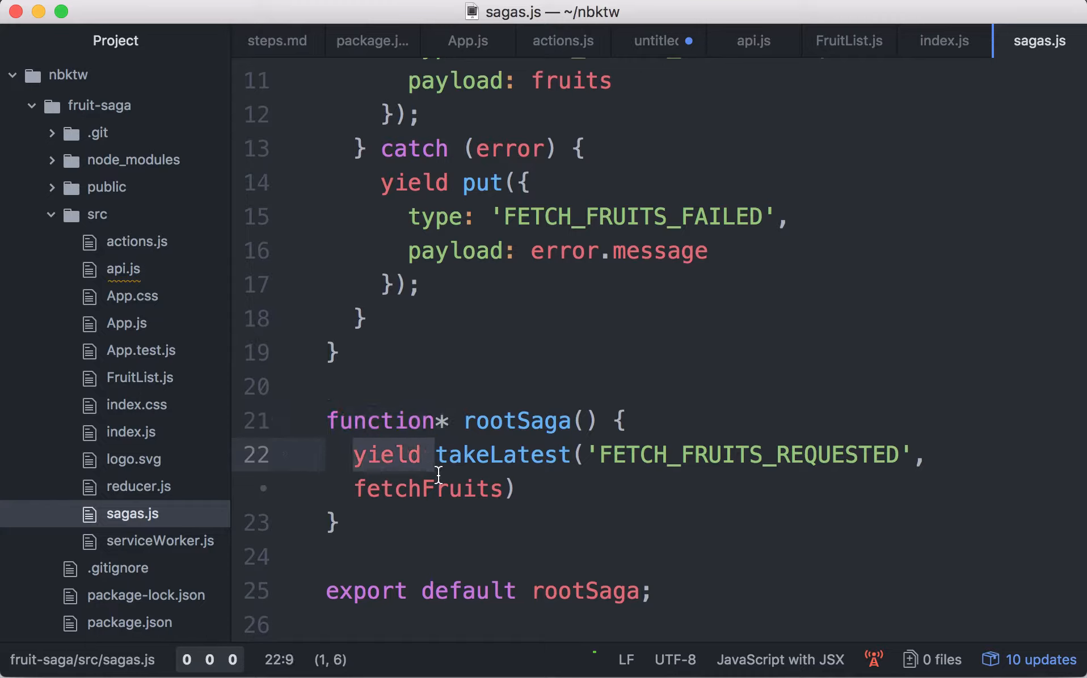
pyautogui.click(284, 456)
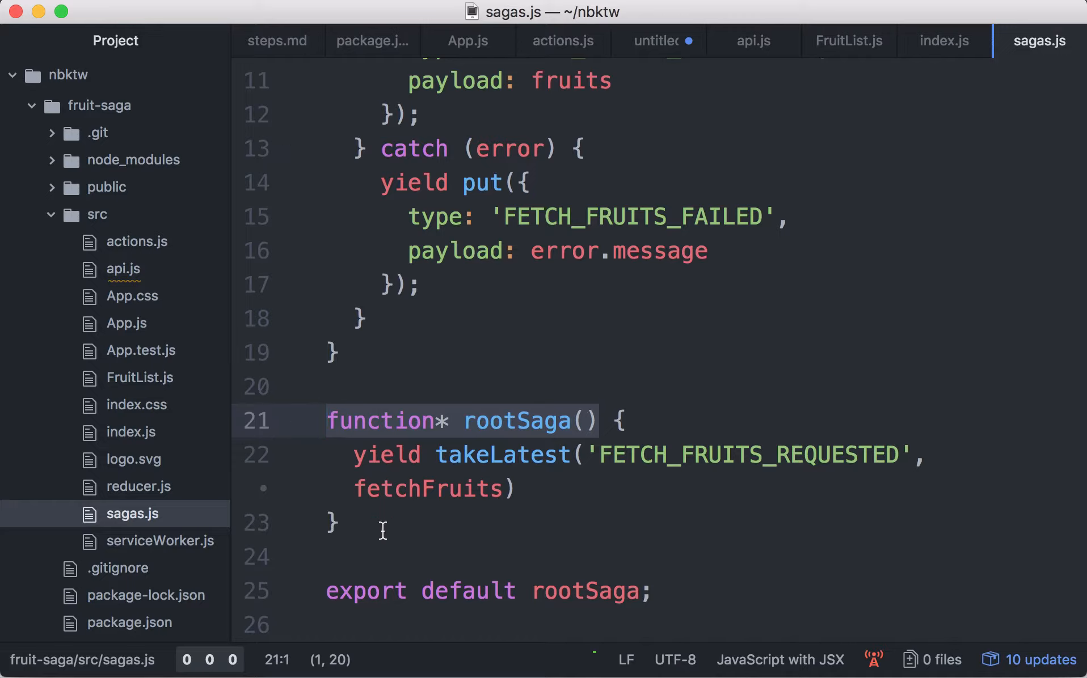
pyautogui.click(527, 488)
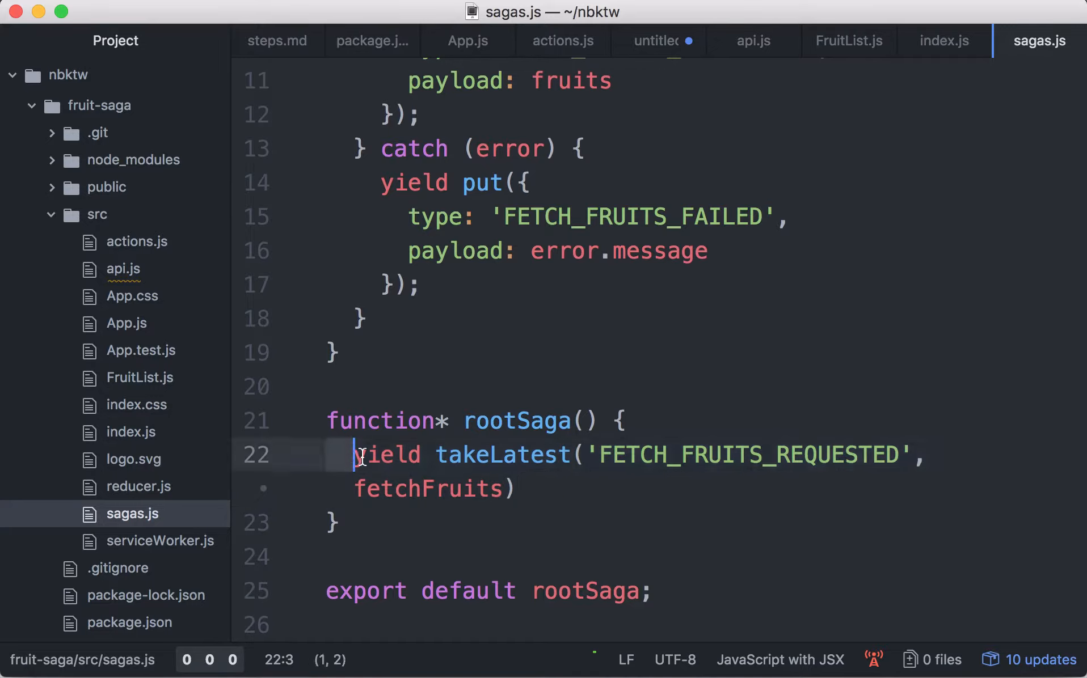
pyautogui.moveTo(360, 455); pyautogui.dragTo(517, 488)
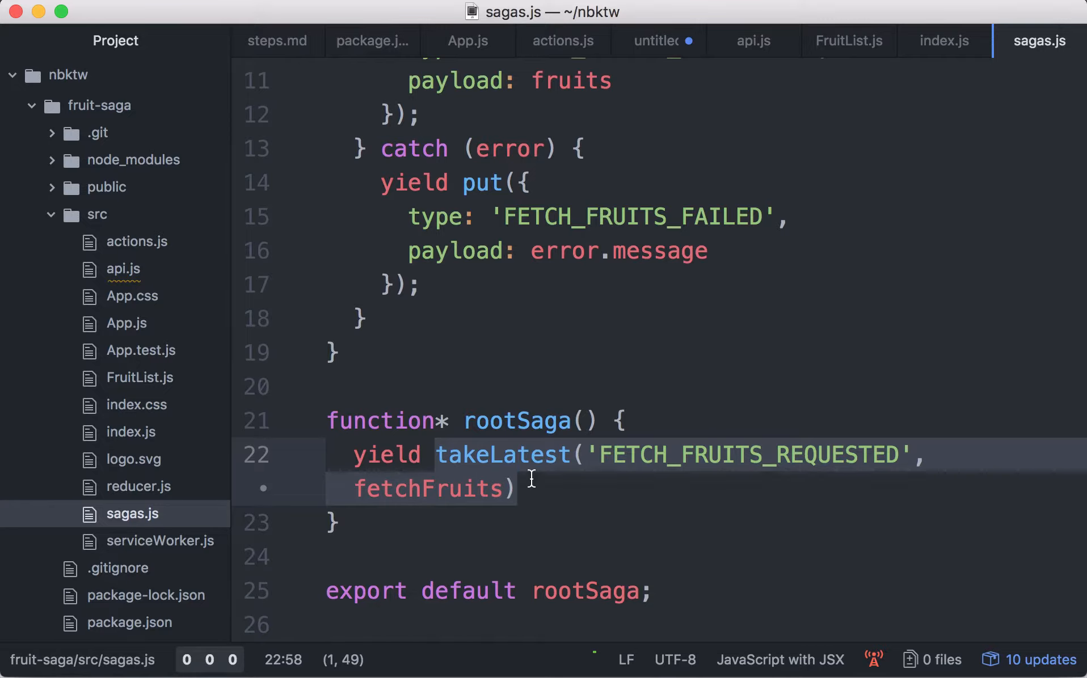
pyautogui.click(519, 488)
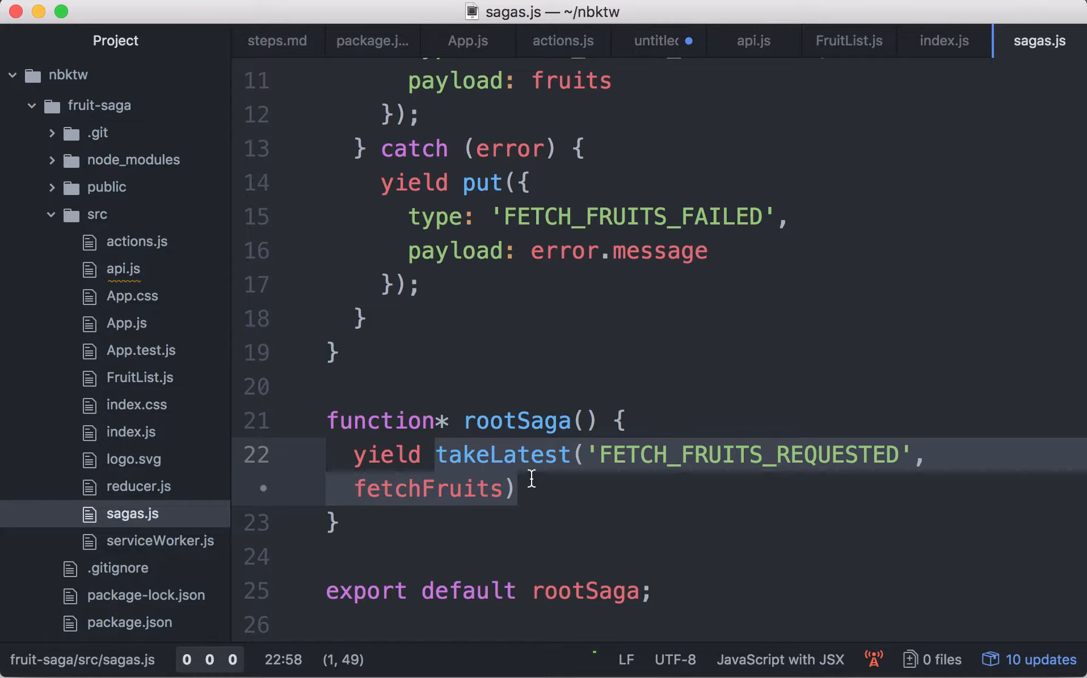
pyautogui.click(518, 489)
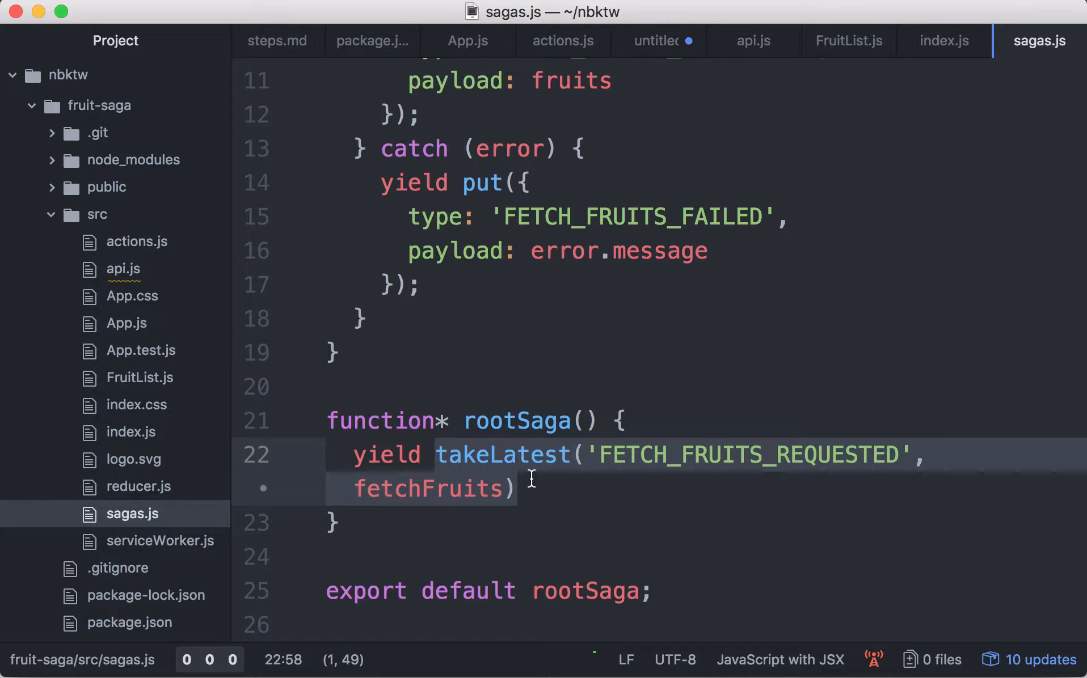
pyautogui.click(518, 489)
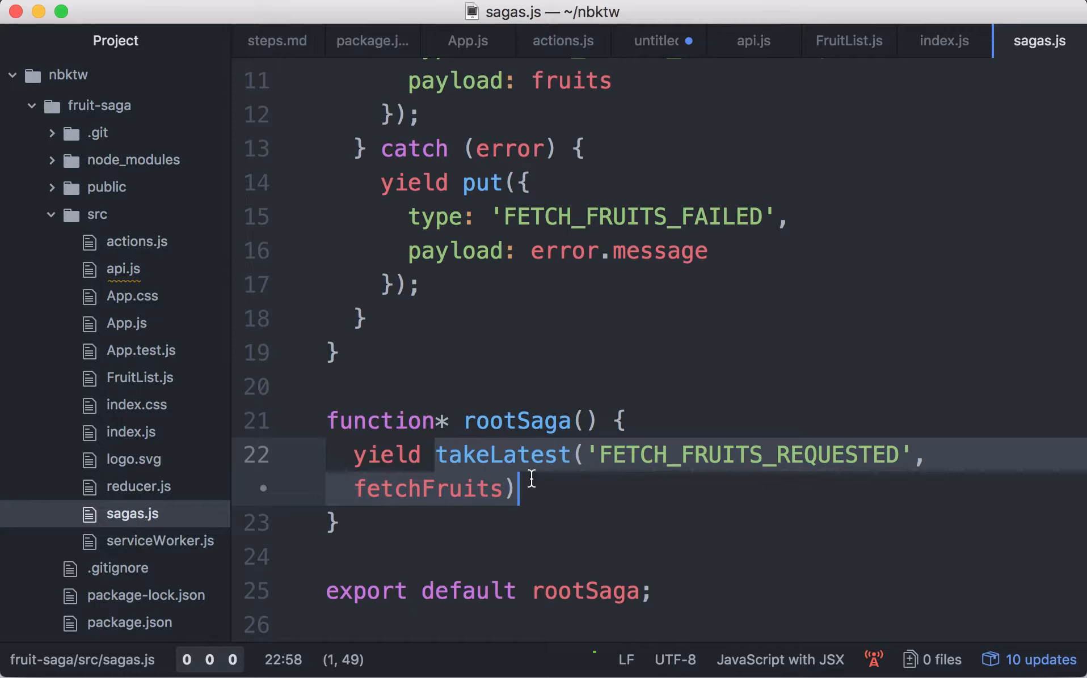
pyautogui.moveTo(372, 389)
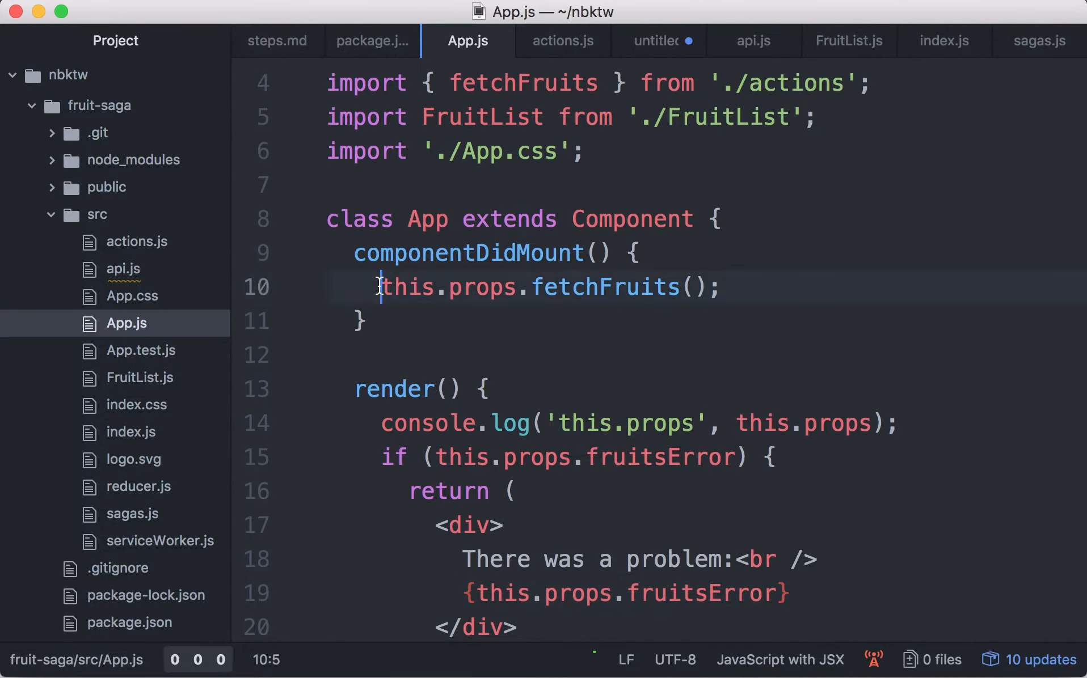
# - Highlight componentDidMount in App.js, then the FETCH_FRUITS_REQUESTED type in actions.js
pyautogui.doubleClick(599, 287)
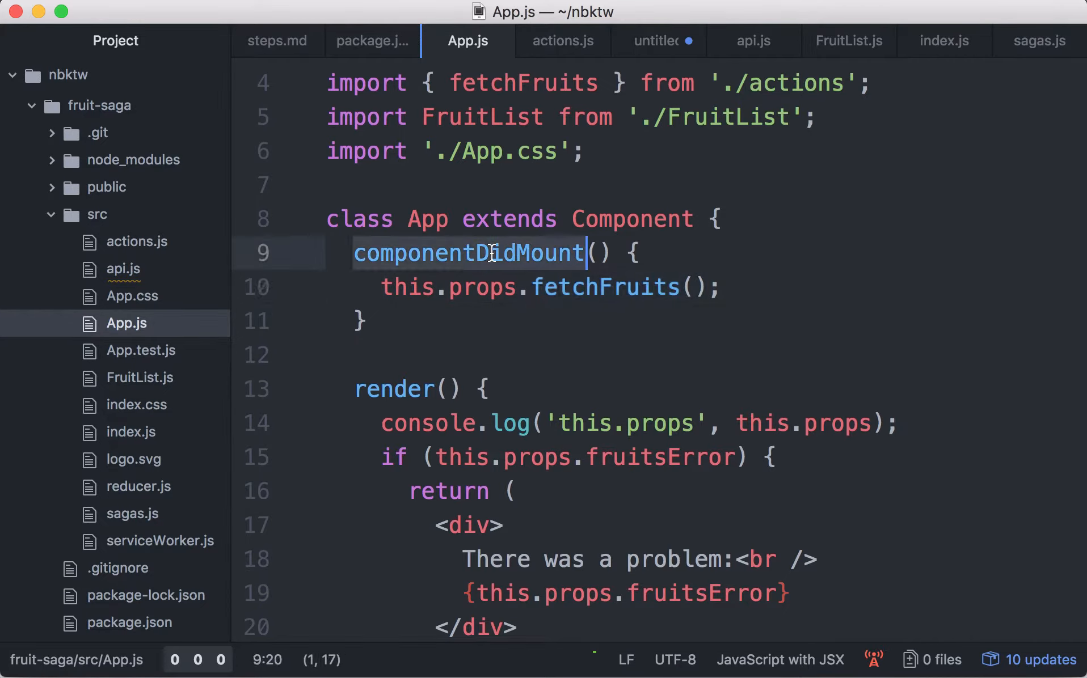
pyautogui.moveTo(474, 344)
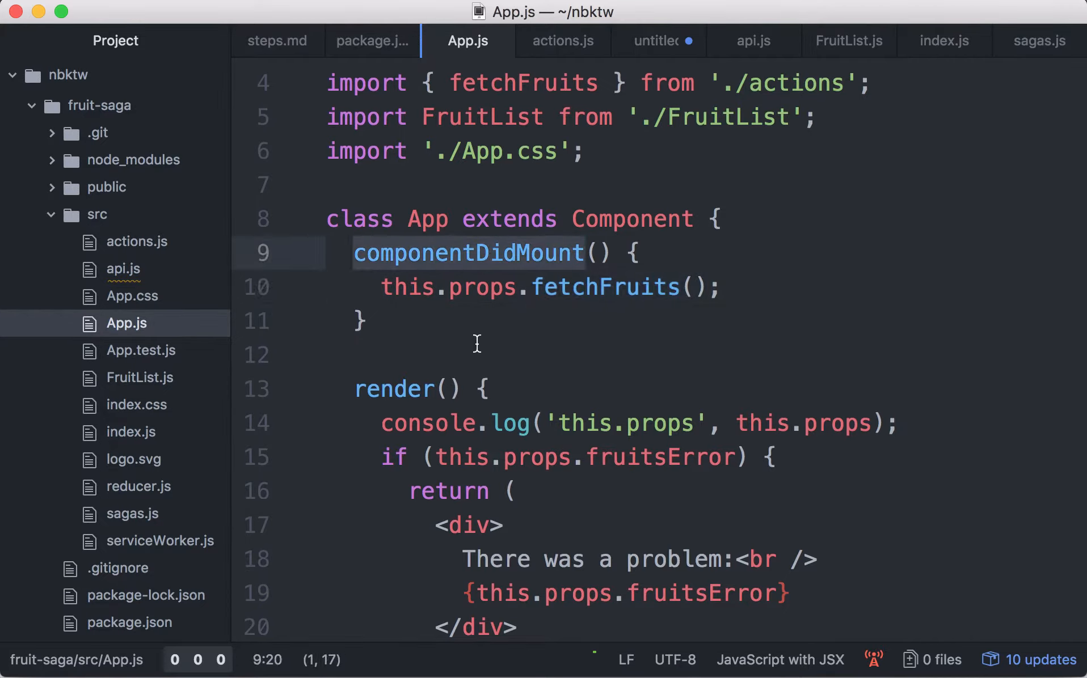
pyautogui.click(588, 253)
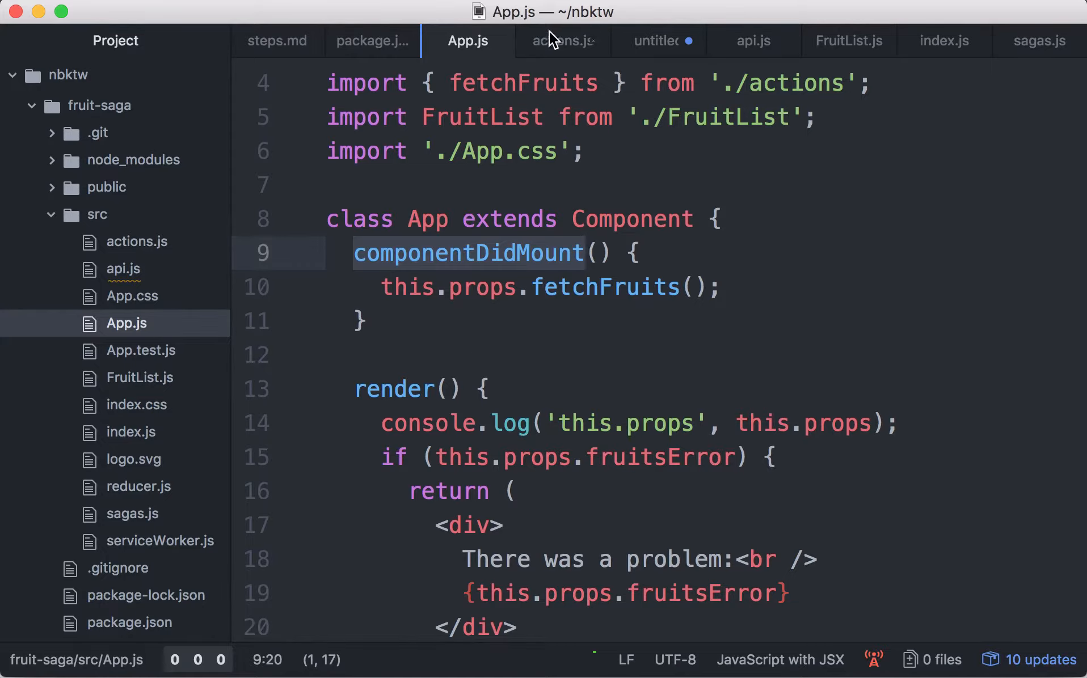
pyautogui.click(561, 41)
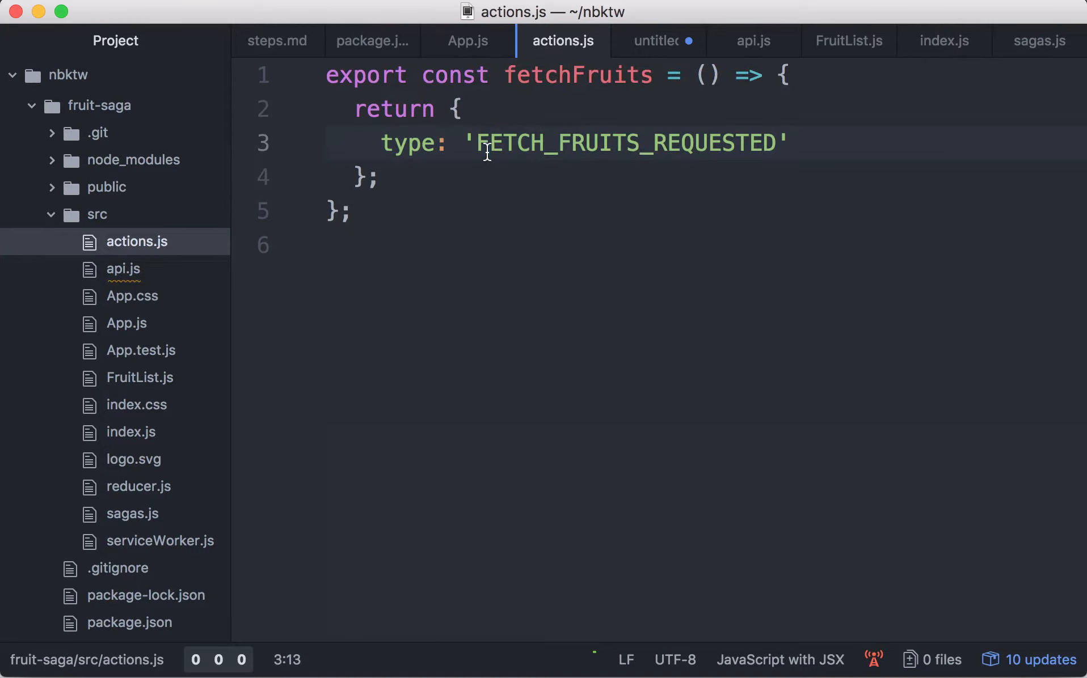
pyautogui.moveTo(485, 144); pyautogui.dragTo(762, 143)
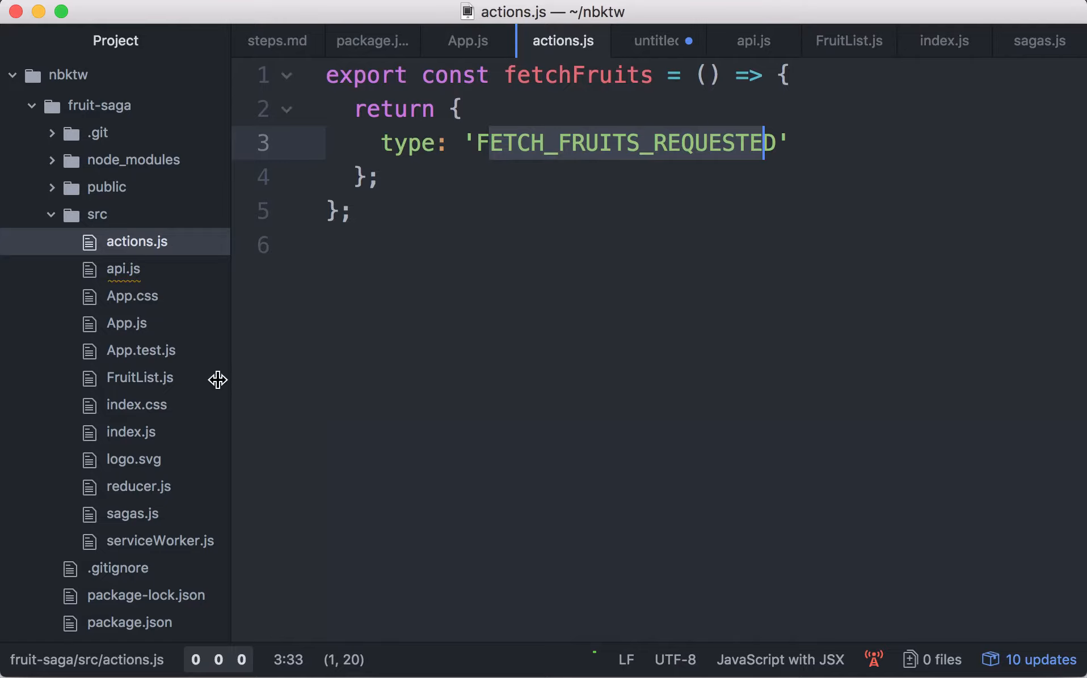
# - In sagas.js, highlight the fetchFruits worker in takeLatest and the yield call(findAll) line
pyautogui.click(1038, 40)
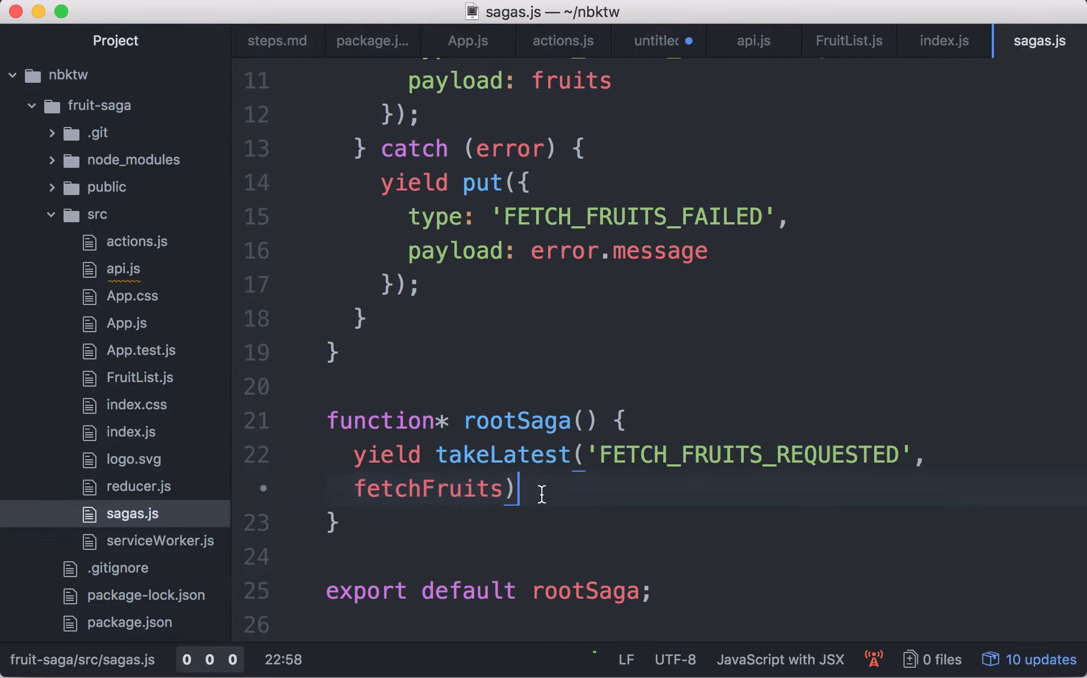
pyautogui.doubleClick(502, 454)
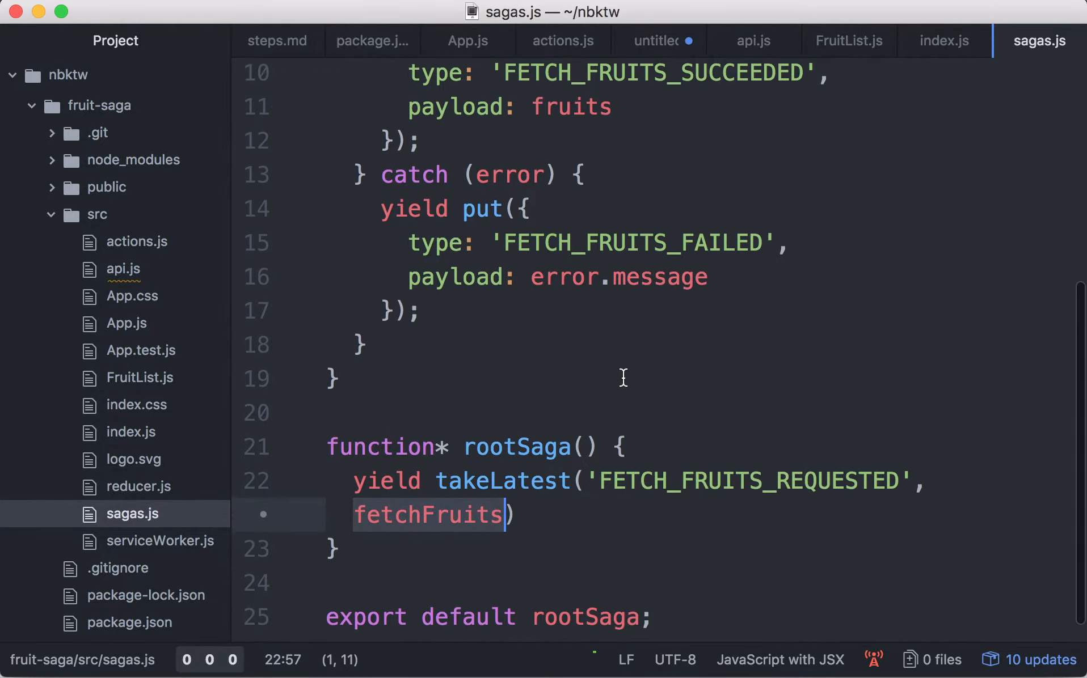
pyautogui.doubleClick(516, 507)
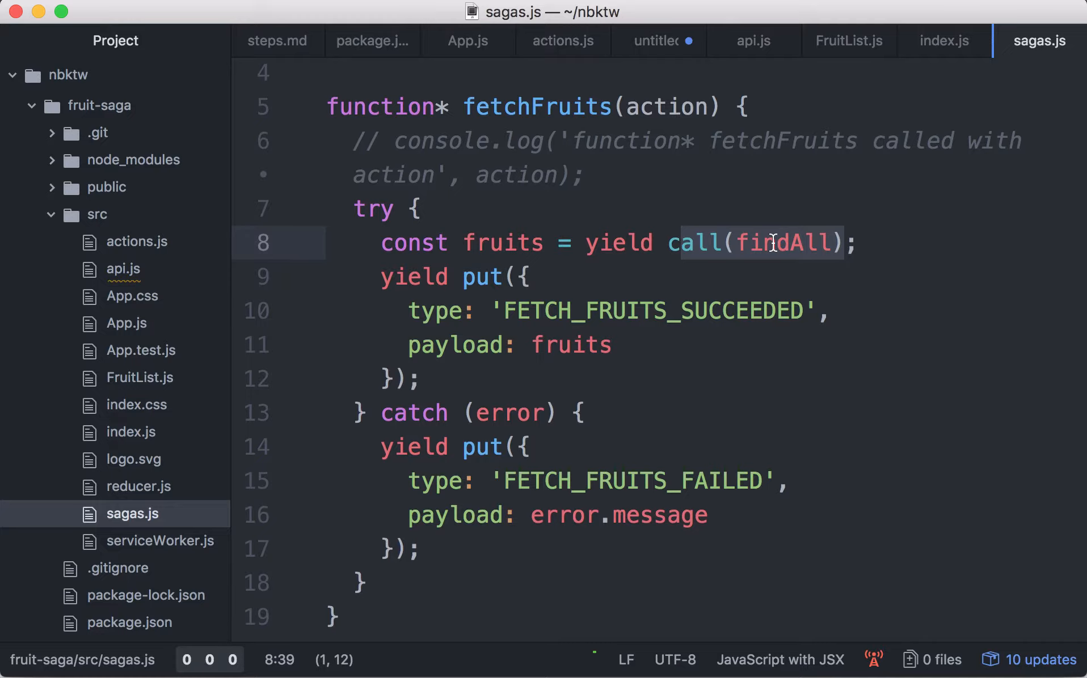
pyautogui.doubleClick(781, 243)
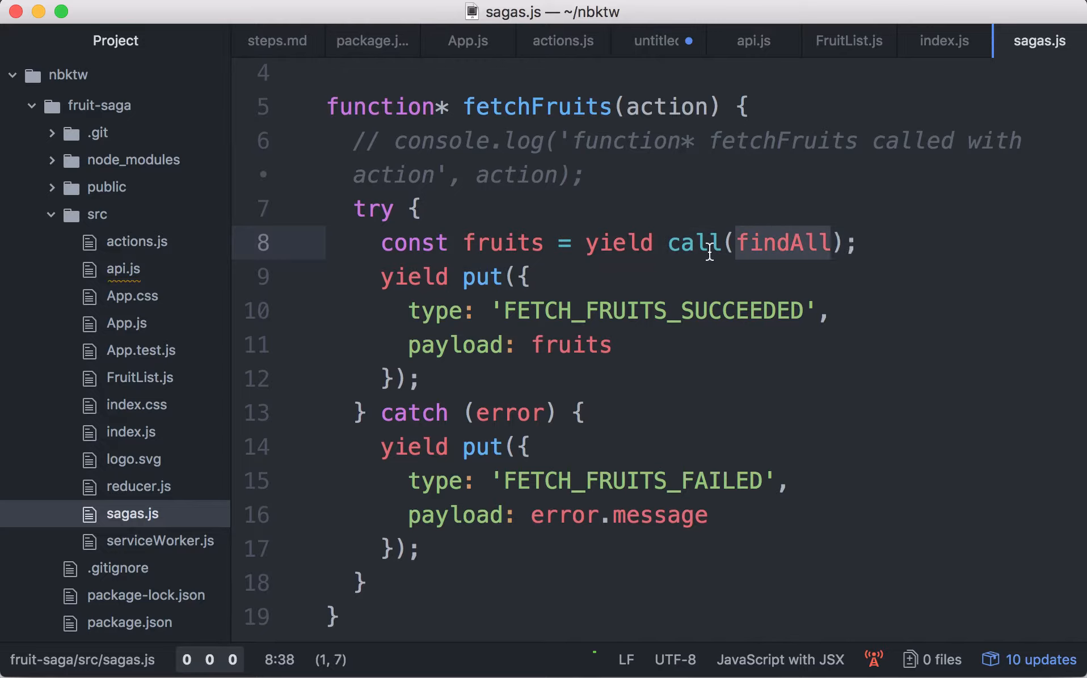
pyautogui.doubleClick(693, 243)
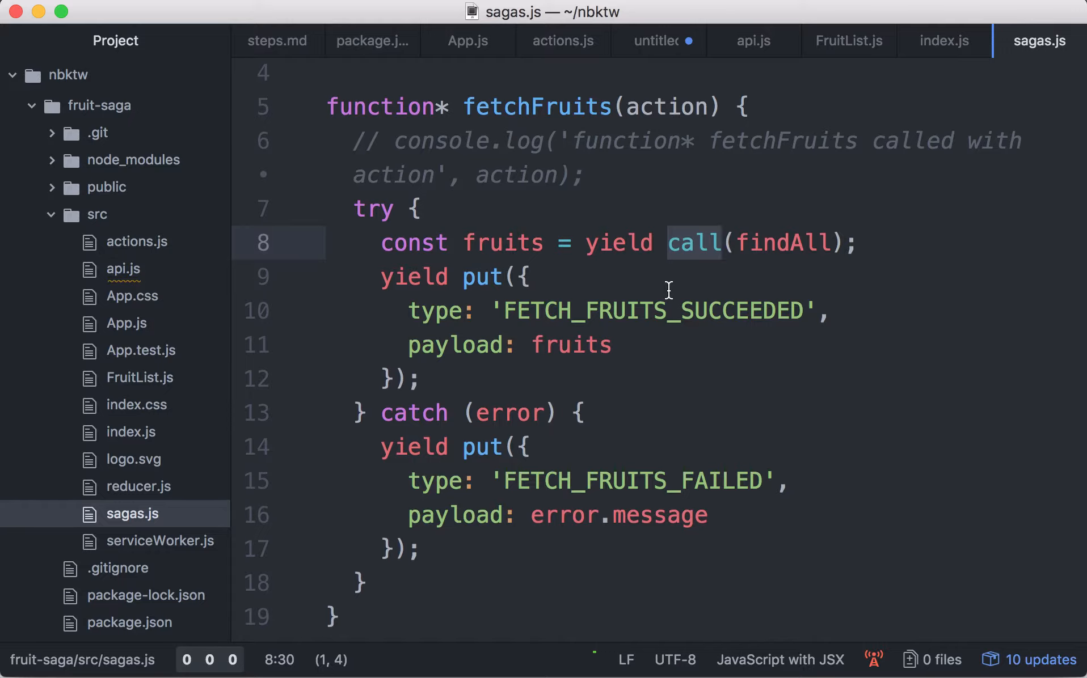
pyautogui.click(722, 243)
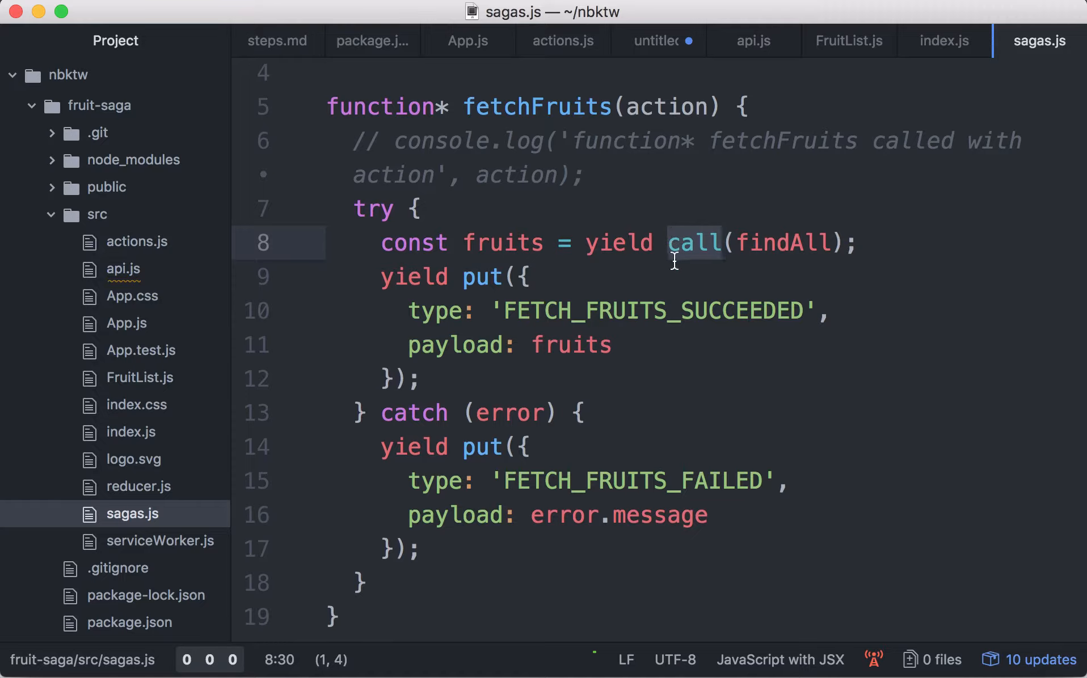
pyautogui.click(722, 243)
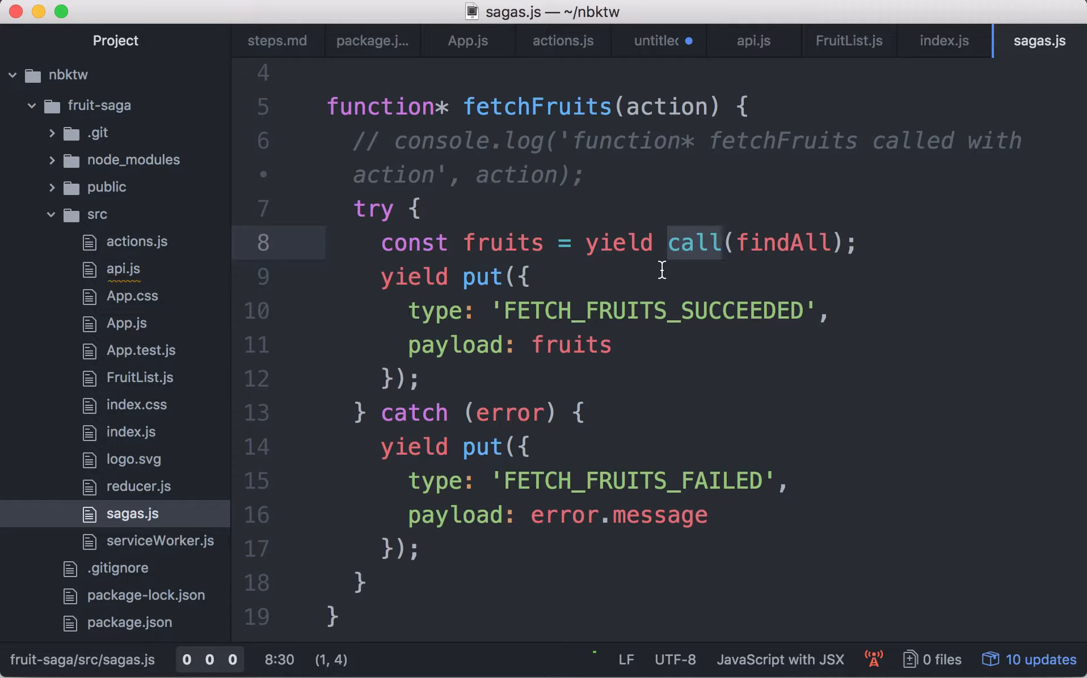
pyautogui.moveTo(667, 281)
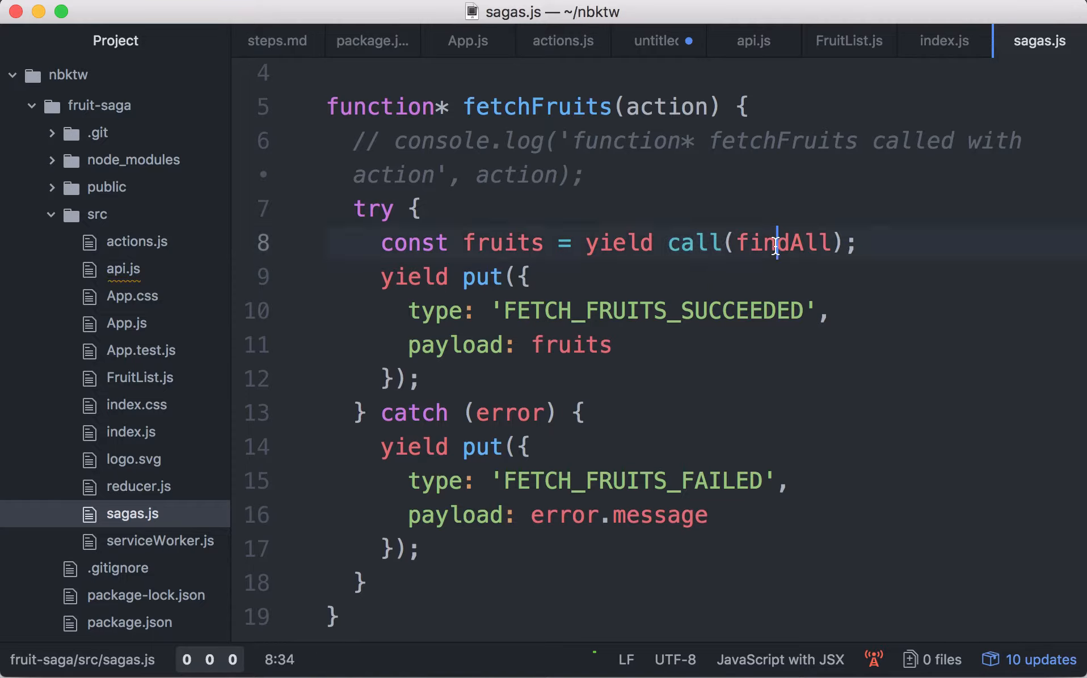
pyautogui.doubleClick(781, 244)
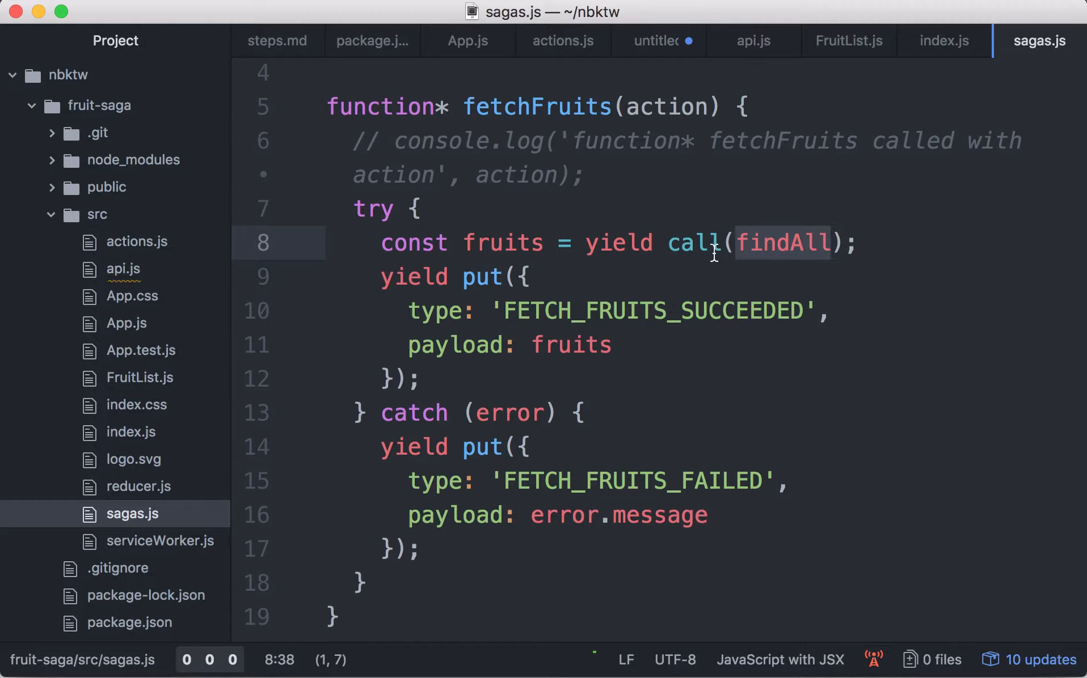
pyautogui.moveTo(959, 200)
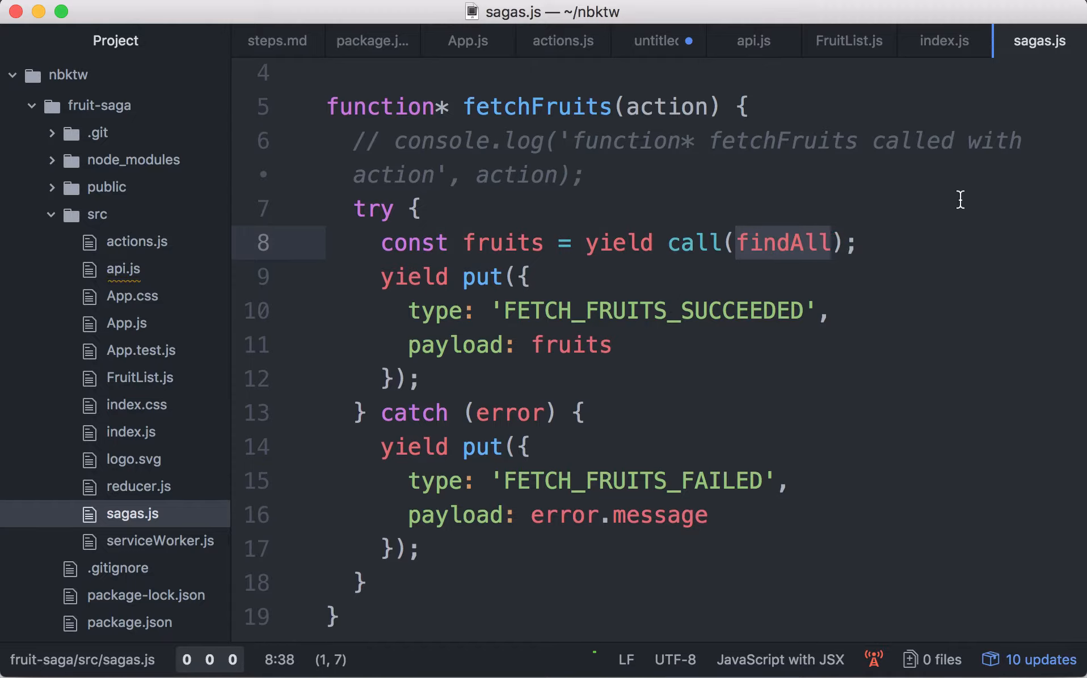
pyautogui.click(802, 243)
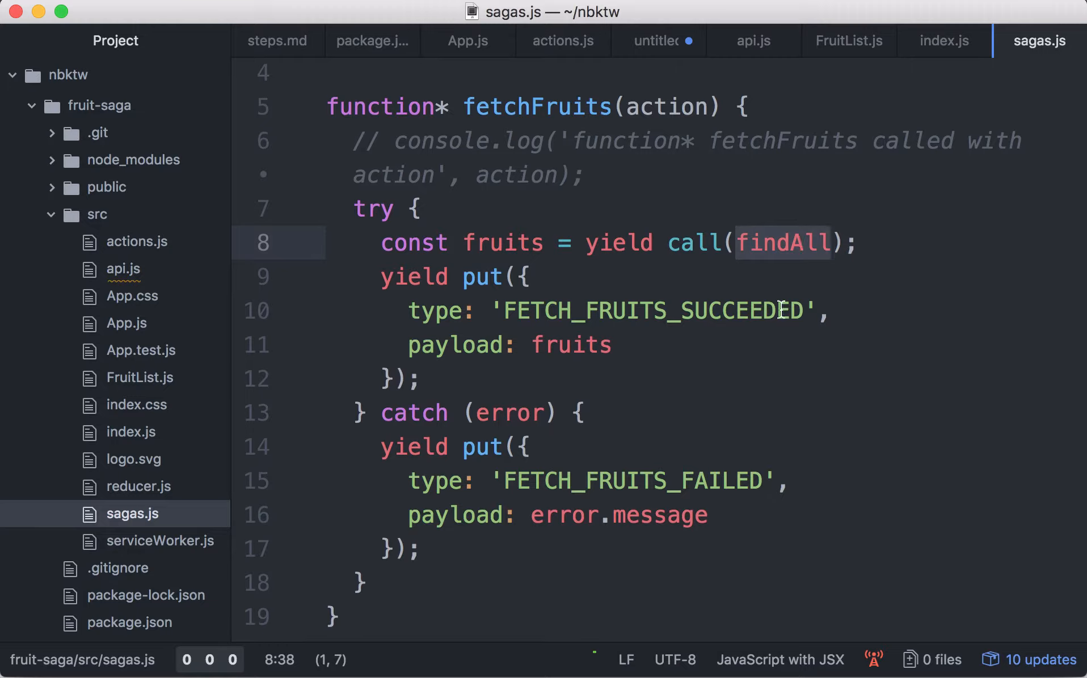
pyautogui.click(825, 243)
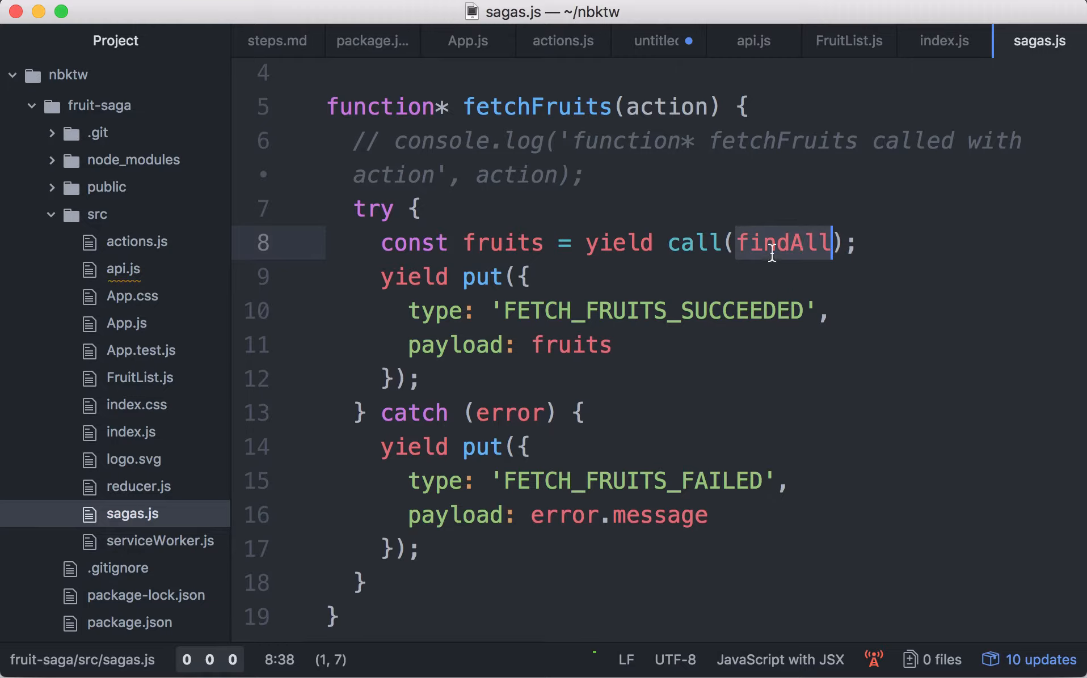
pyautogui.moveTo(799, 242)
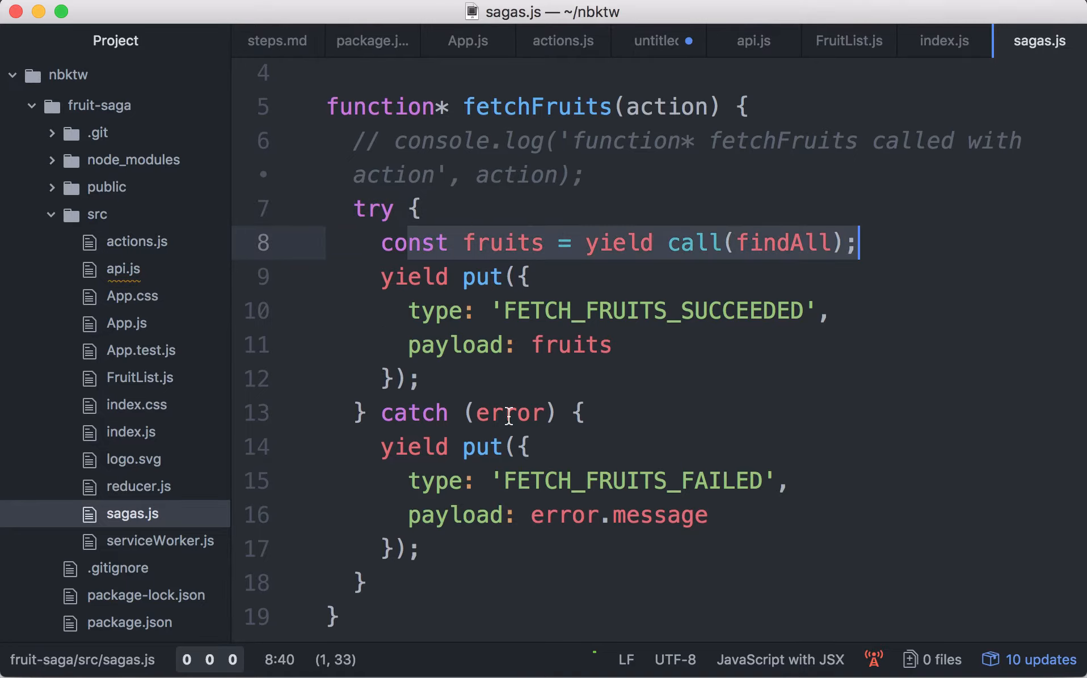
pyautogui.click(435, 481)
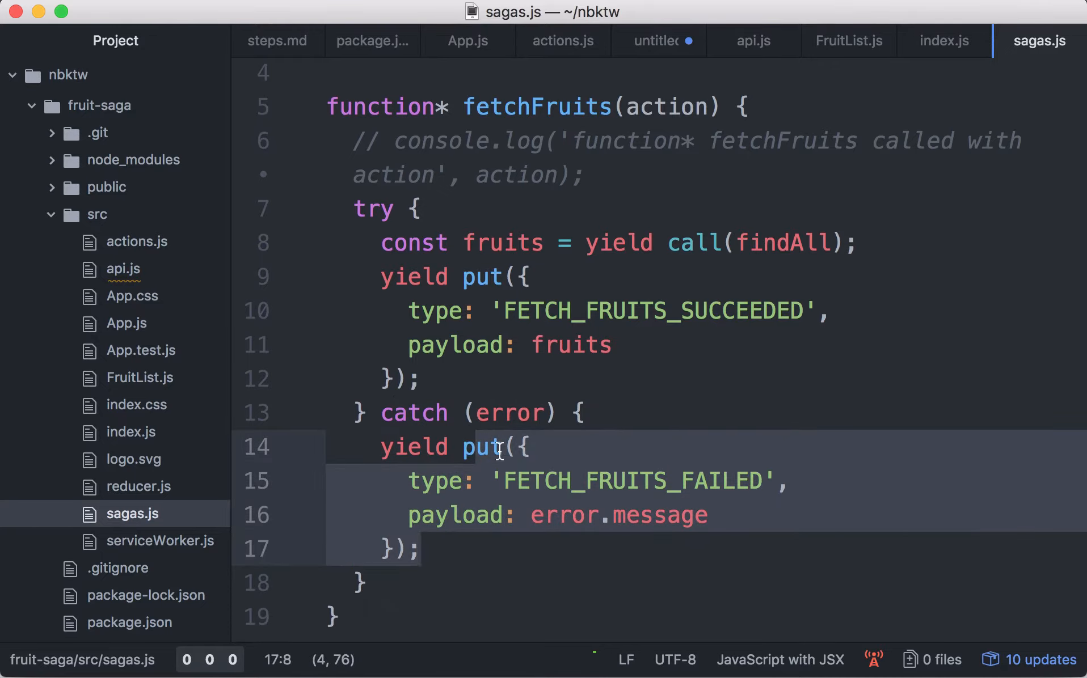
pyautogui.doubleClick(482, 447)
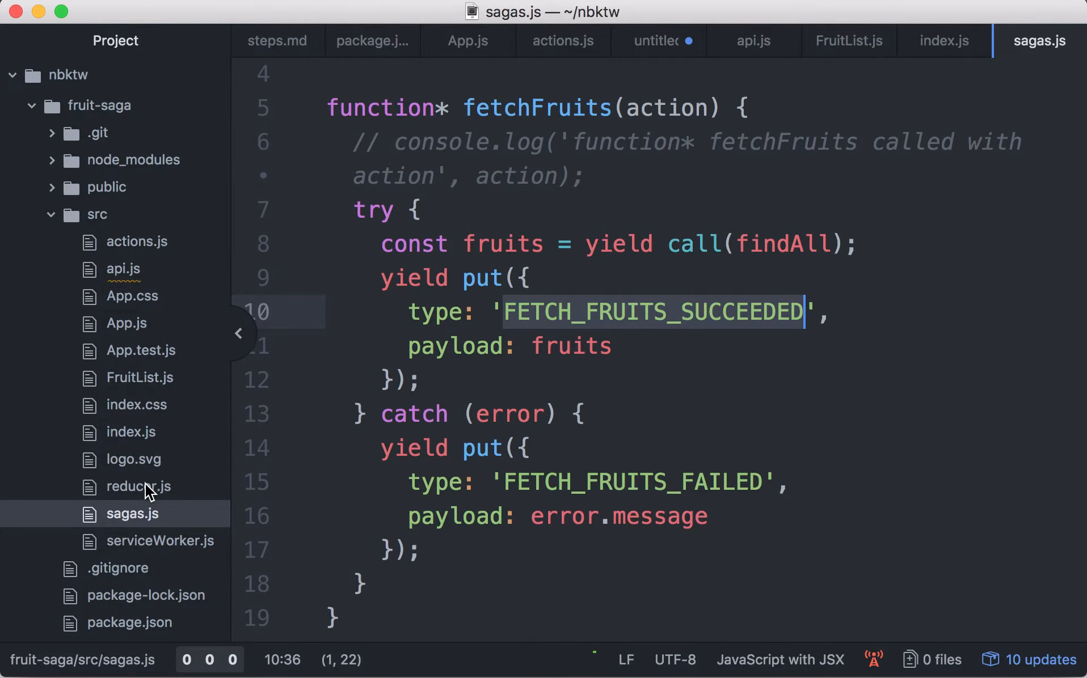
# - In reducer.js, highlight fruitsError and fruitsLoading set to true, then scroll to FETCH_FRUITS_FAILED
pyautogui.click(138, 486)
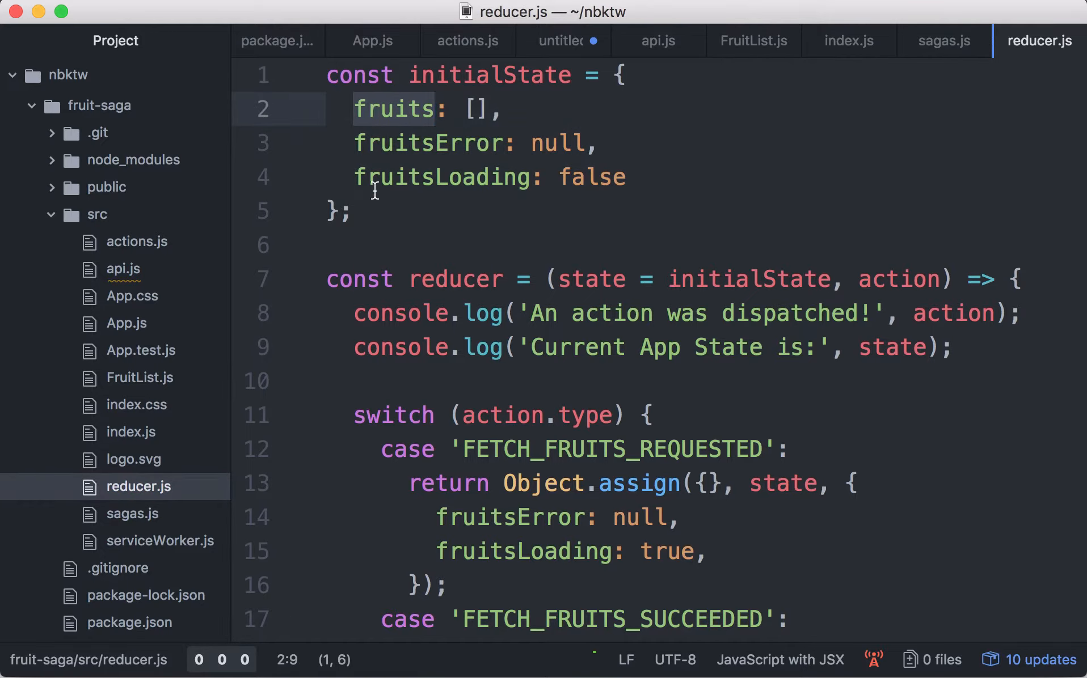
pyautogui.doubleClick(427, 143)
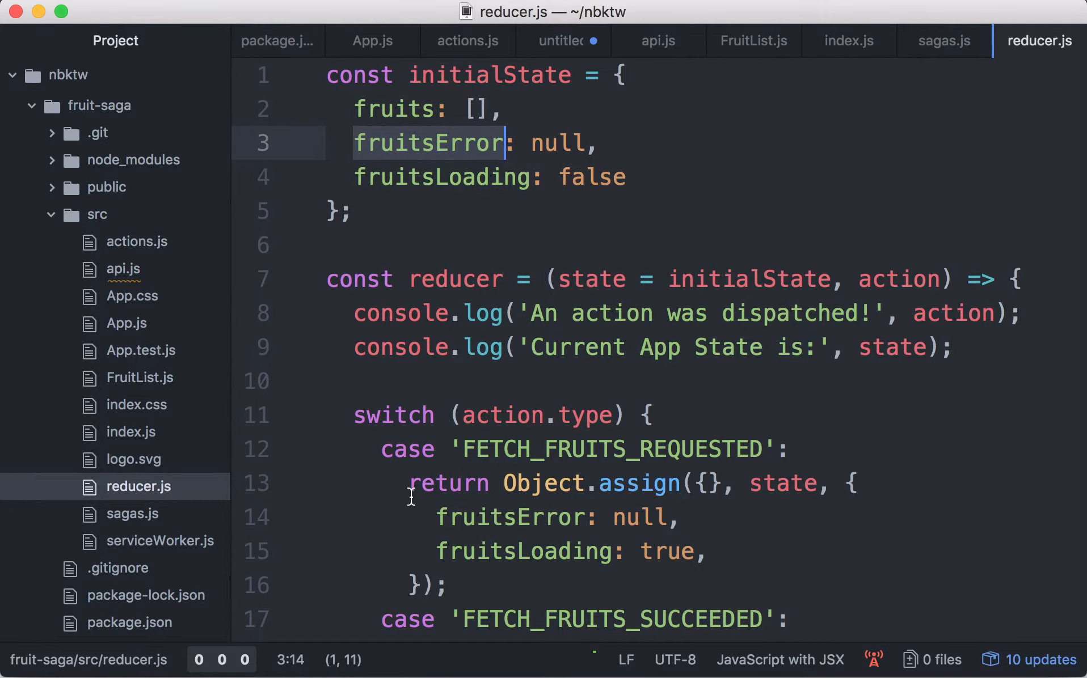
pyautogui.scroll(-3)
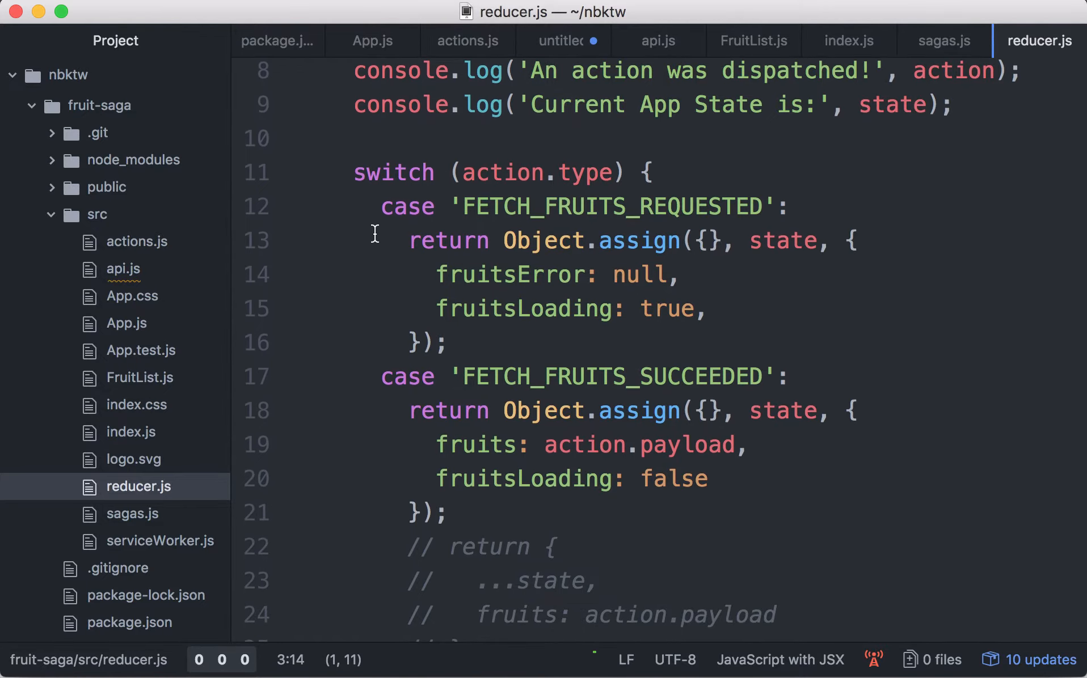
pyautogui.moveTo(381, 205); pyautogui.dragTo(450, 342)
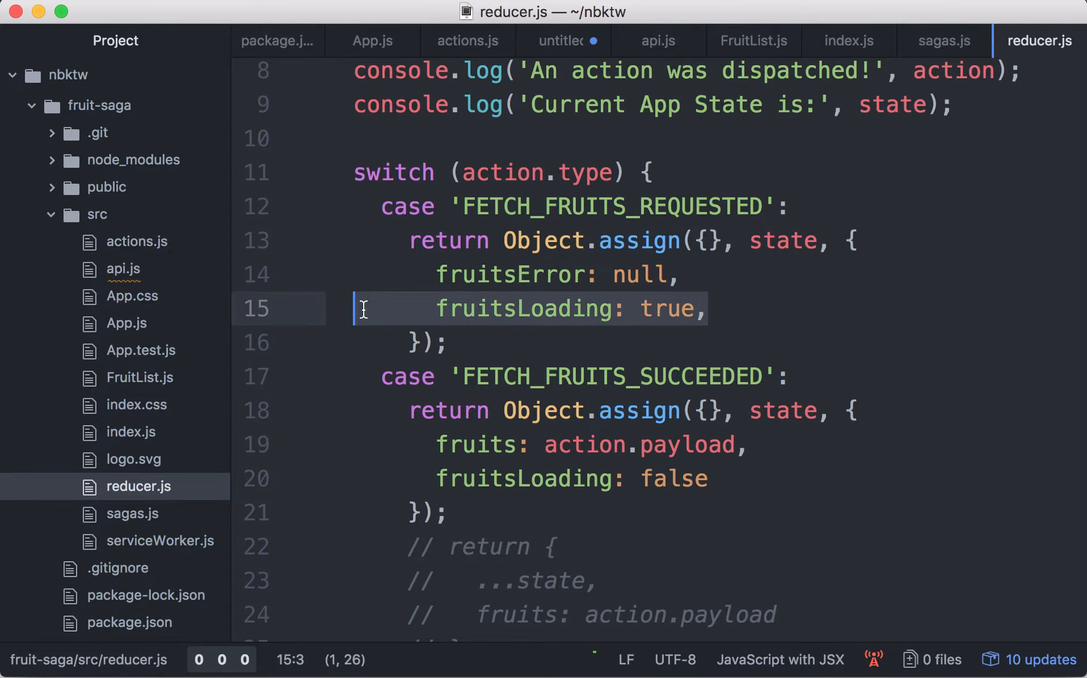
pyautogui.moveTo(390, 398)
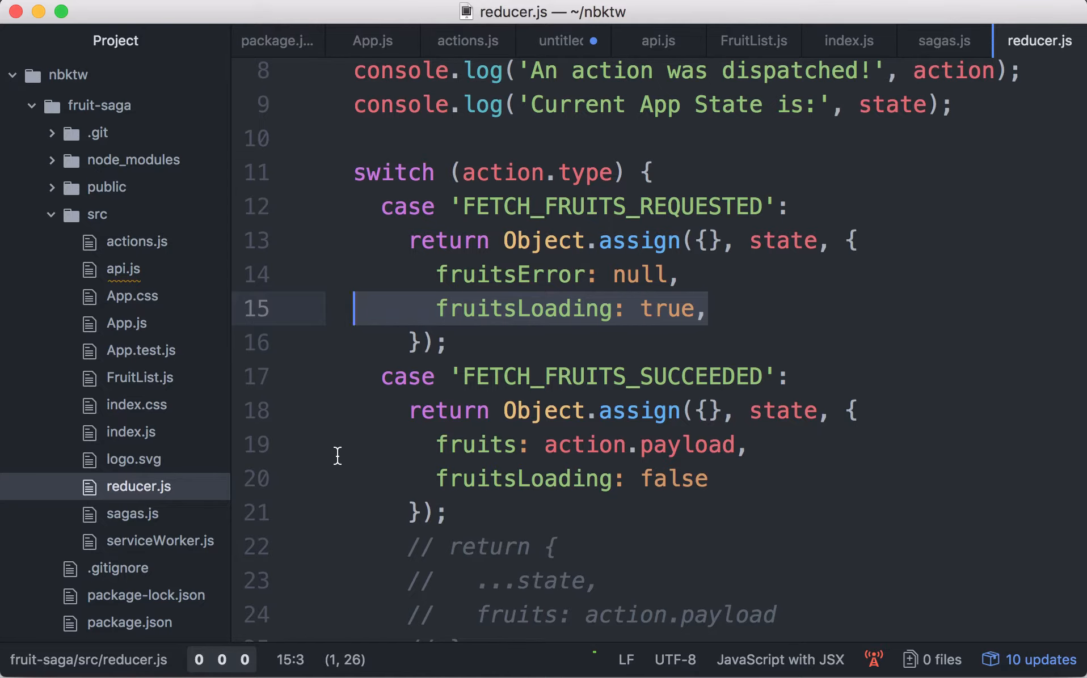
pyautogui.scroll(-3)
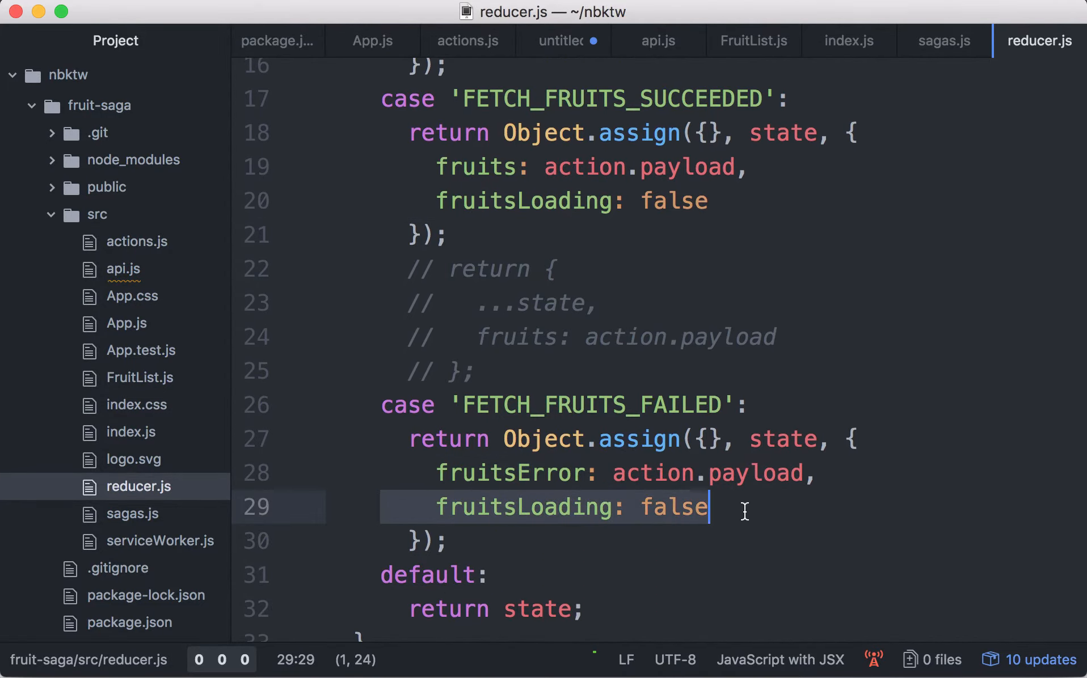
pyautogui.scroll(-3)
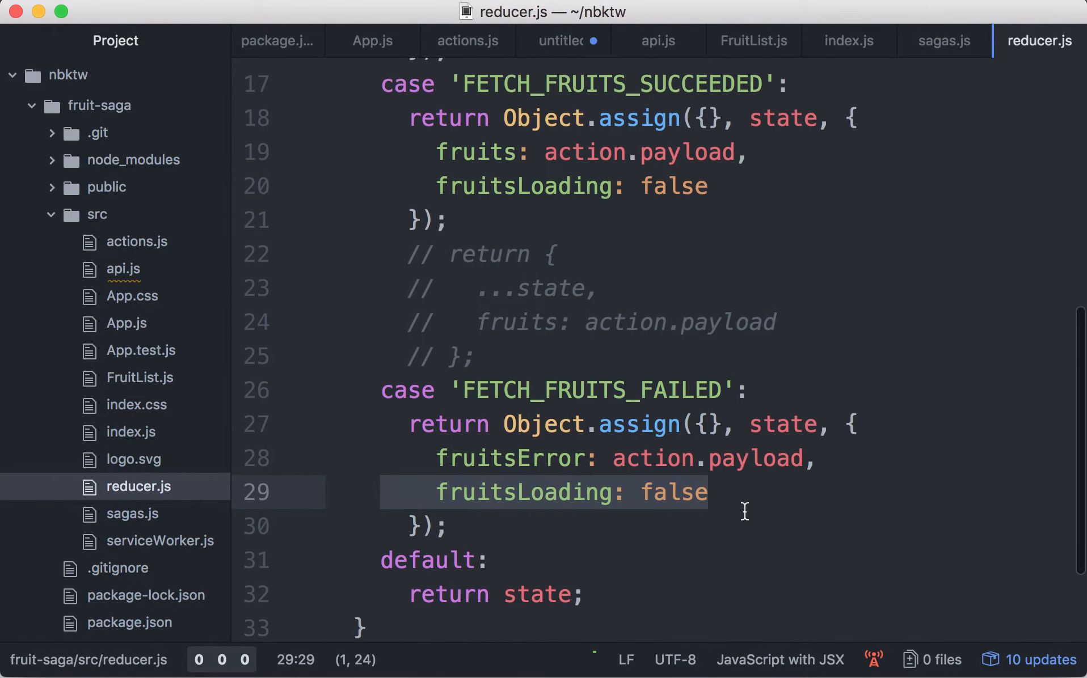
pyautogui.scroll(3)
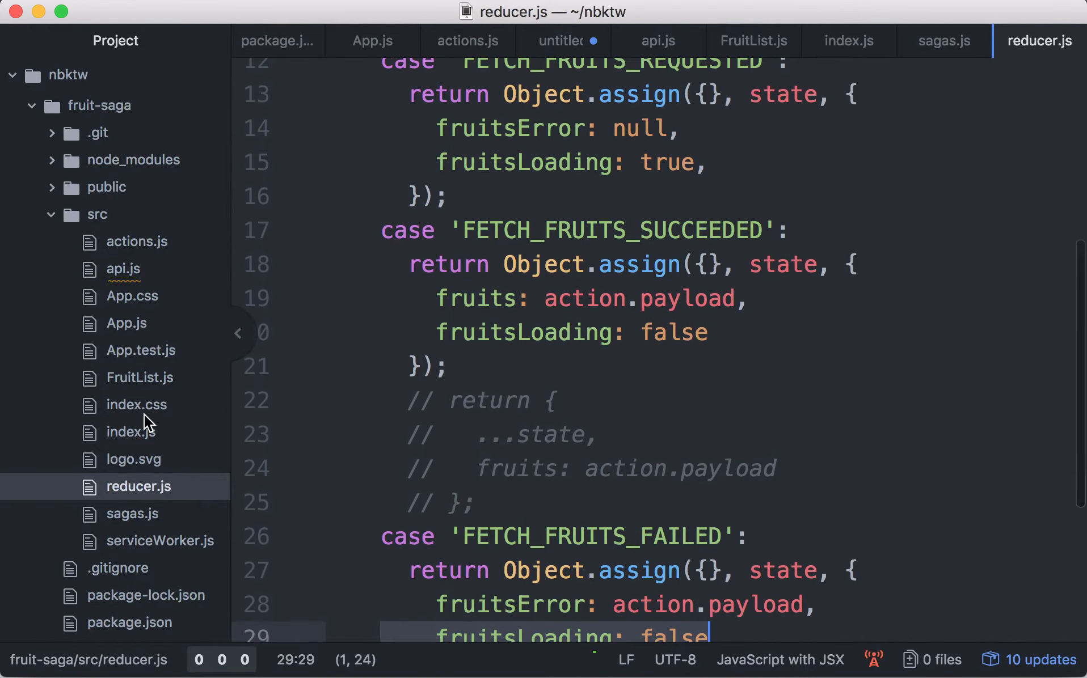
# - Revisit sagas.js and App.js, then return to actions.js with the fetchFruits action creator
pyautogui.click(943, 40)
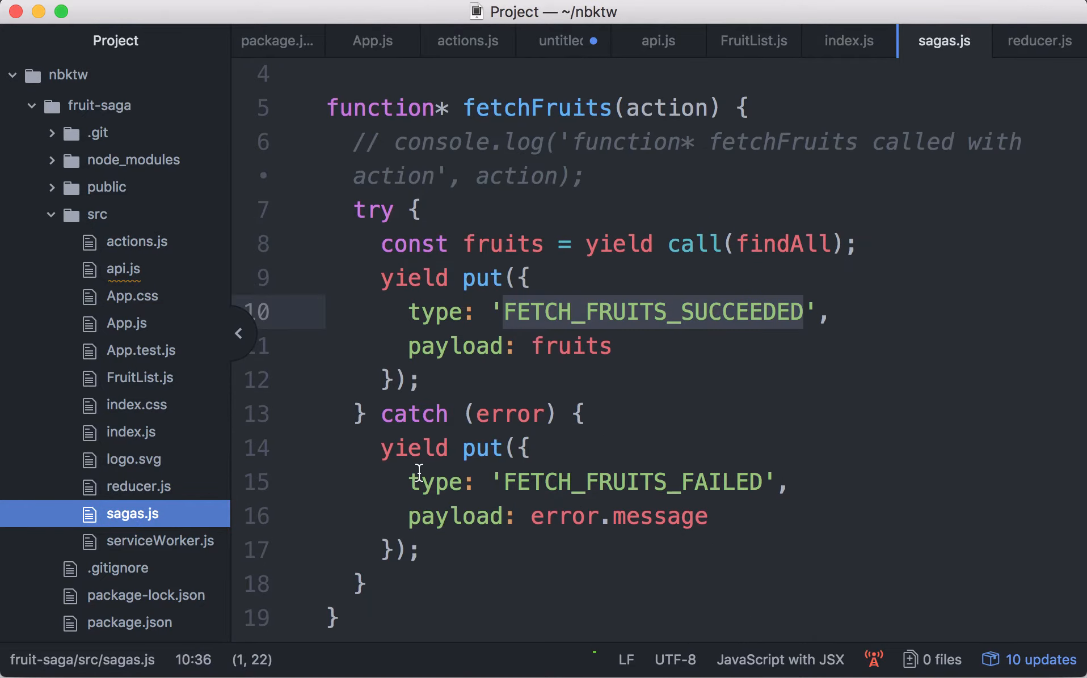
pyautogui.click(127, 323)
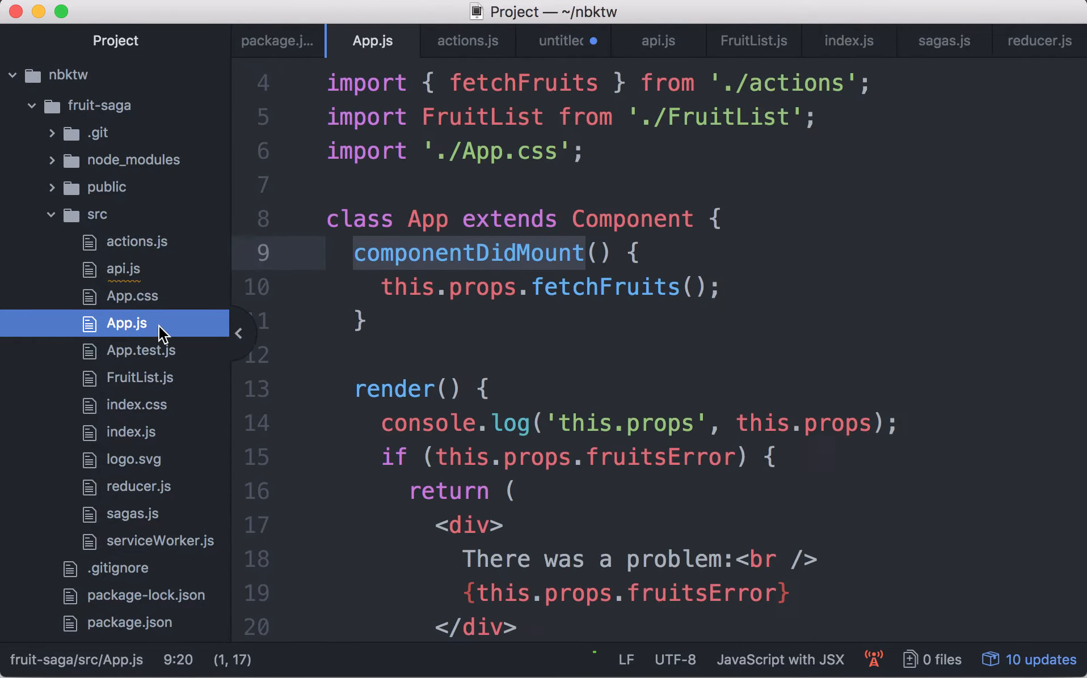
pyautogui.scroll(-3)
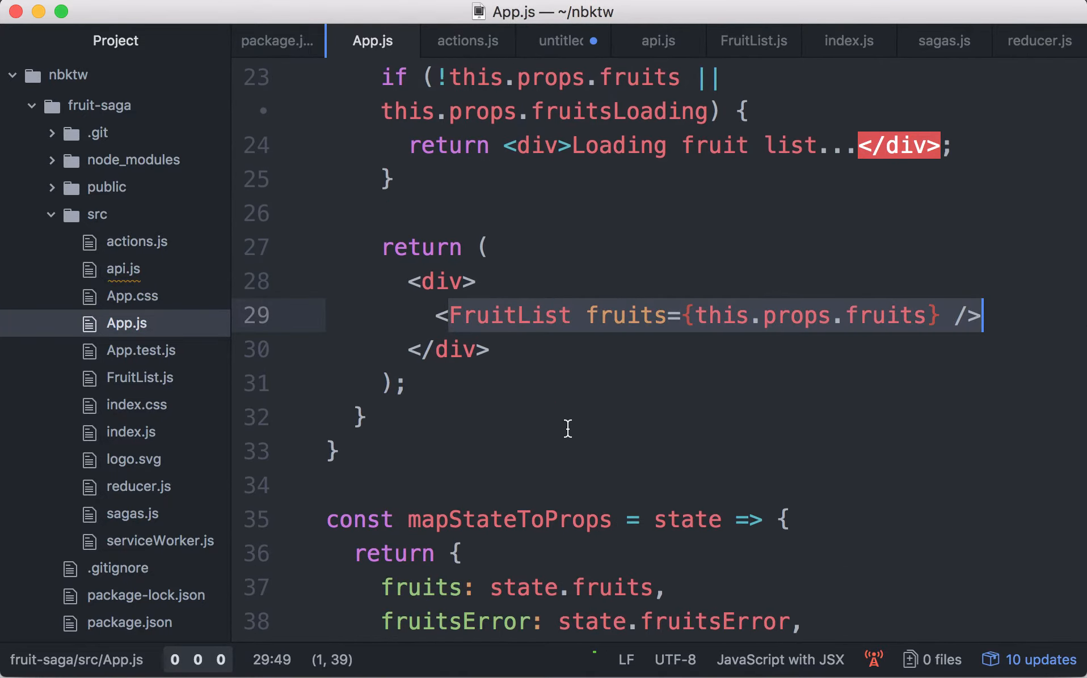
pyautogui.click(131, 513)
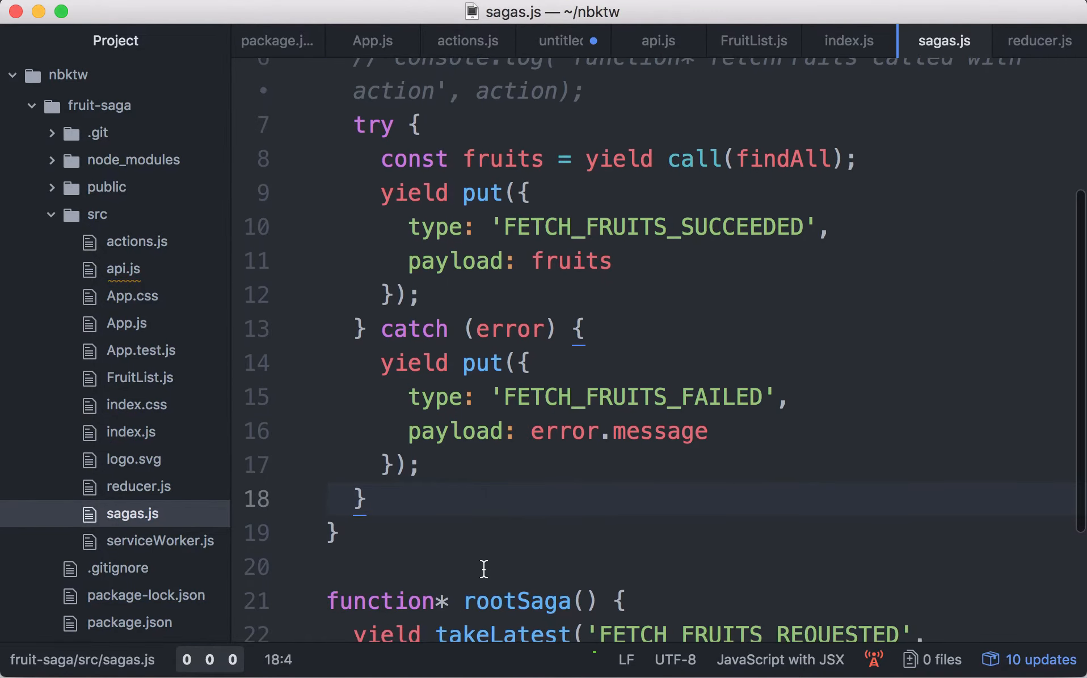
pyautogui.scroll(-3)
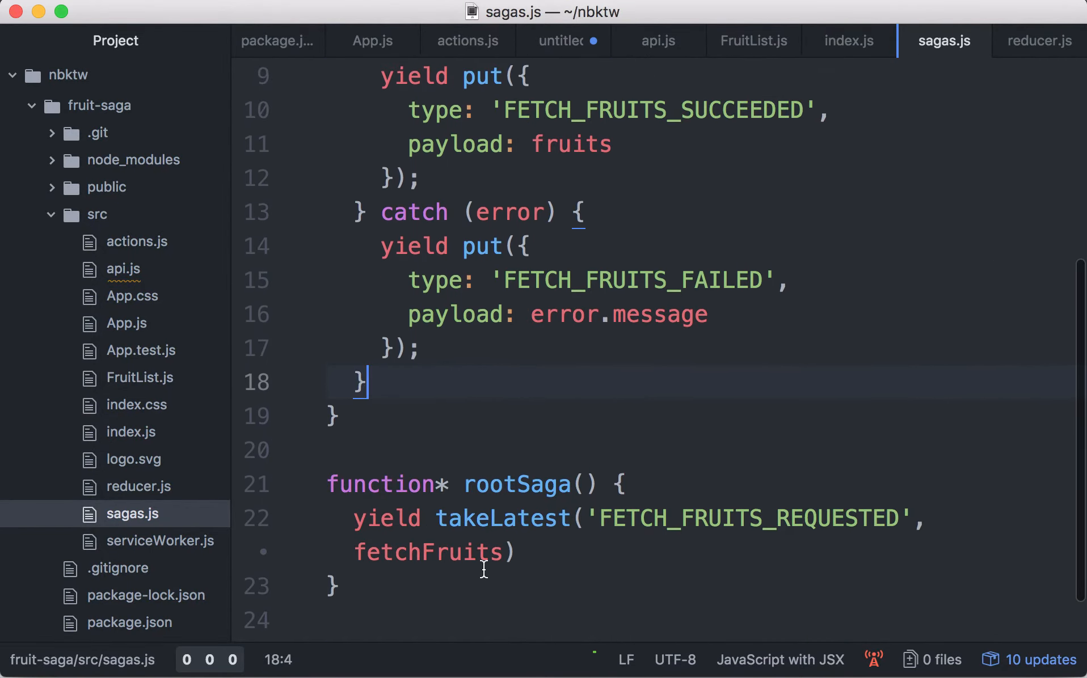
pyautogui.click(517, 553)
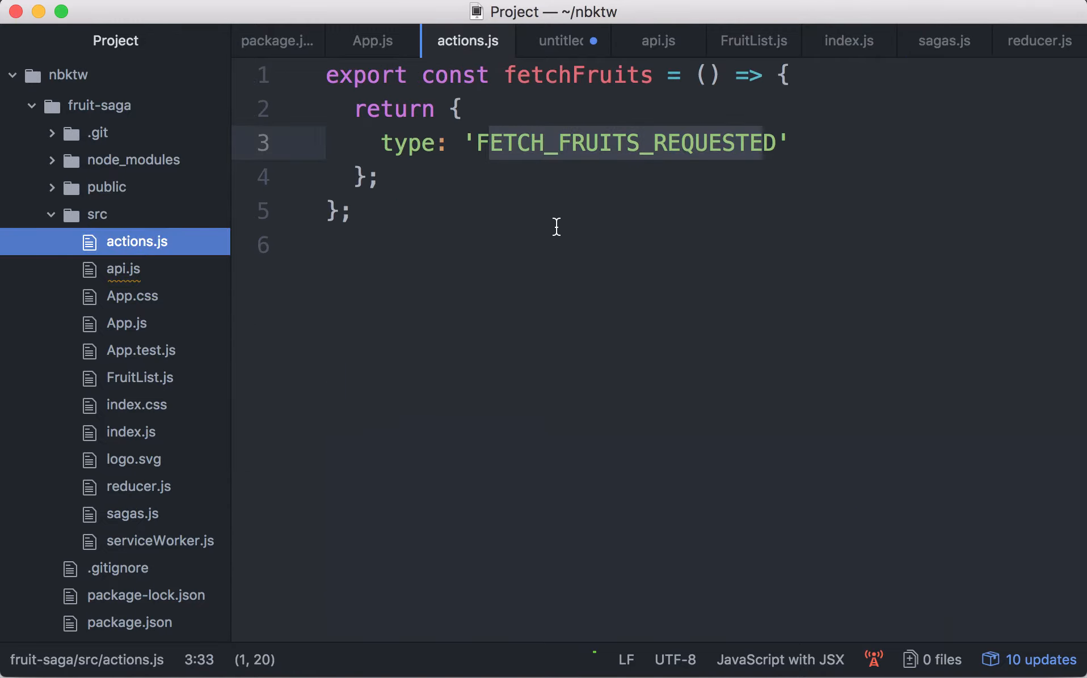
pyautogui.write('fet')
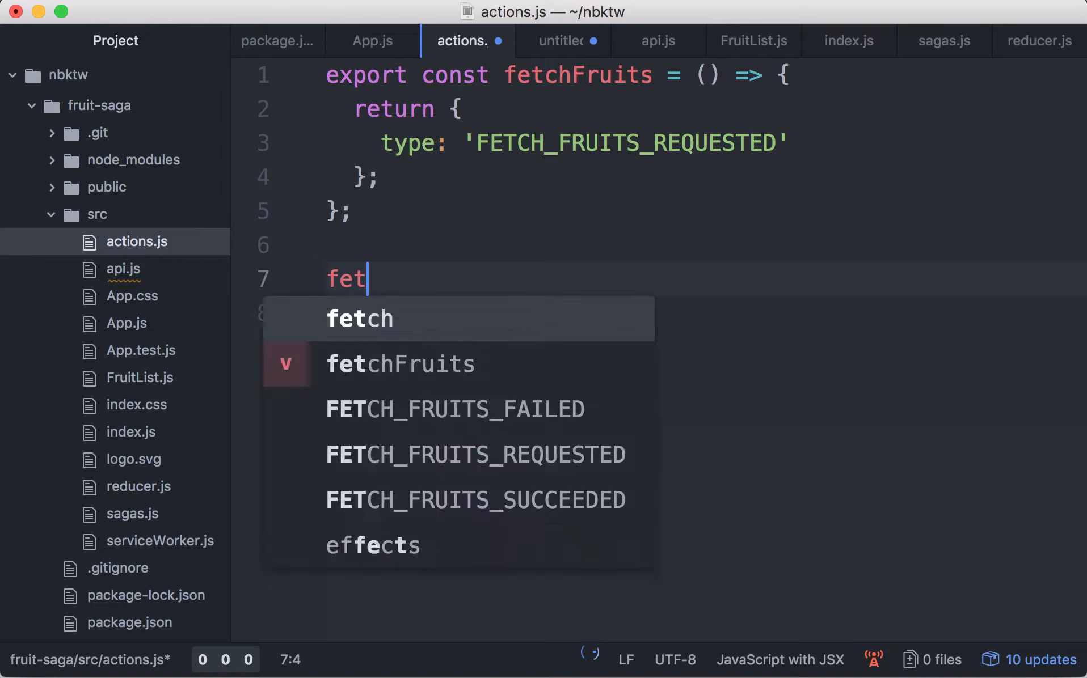
pyautogui.write('chFruit(id')
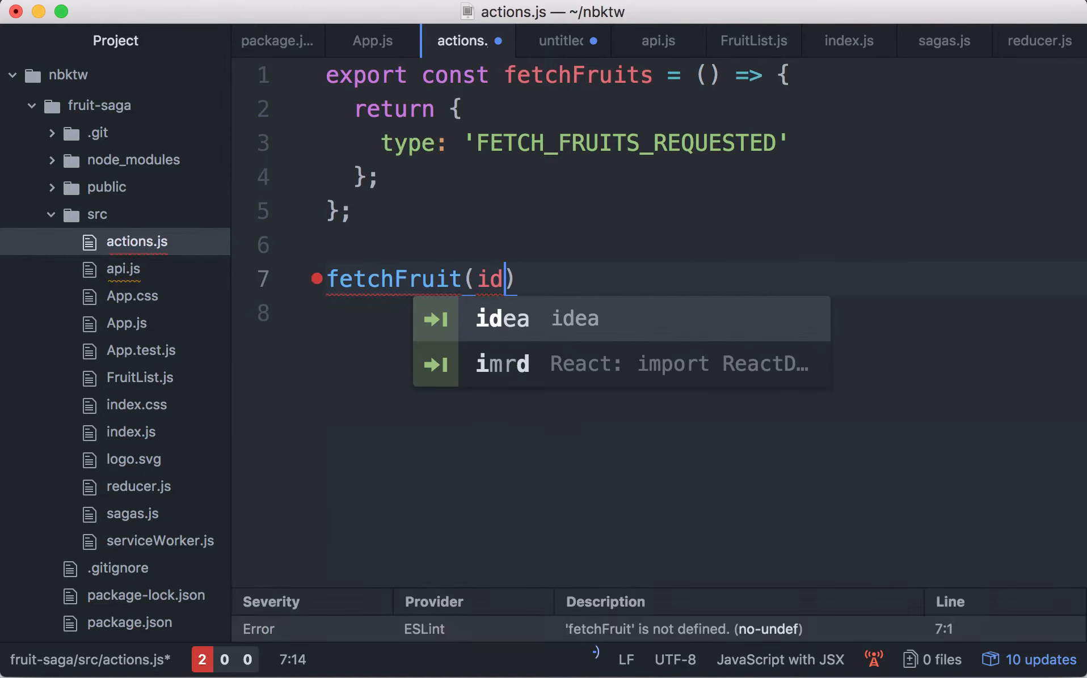
pyautogui.press('Escape')
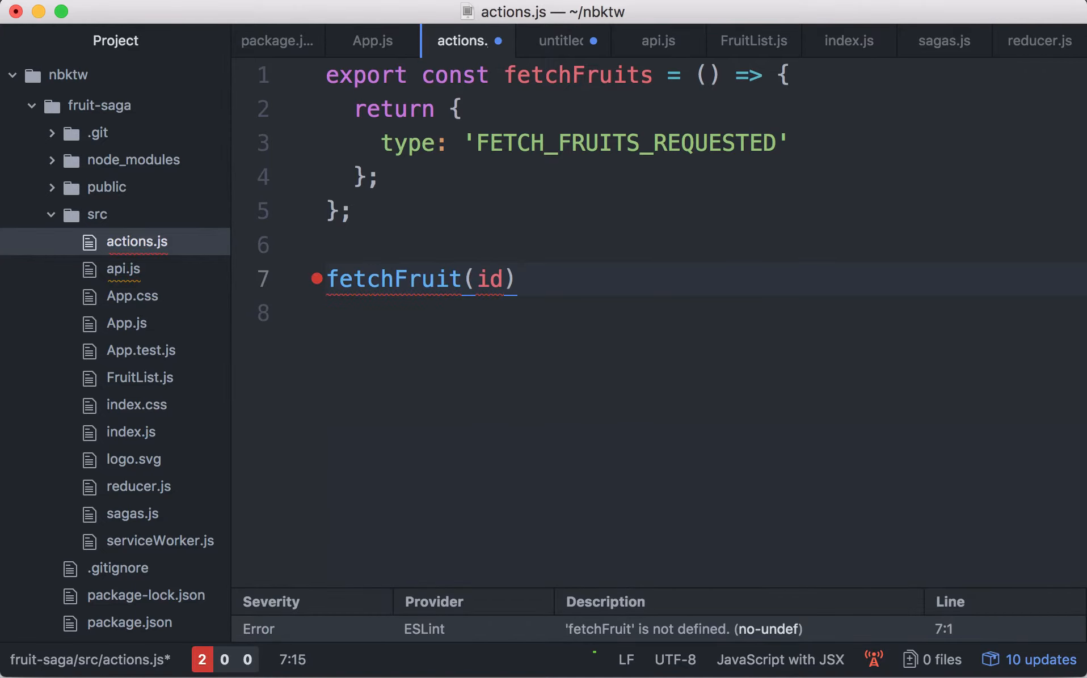
pyautogui.write('FETCH_FRUIT')
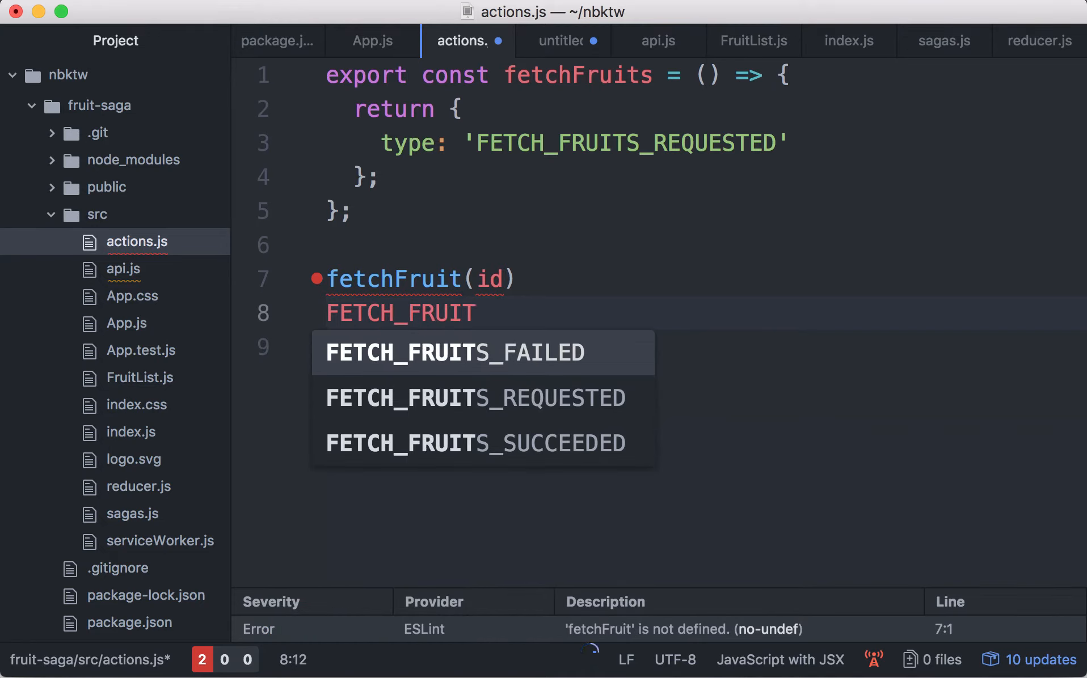
pyautogui.write('_REQUESTED')
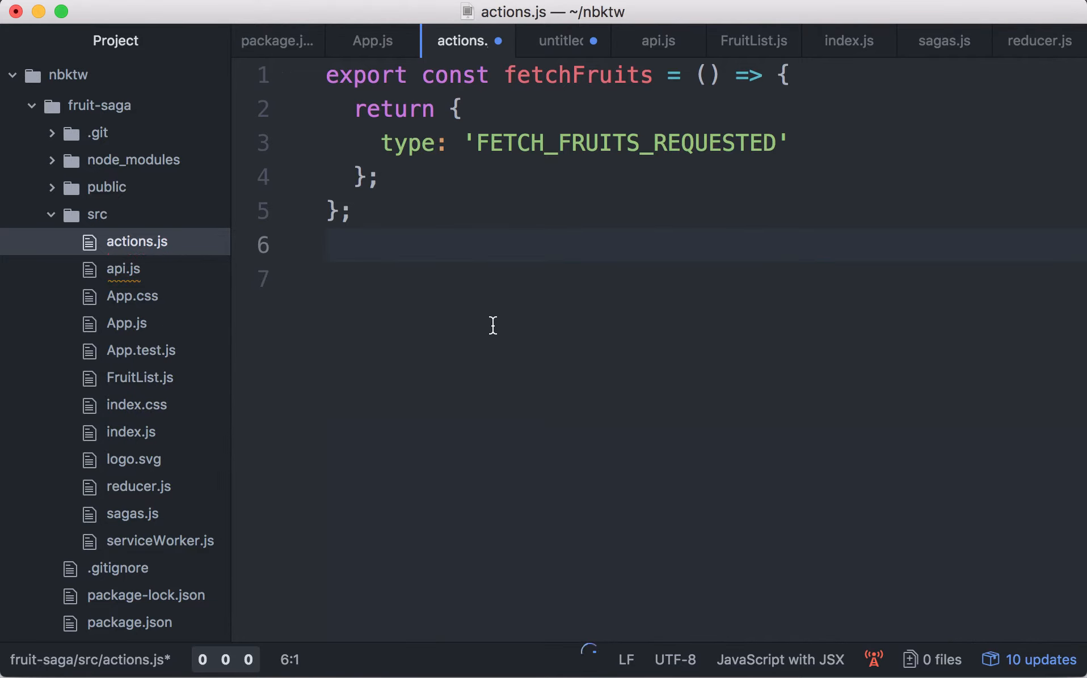
# - Add and remove a draft 'fruit' field in reducer.js initial state, then scroll the switch cases
pyautogui.click(1037, 41)
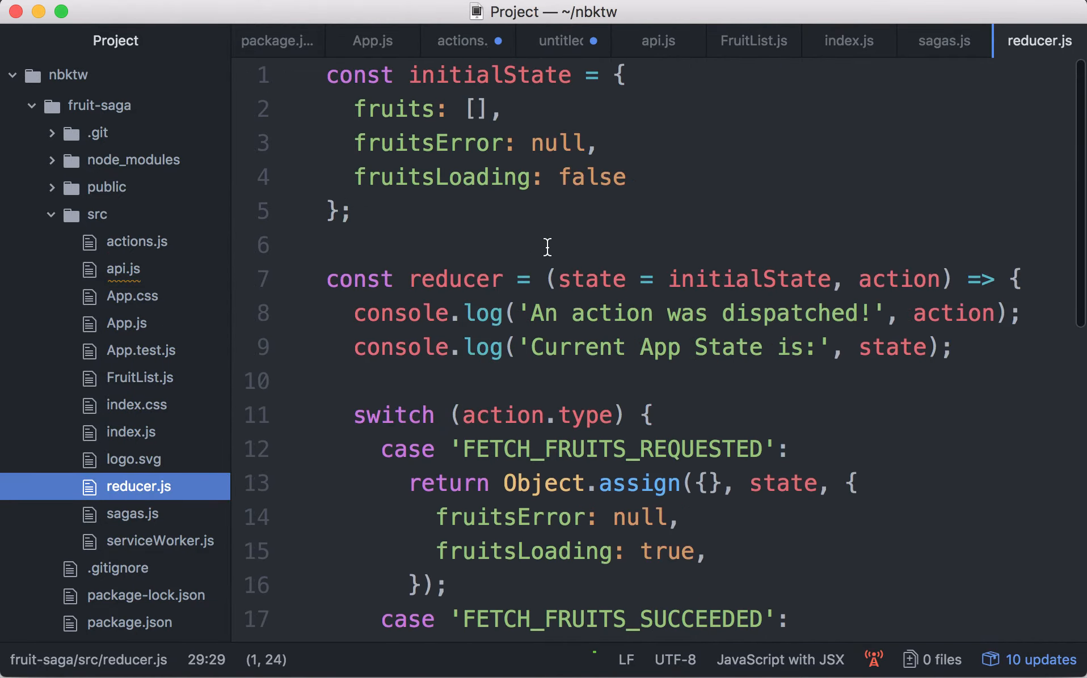
pyautogui.write('fruit:')
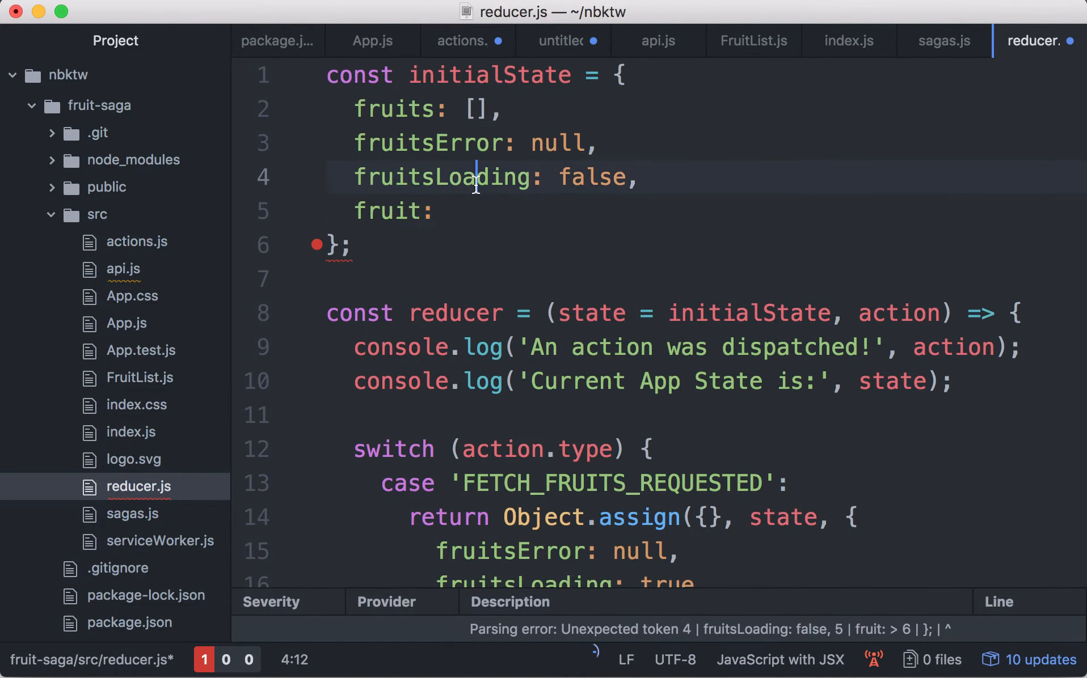
pyautogui.write('fruit')
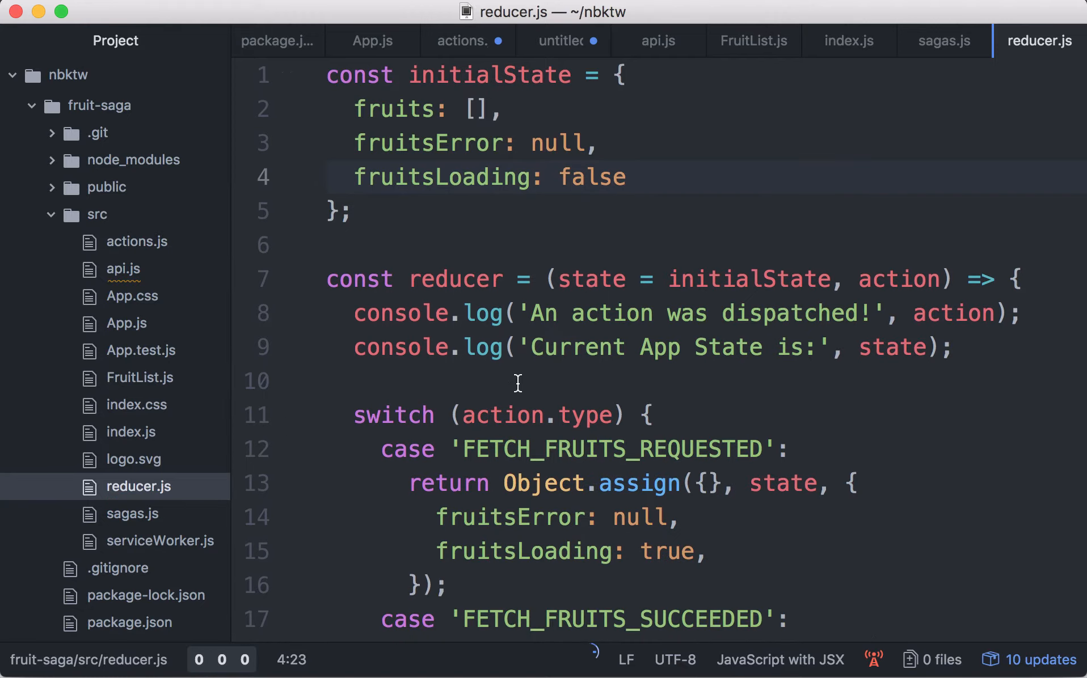
pyautogui.scroll(-3)
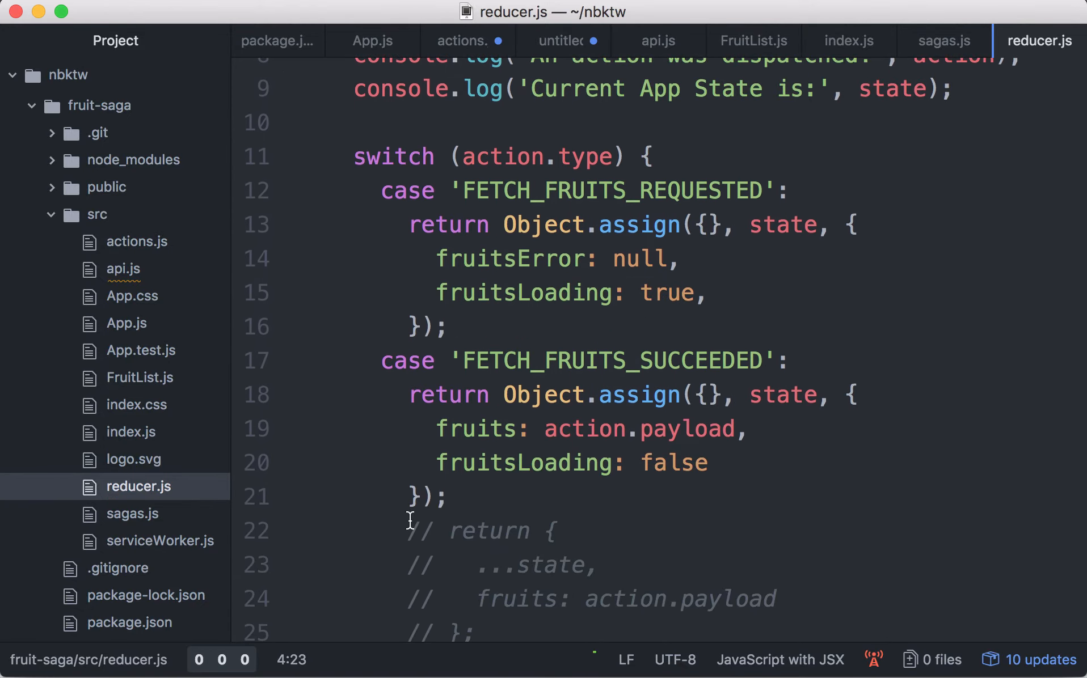
pyautogui.scroll(-3)
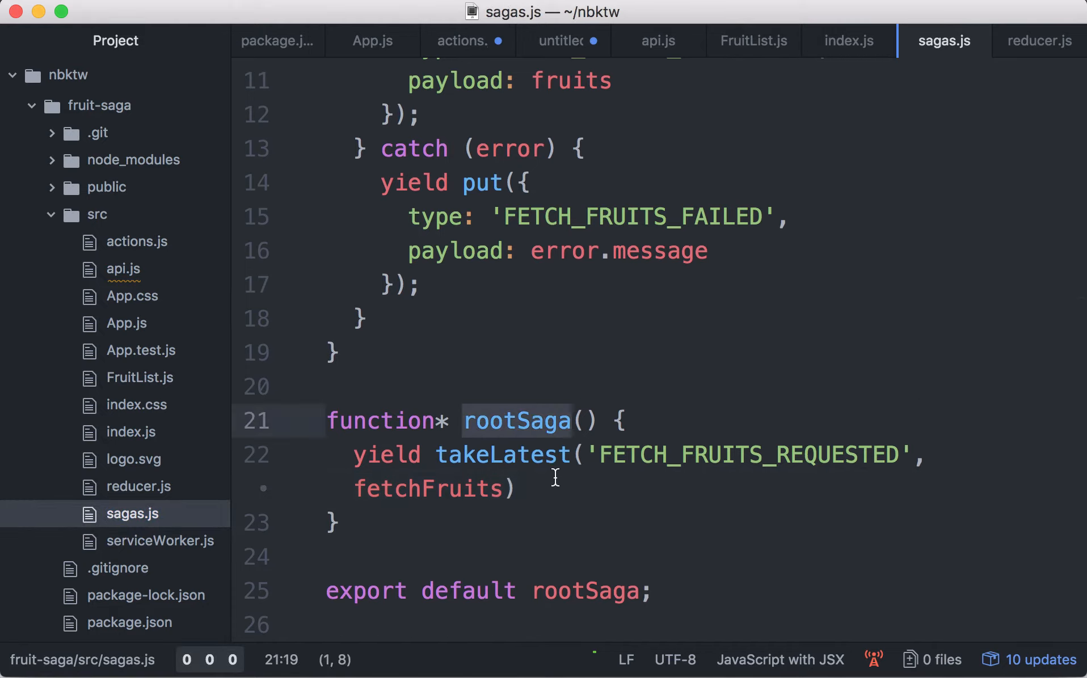
# - Add yield takeLatest('FETCH_FRUIT_REQUESTED', fetchFruit) beneath the existing rootSaga watcher
pyautogui.write('yield takeLatest')
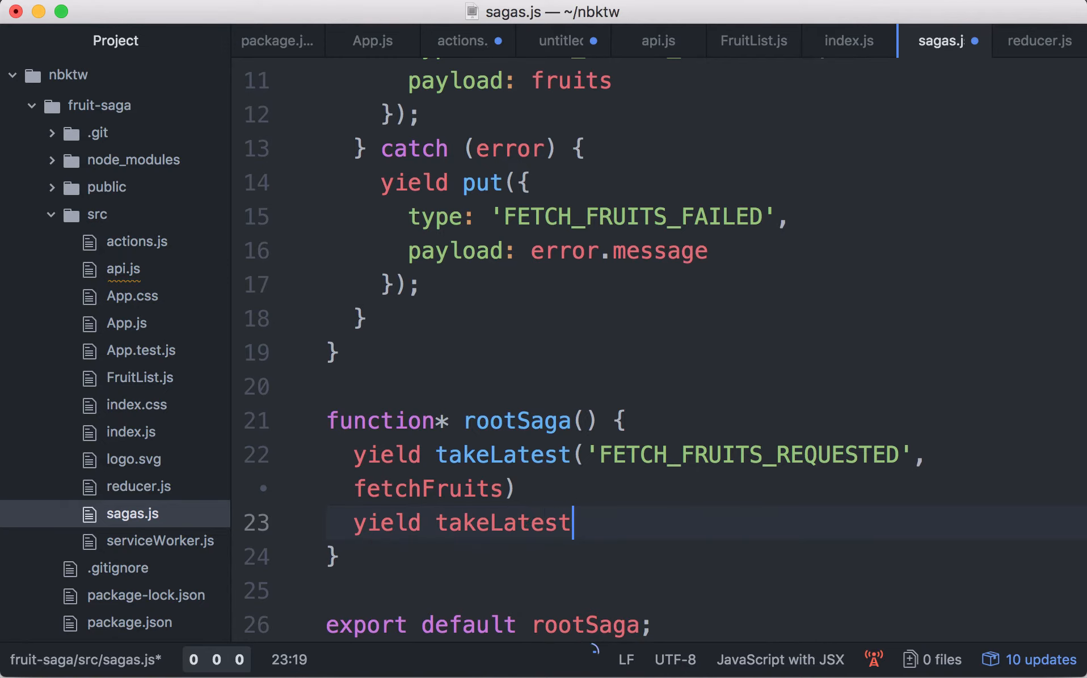
pyautogui.write("('FETCH'")
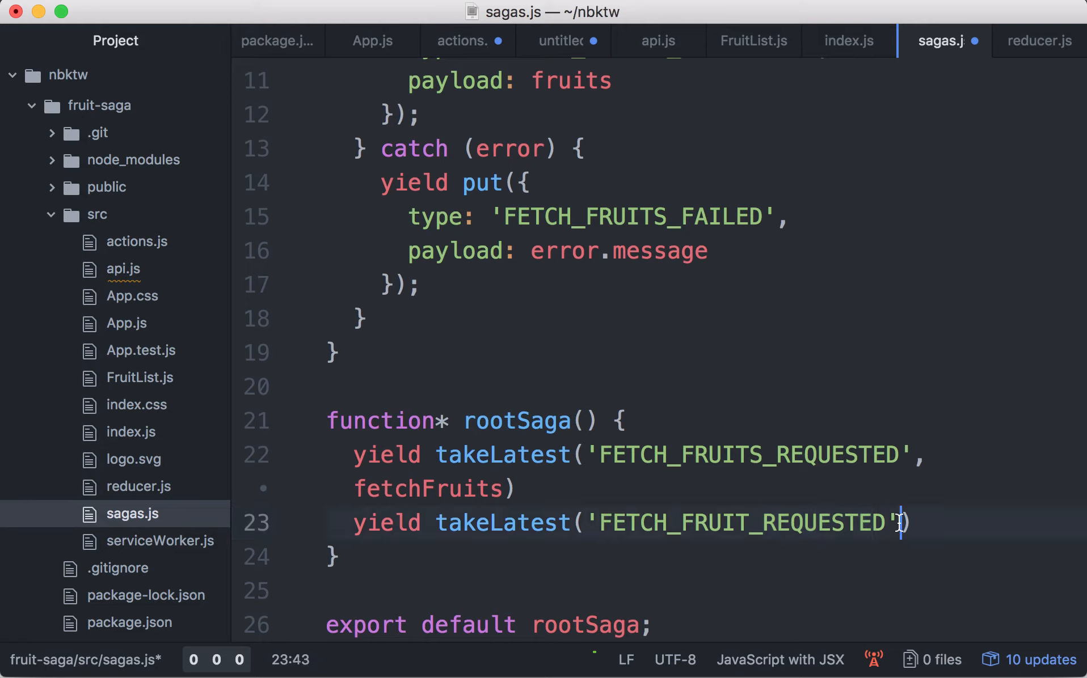
pyautogui.write(', fetchFrui')
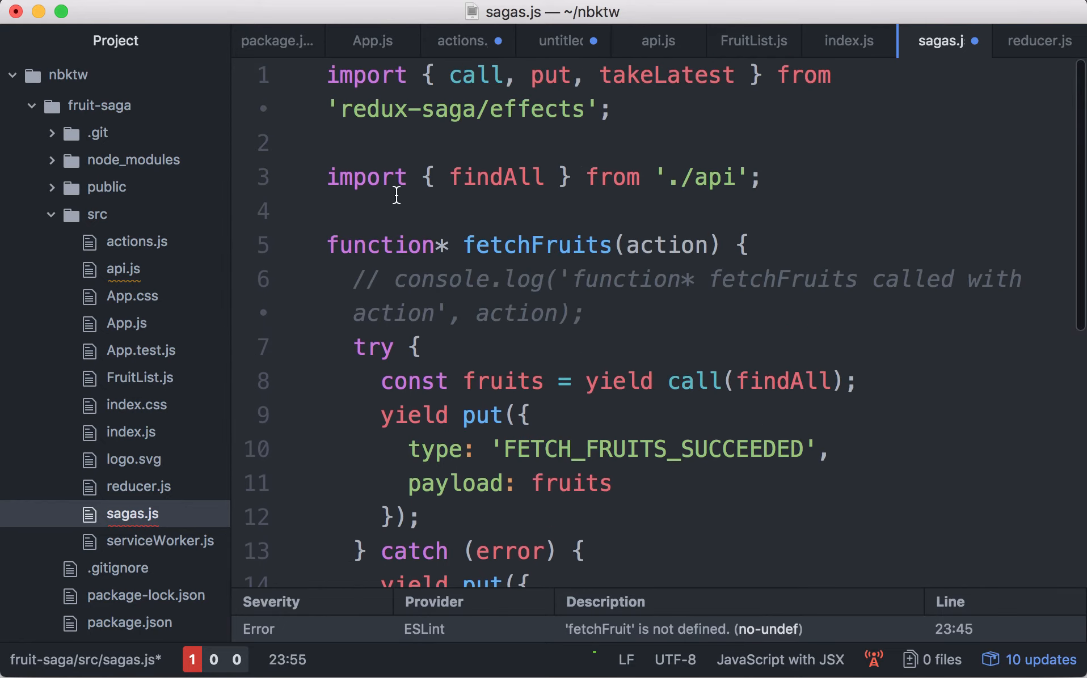
pyautogui.scroll(-3)
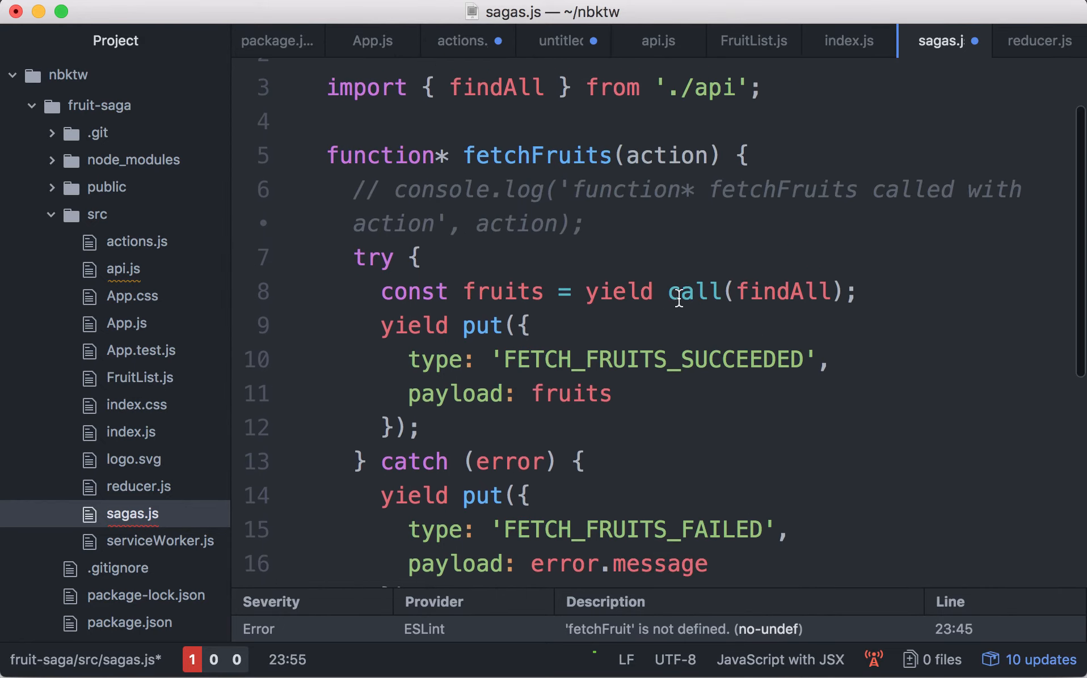
pyautogui.doubleClick(782, 292)
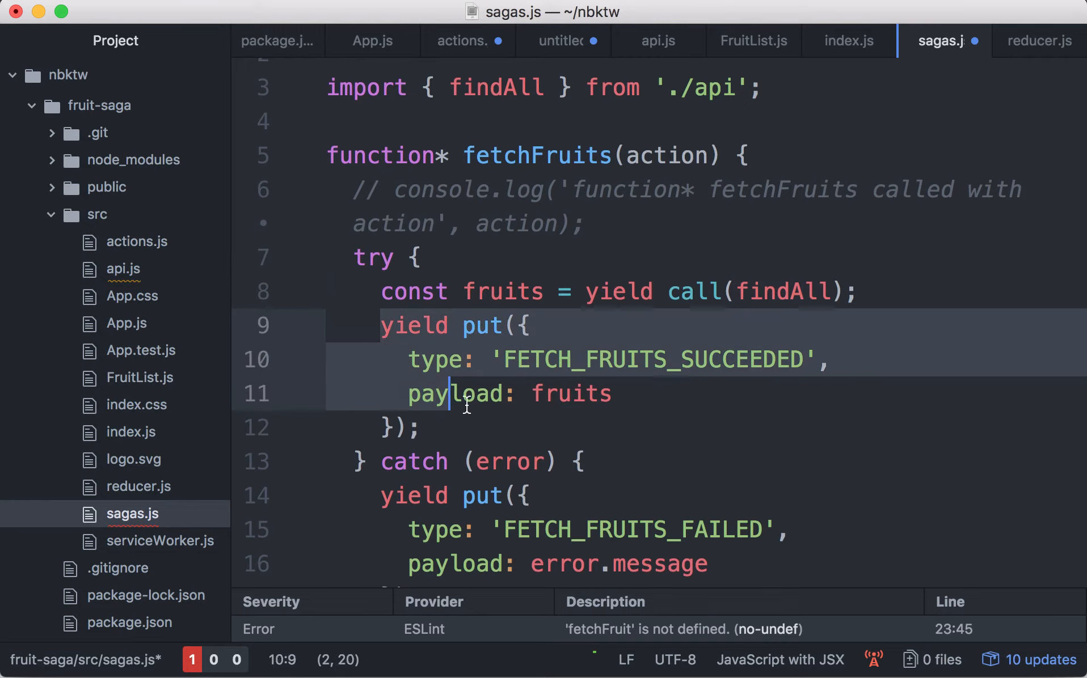
pyautogui.click(472, 428)
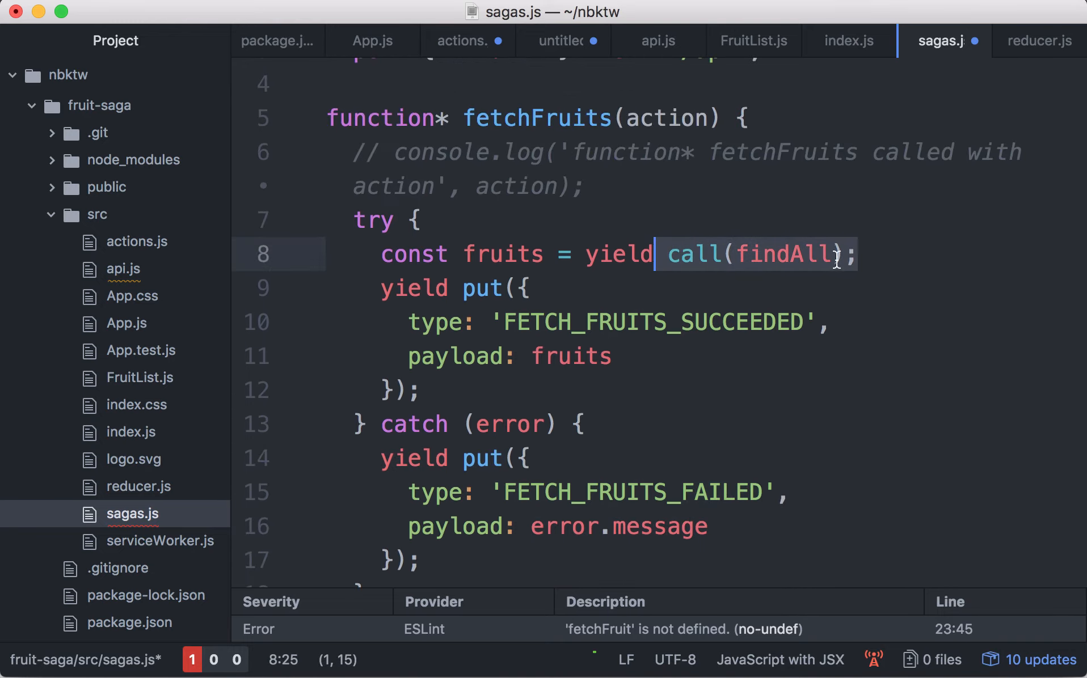
# - Draft an action.payload.fruitId argument in the findAll call
pyautogui.write(',')
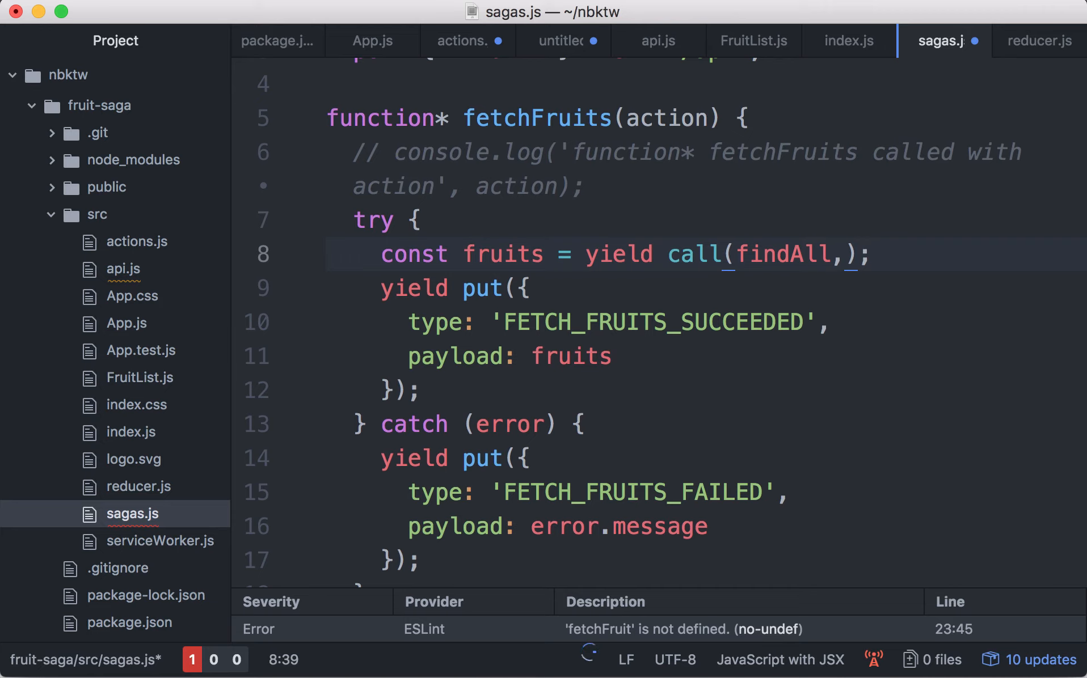
pyautogui.scroll(-3)
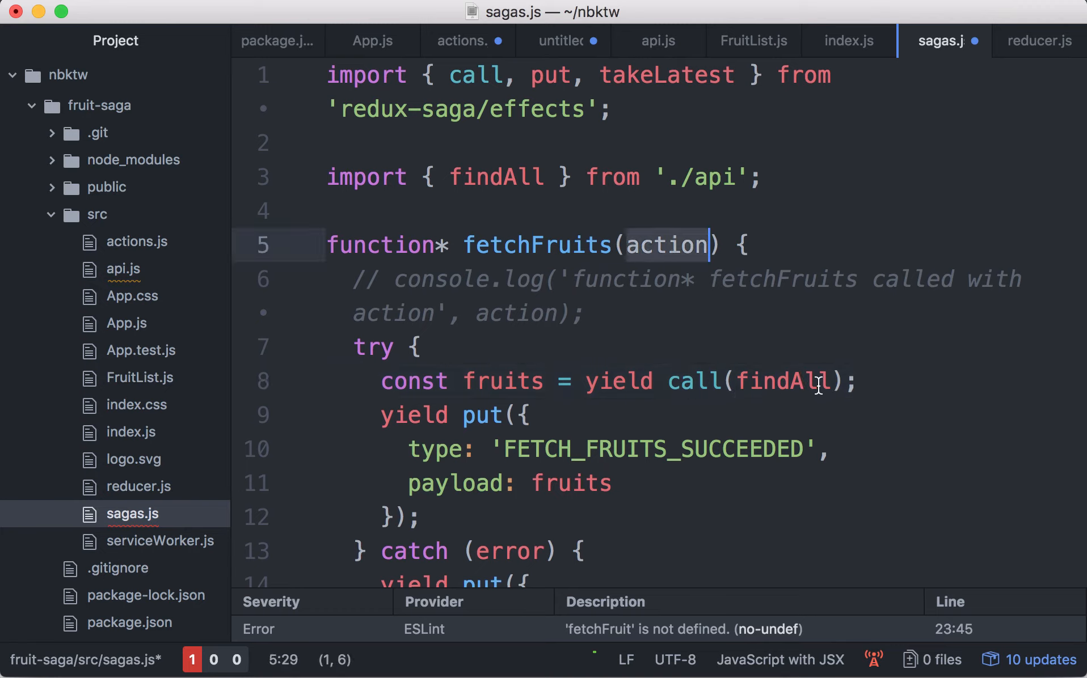
pyautogui.write(', action.payload.id')
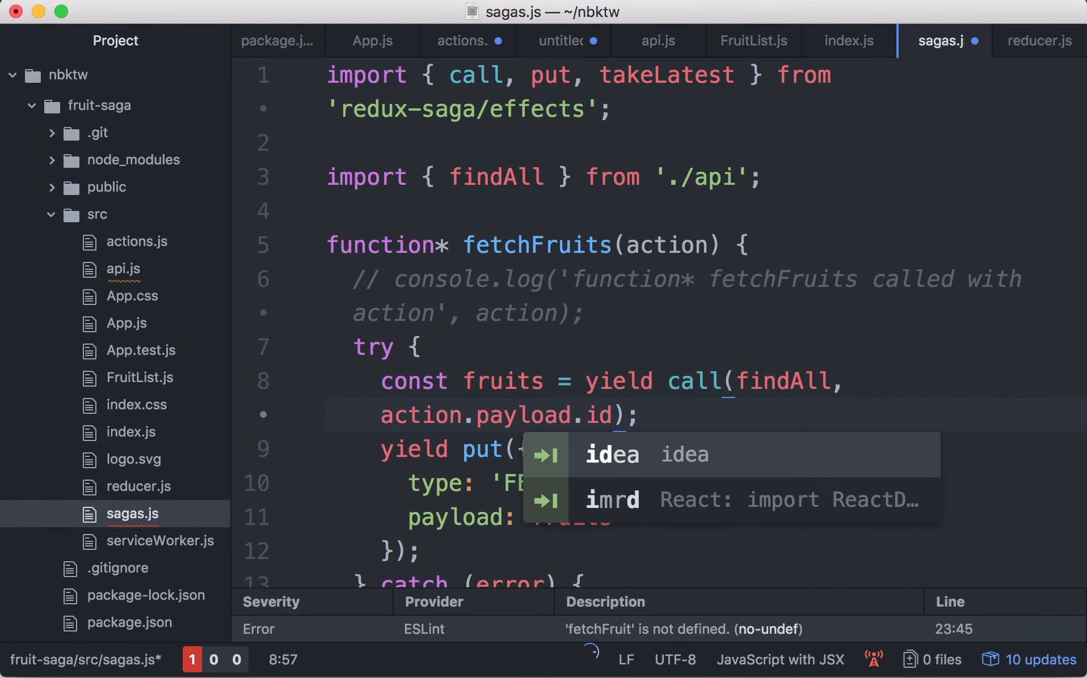
pyautogui.write('fruitI')
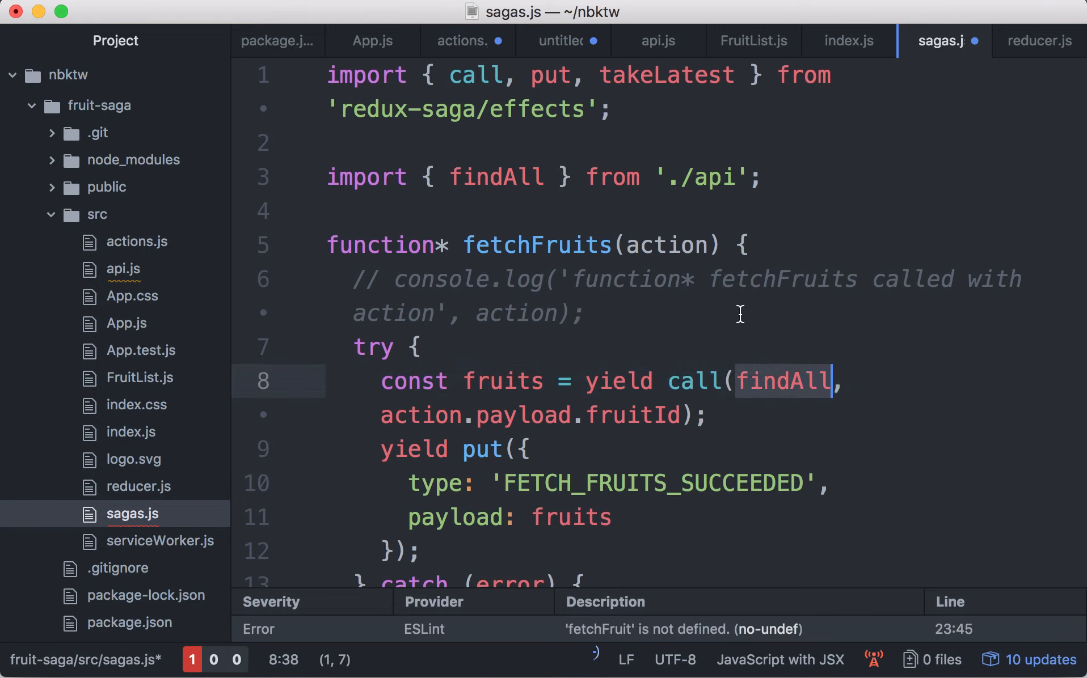
# - Undo the fruitId argument and scroll through the restored, saved sagas.js
pyautogui.press('Backspace')
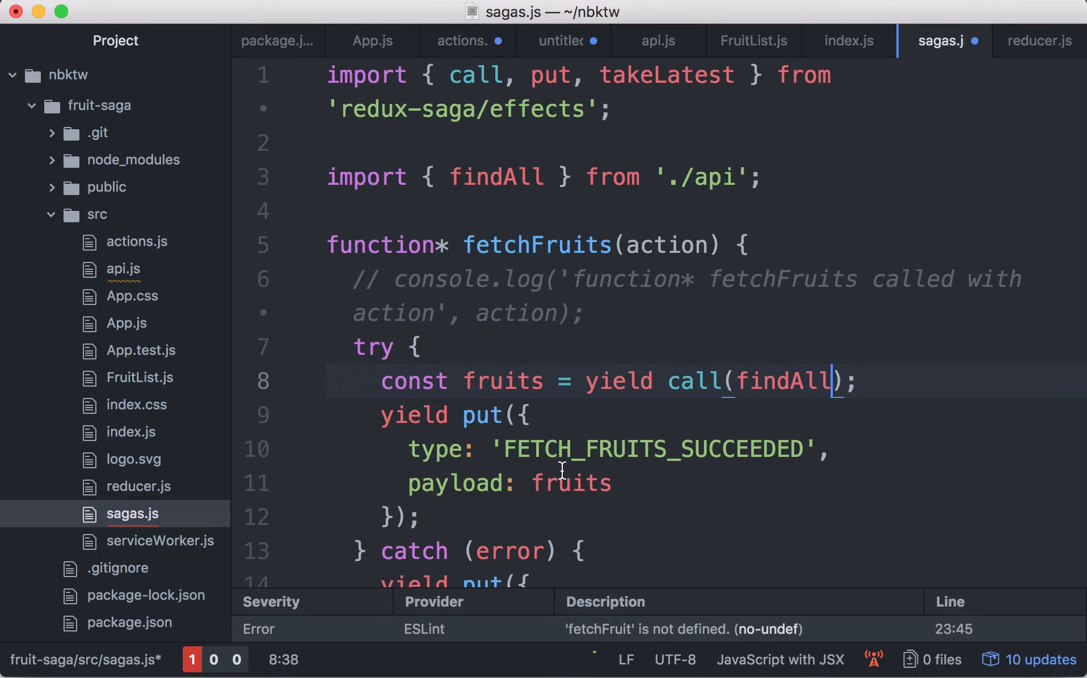
pyautogui.moveTo(654, 519)
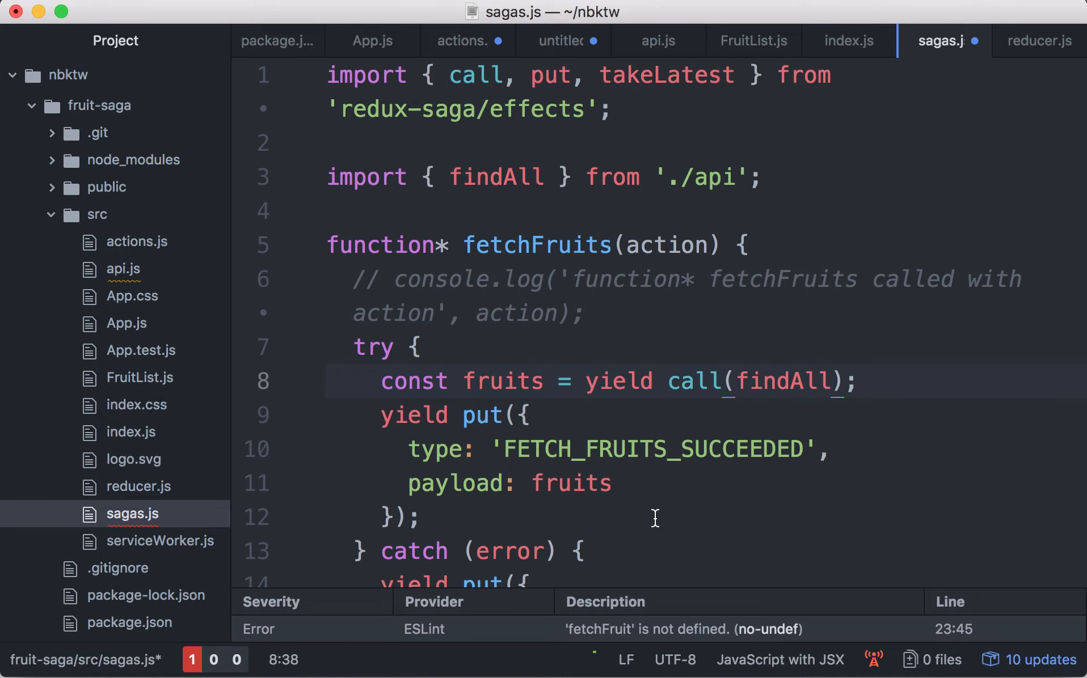
pyautogui.scroll(-3)
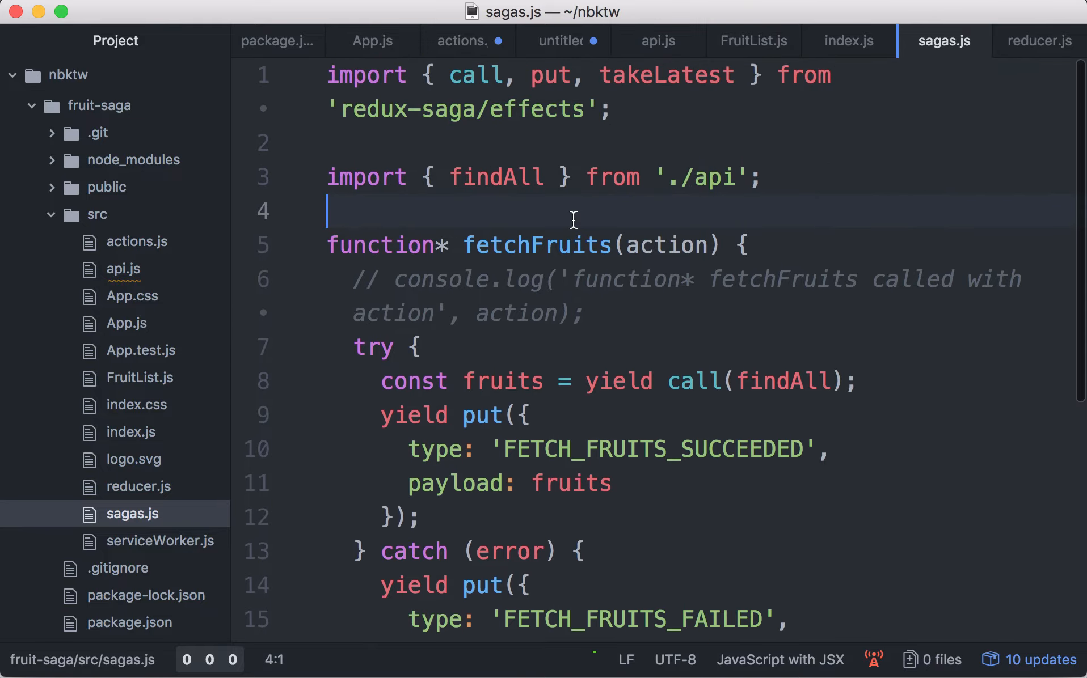
pyautogui.scroll(-3)
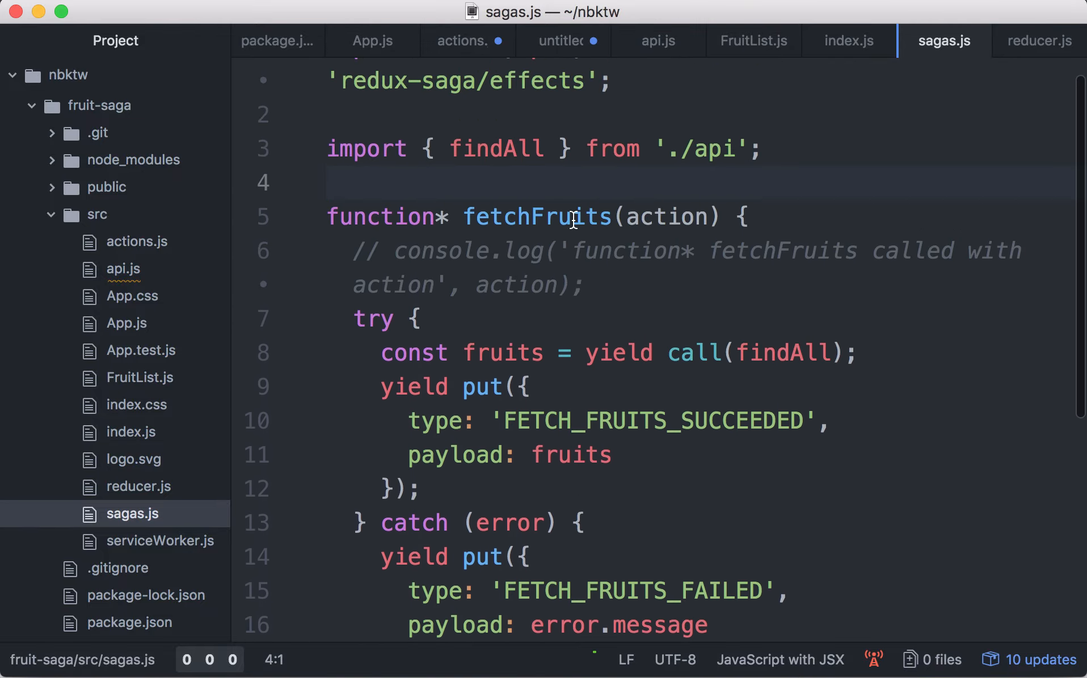